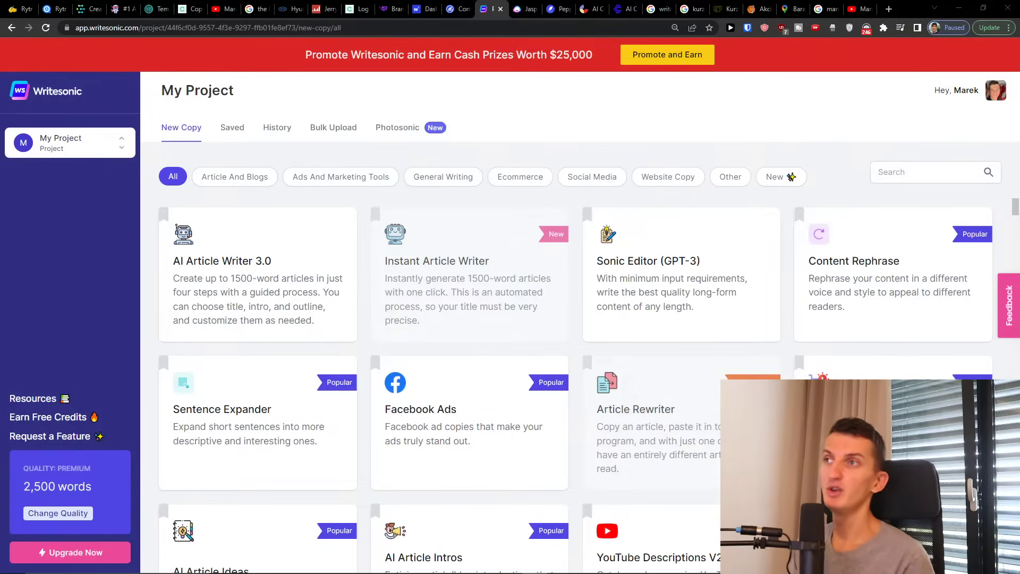
mouse_move(264, 185)
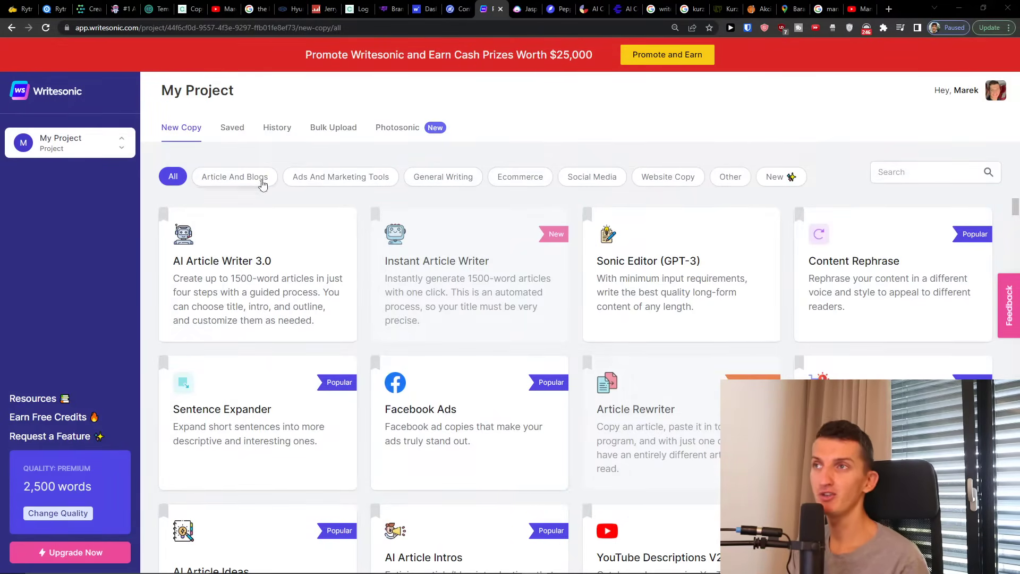
Browse the Ads And Marketing, General Writing and Social Media categories, then filter to Article And Blogs.
left_click(340, 176)
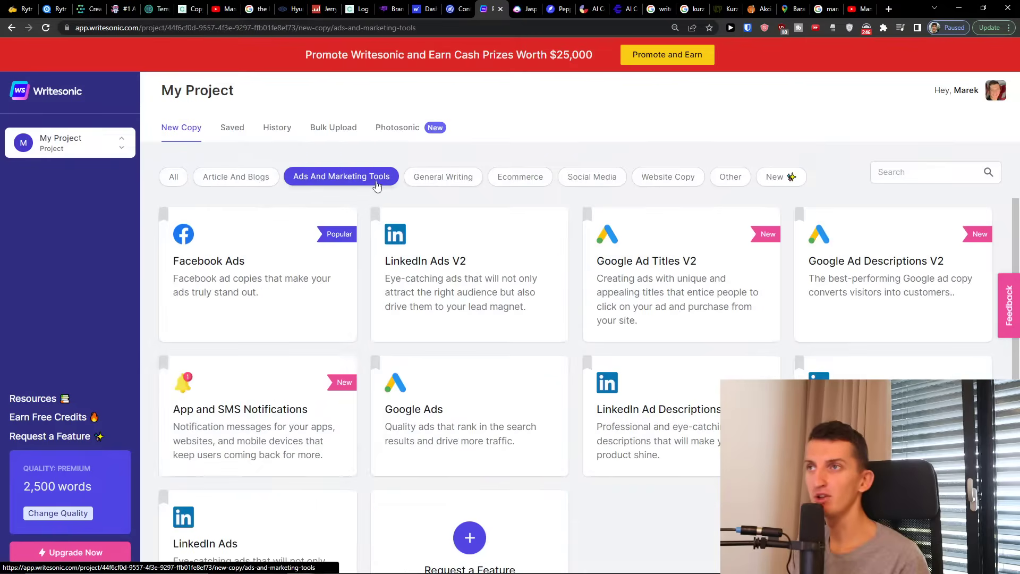
left_click(443, 176)
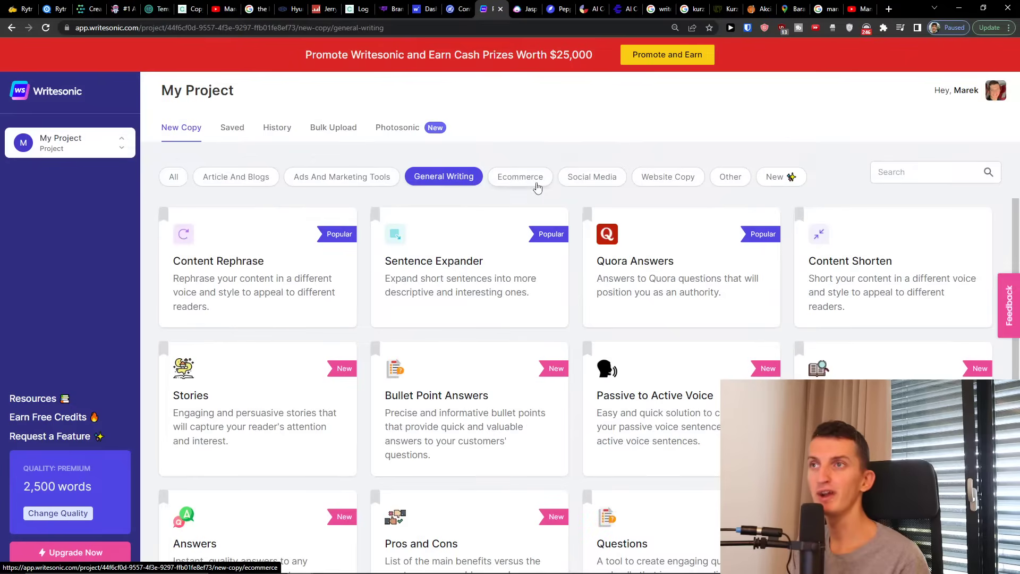
left_click(592, 176)
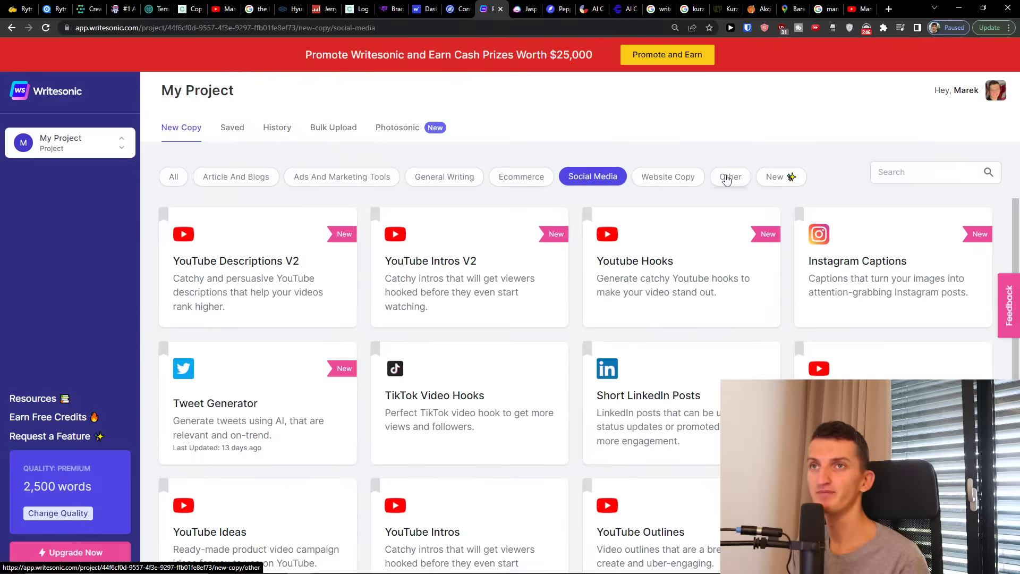
scroll("down", 3)
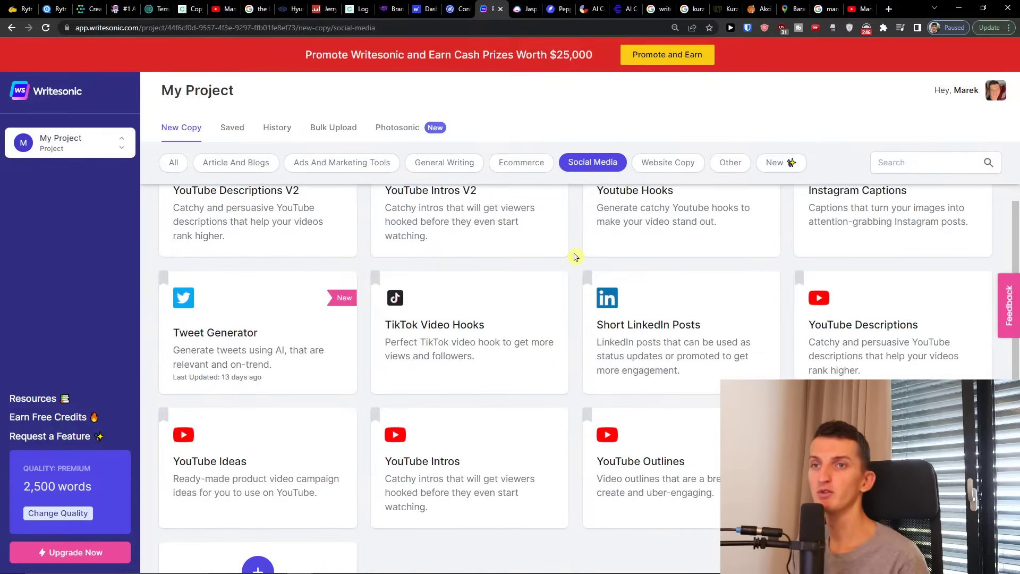
scroll("down", 3)
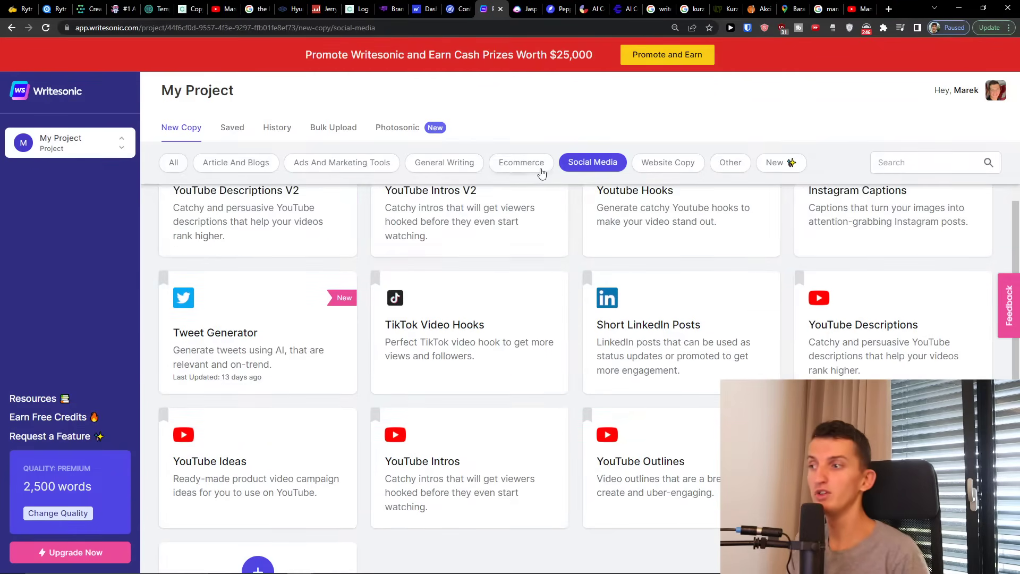
left_click(236, 176)
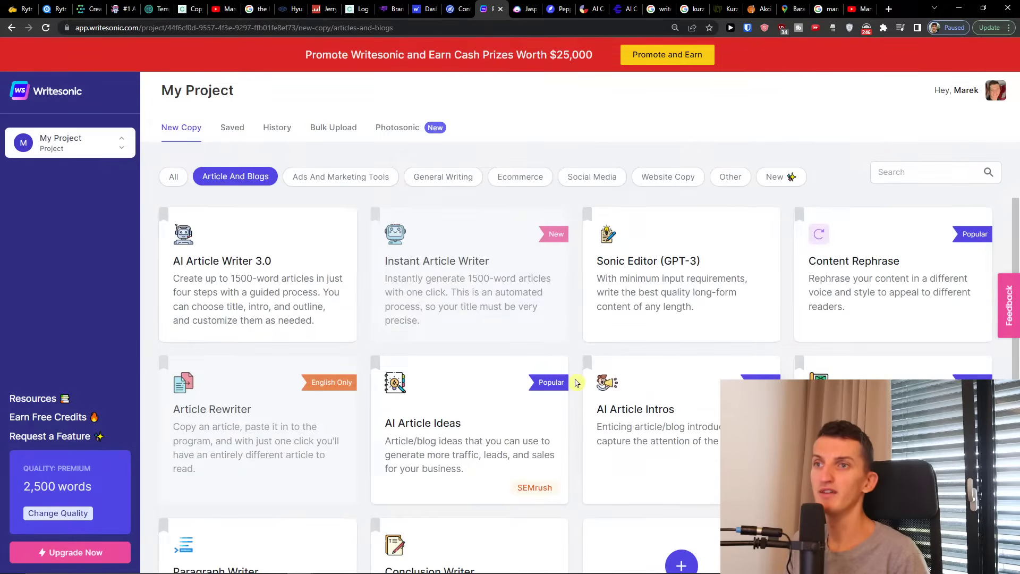
scroll("down", 3)
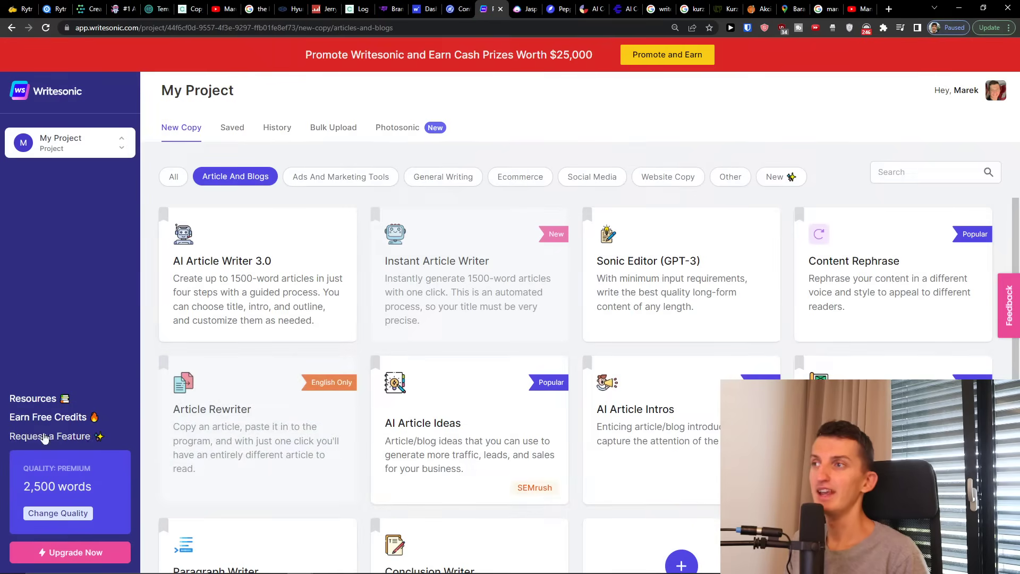
mouse_move(238, 136)
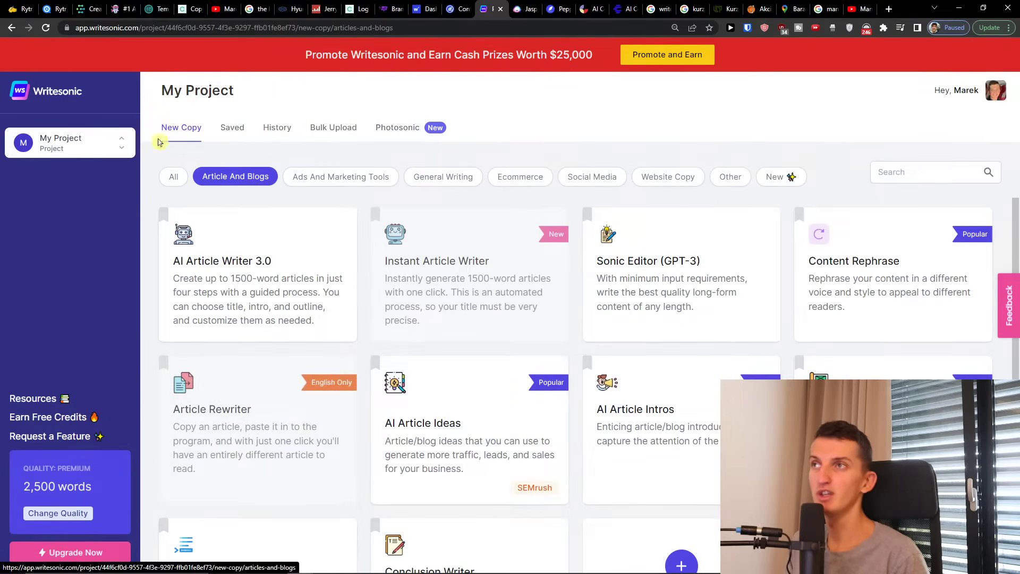
Check the Saved and History tabs, then return to the New Copy template library.
left_click(231, 128)
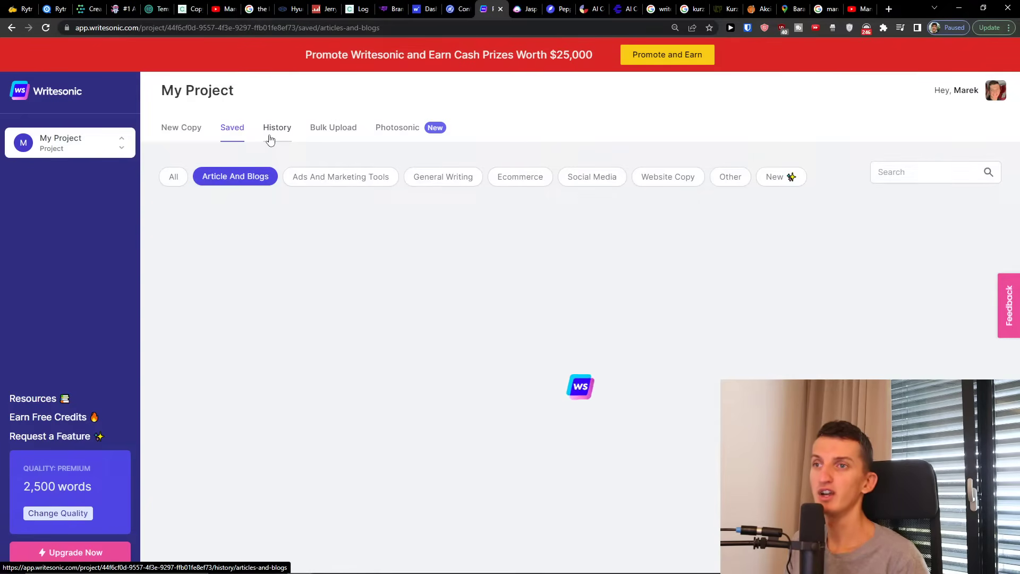
left_click(276, 127)
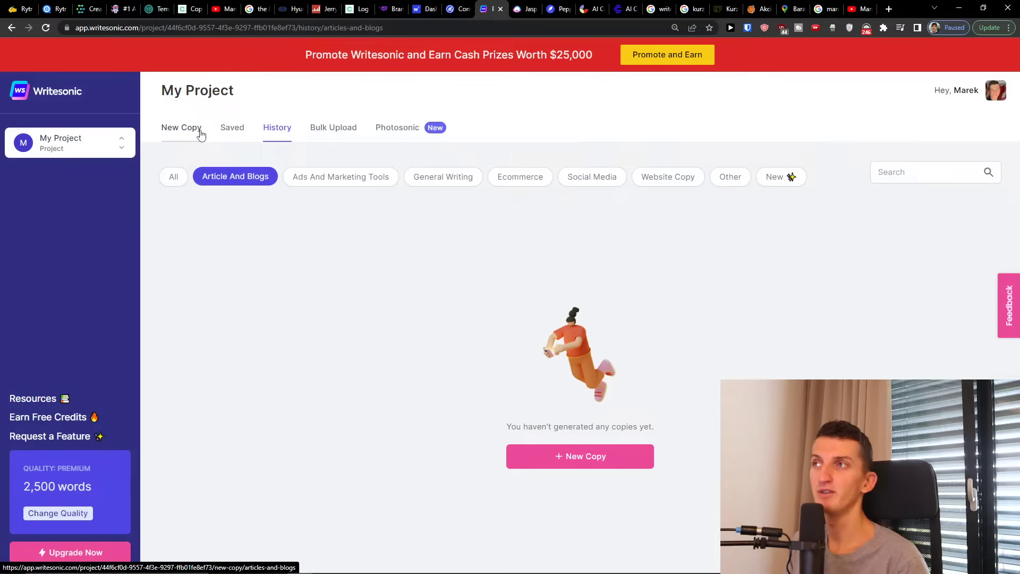
left_click(181, 127)
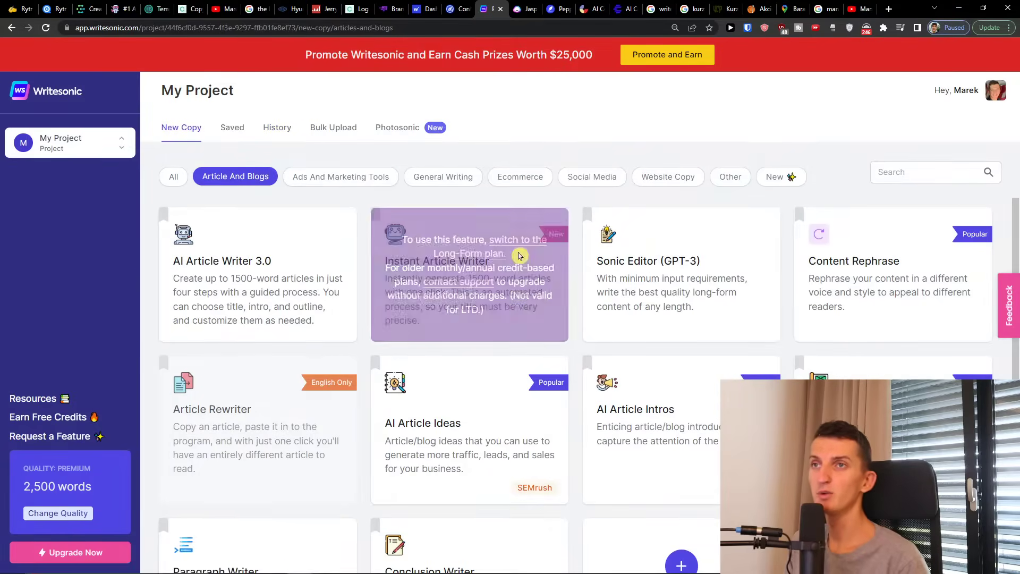
mouse_move(310, 234)
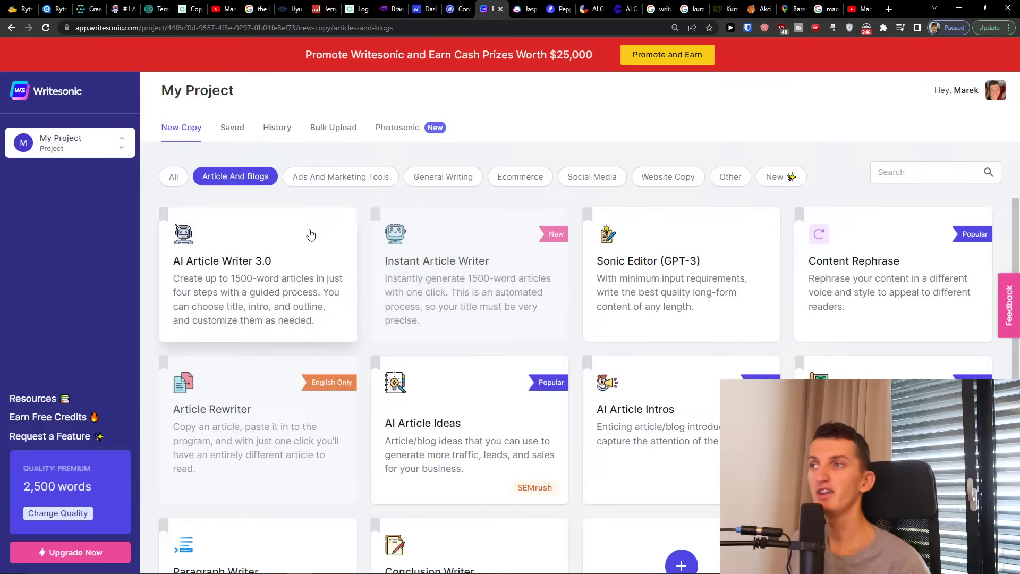
mouse_move(308, 231)
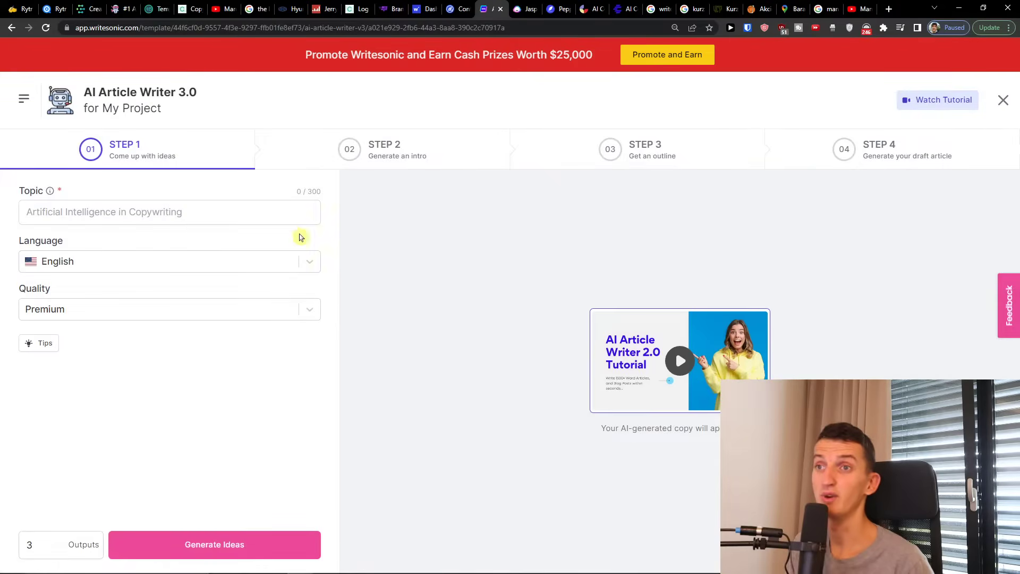
Enter the topic 'How To Grow On Youtube' with Outputs set to 2.
left_click(166, 211)
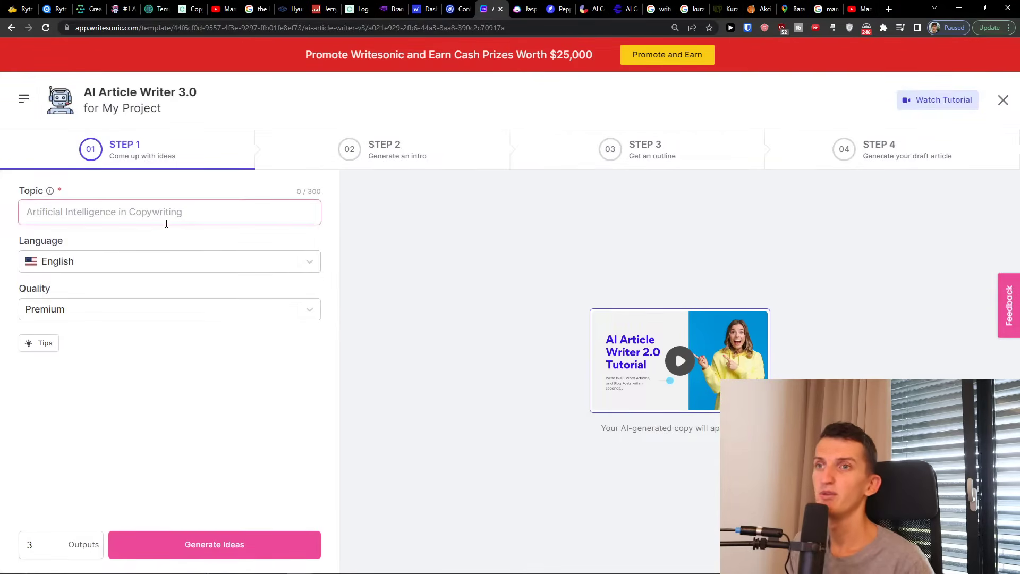
left_click(166, 212)
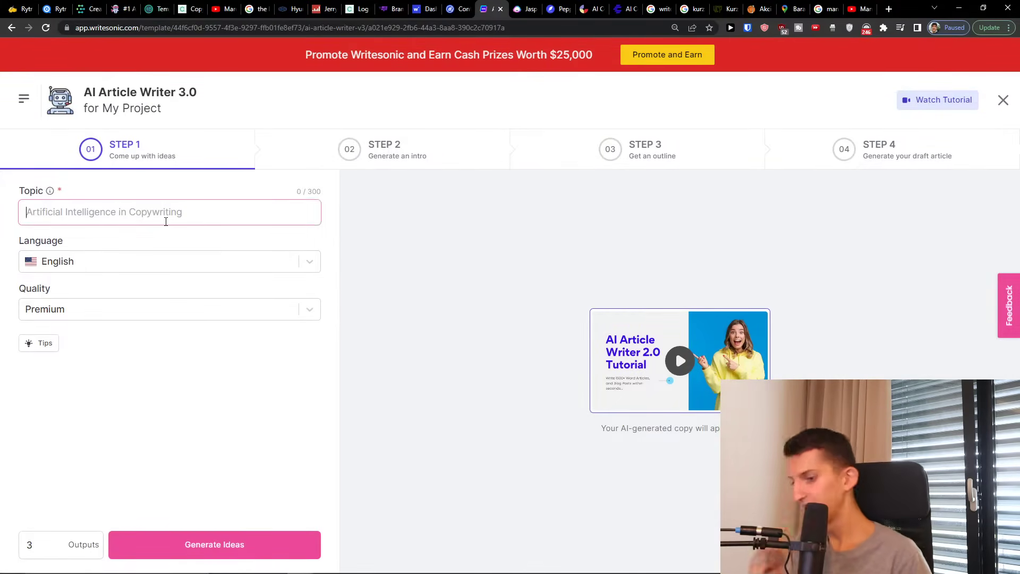
type("How To Grow O")
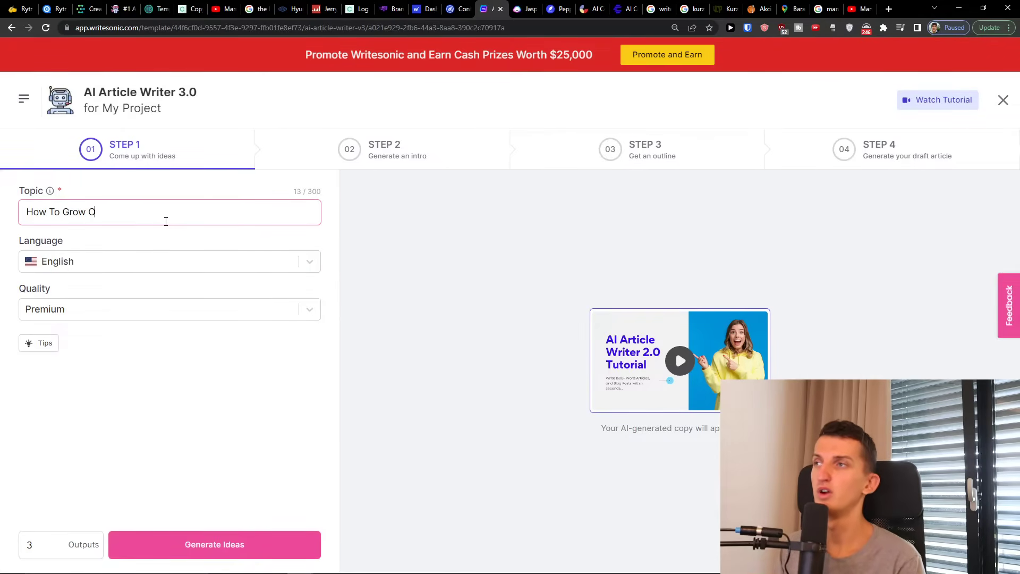
type("n Youtube")
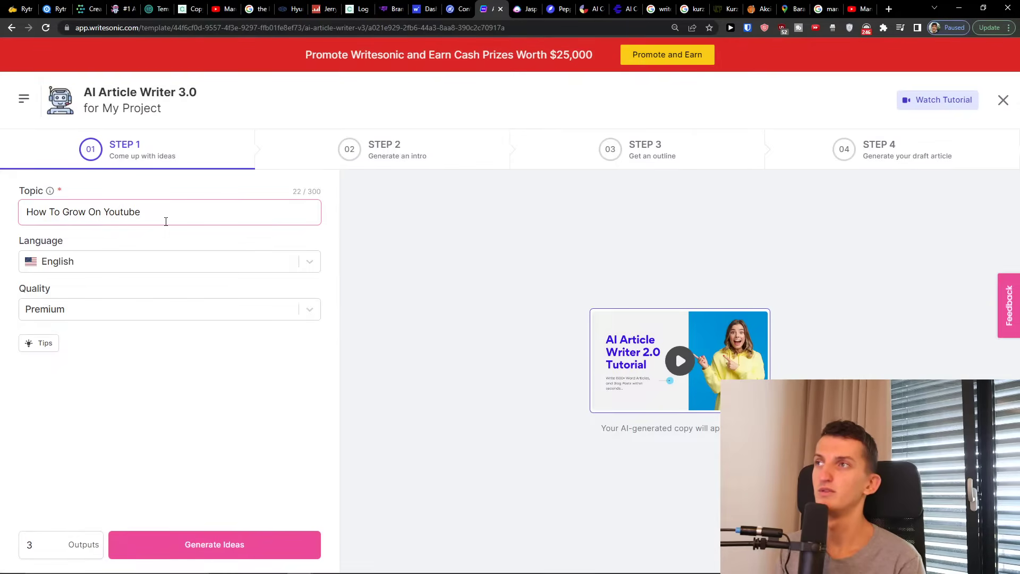
mouse_move(128, 253)
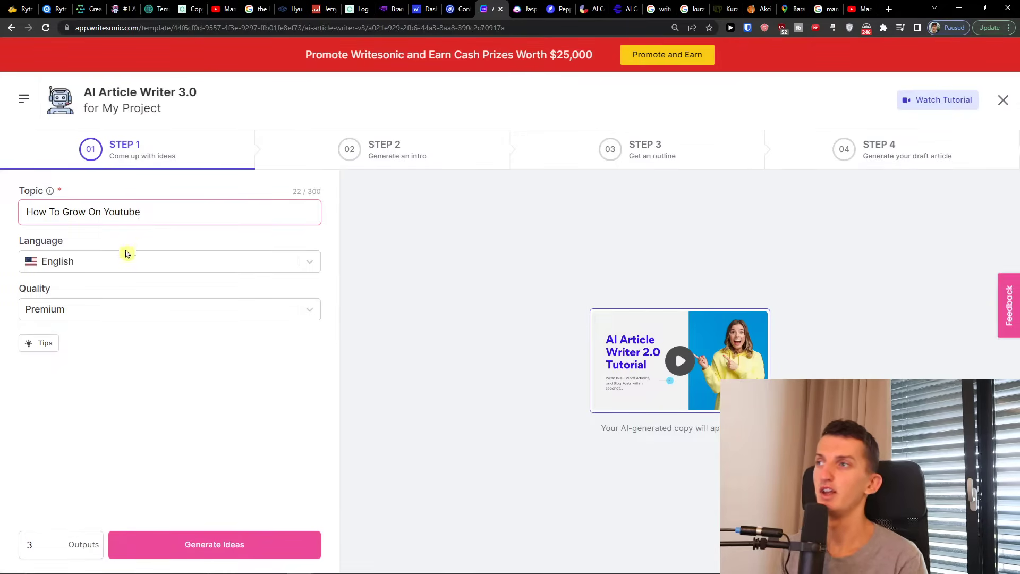
left_click(169, 310)
type("2")
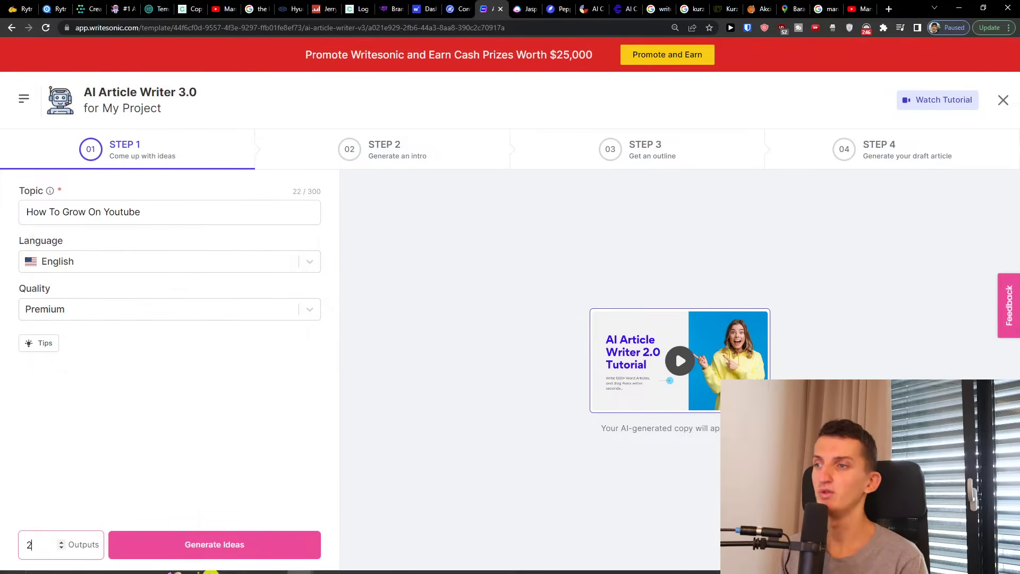
Generate title ideas and choose 'How to Grow Your Youtube Channel and Get More Views'.
left_click(215, 544)
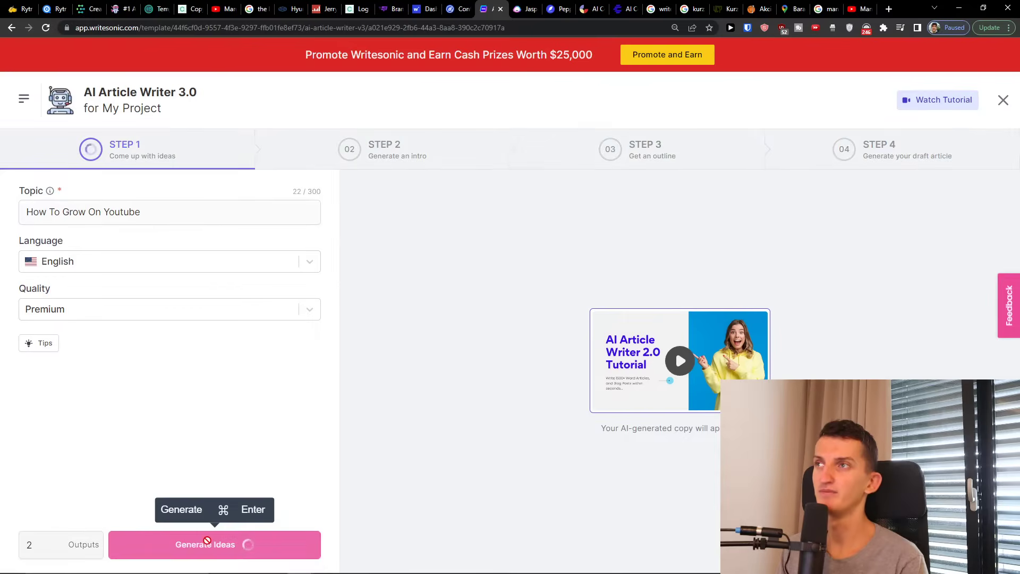
mouse_move(538, 268)
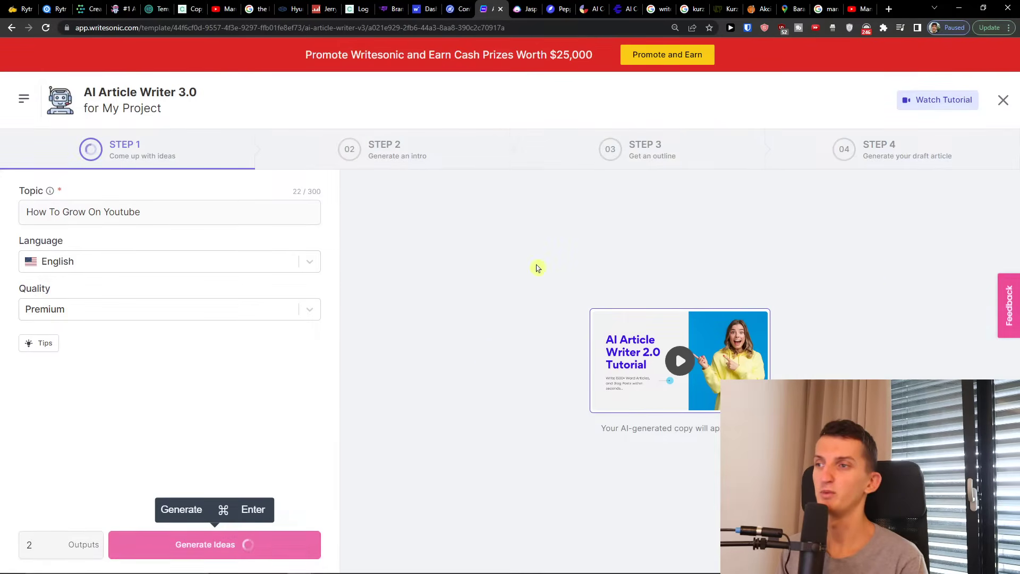
left_click(215, 544)
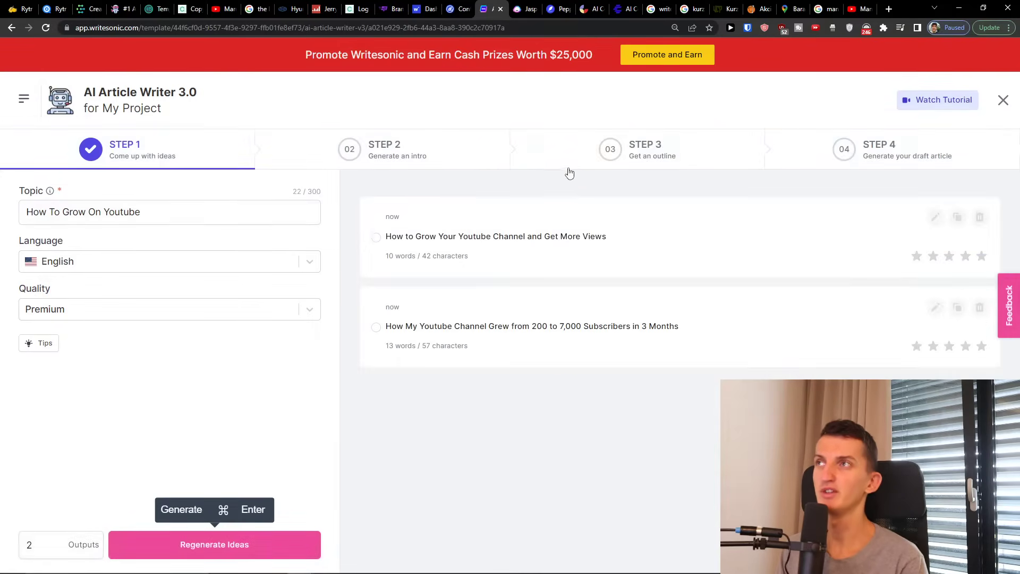
mouse_move(487, 250)
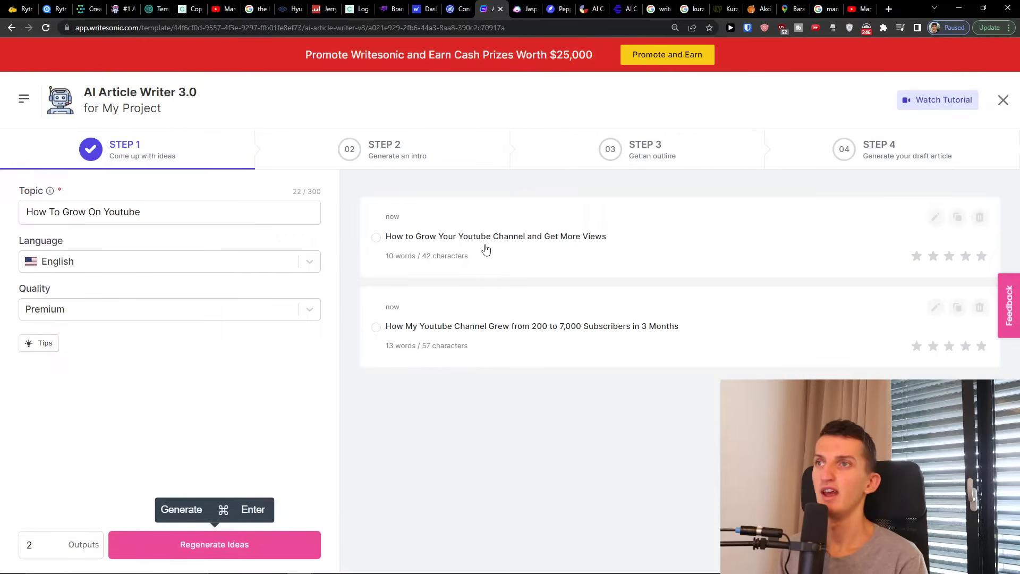
mouse_move(451, 249)
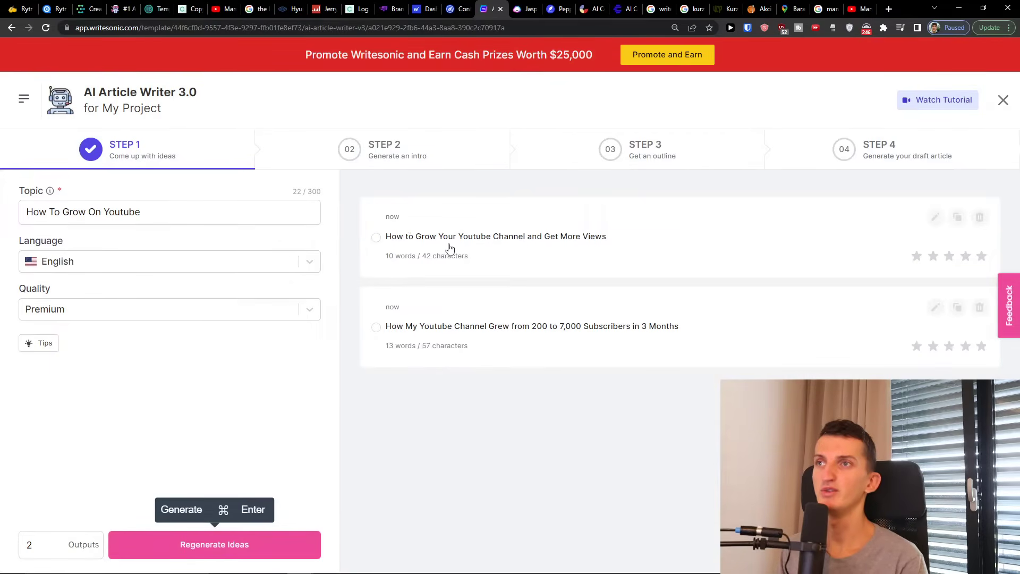
left_click(376, 237)
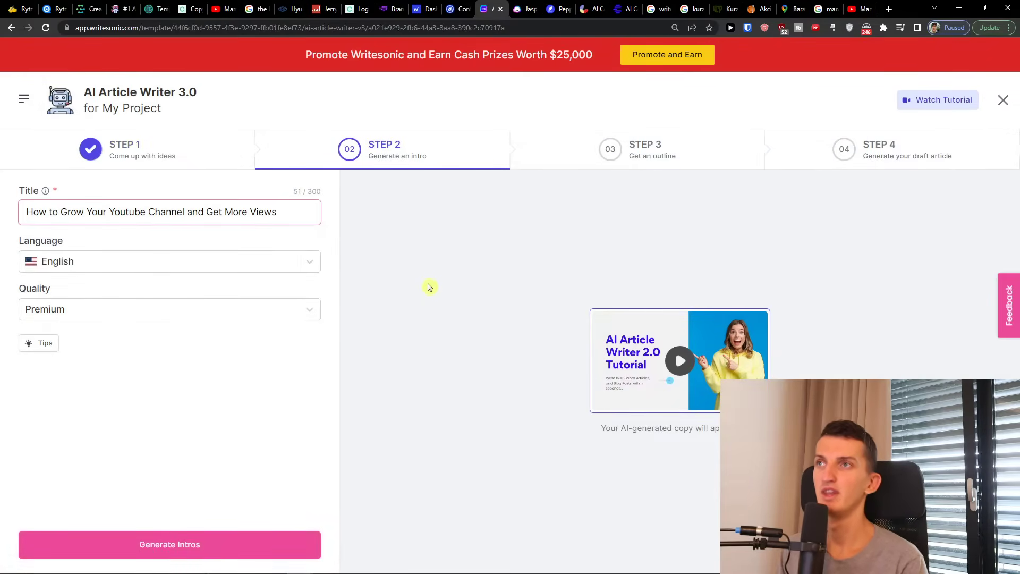
Generate intros for the chosen title and review the options.
left_click(170, 544)
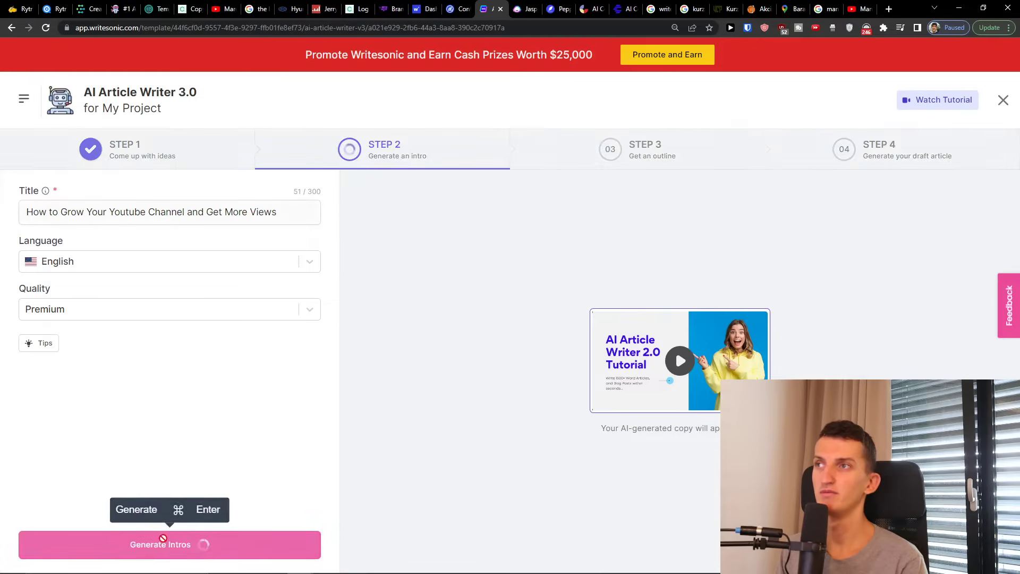
mouse_move(130, 220)
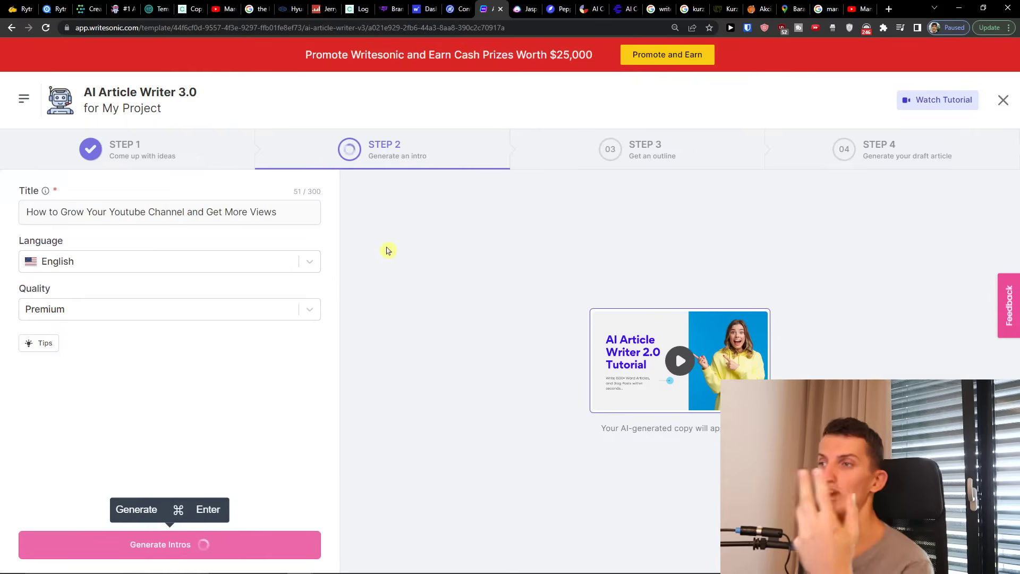
mouse_move(399, 255)
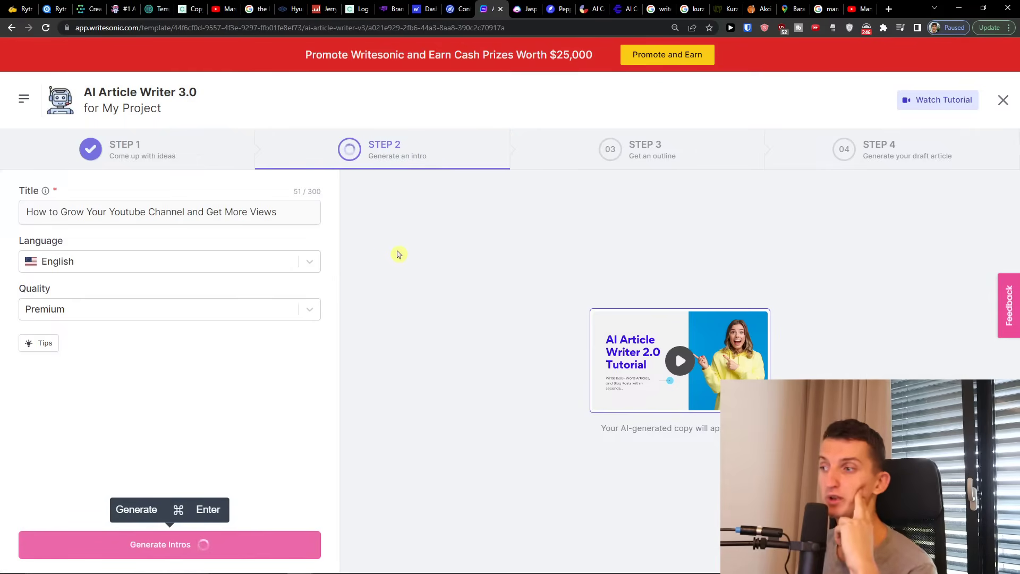
mouse_move(412, 261)
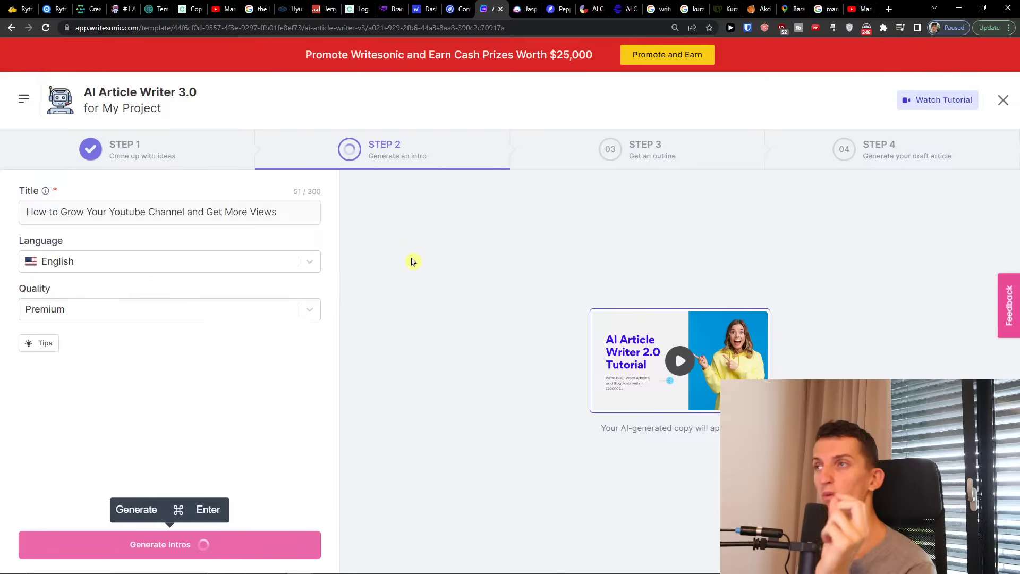
left_click(170, 544)
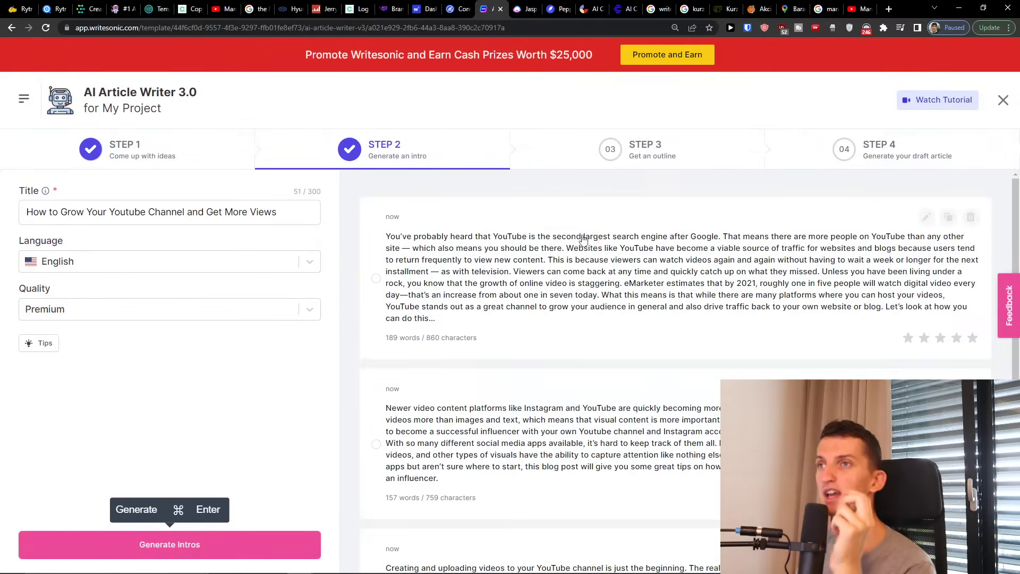
scroll("down", 3)
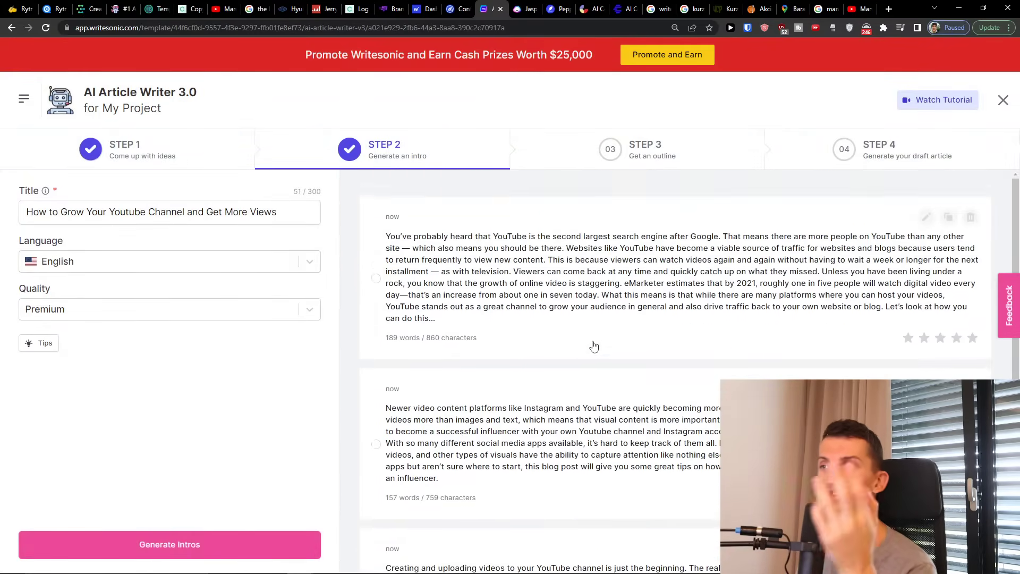
scroll("down", 3)
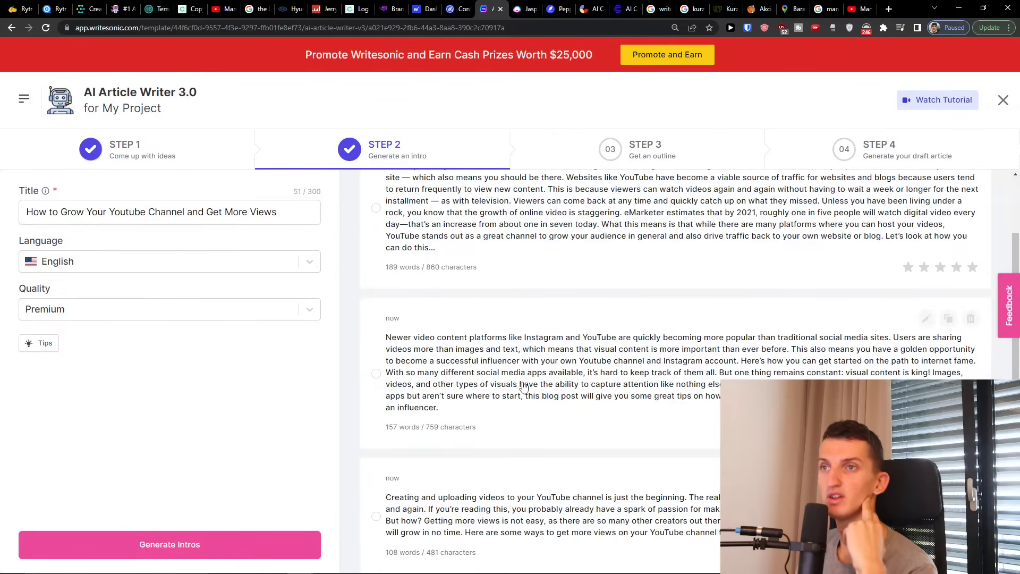
mouse_move(506, 523)
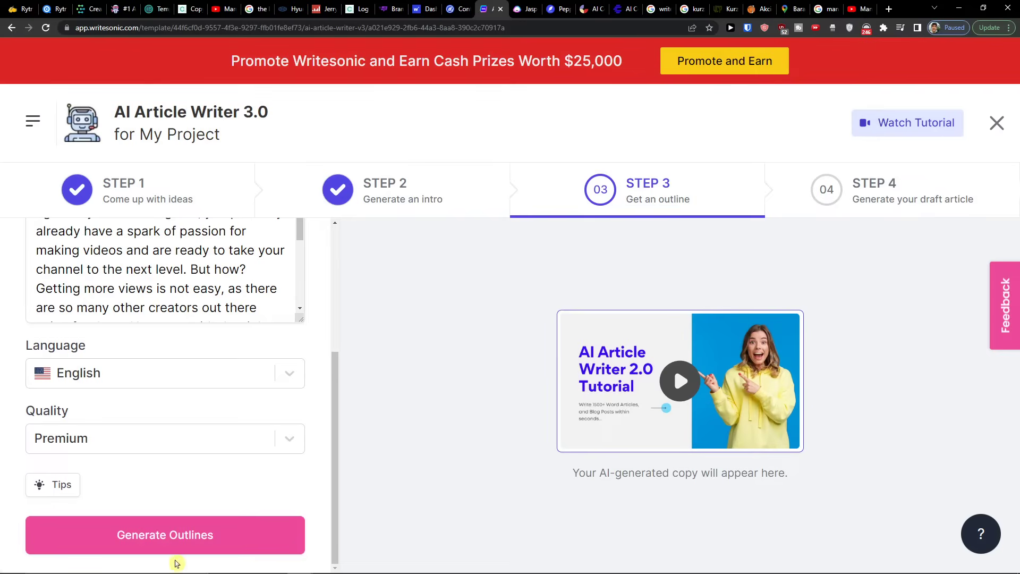
Generate six-section outlines from the title and intro and scroll through them.
left_click(165, 534)
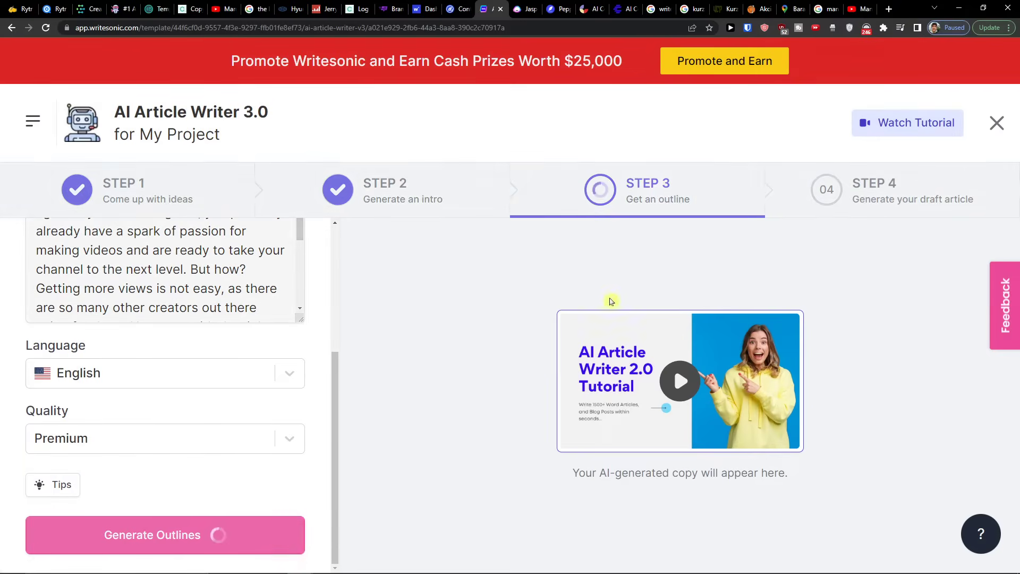
mouse_move(625, 317)
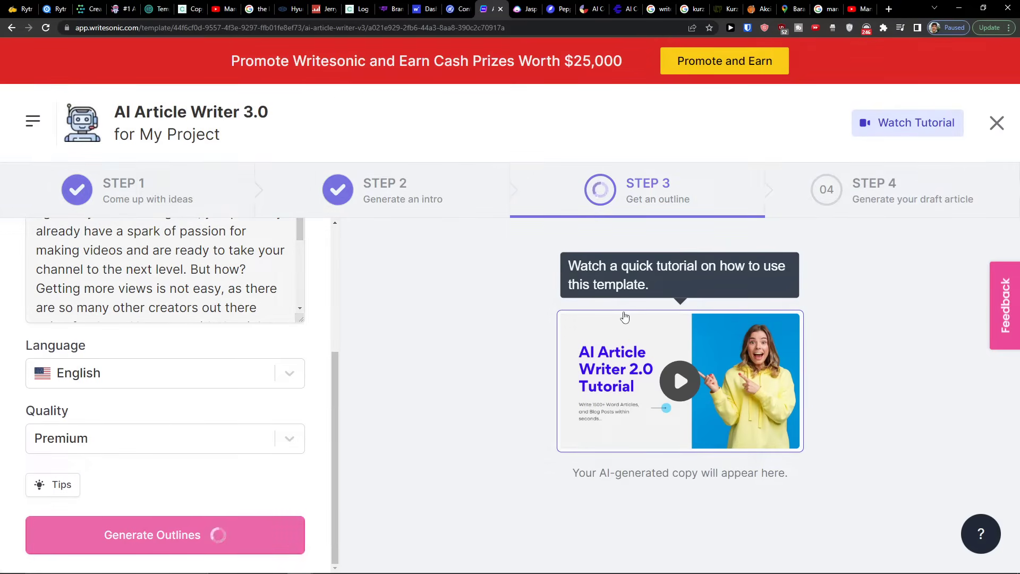
left_click(165, 535)
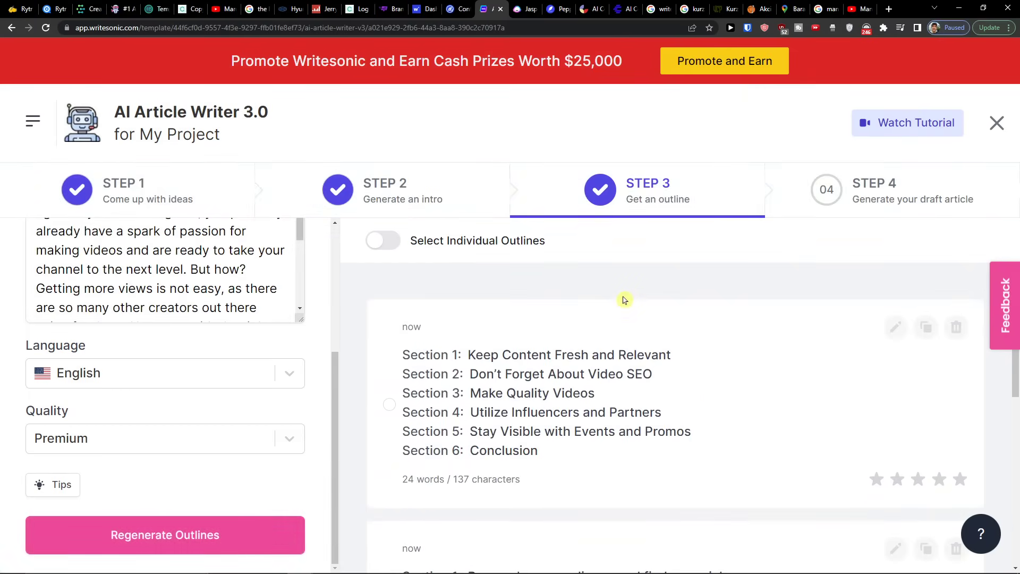
mouse_move(806, 392)
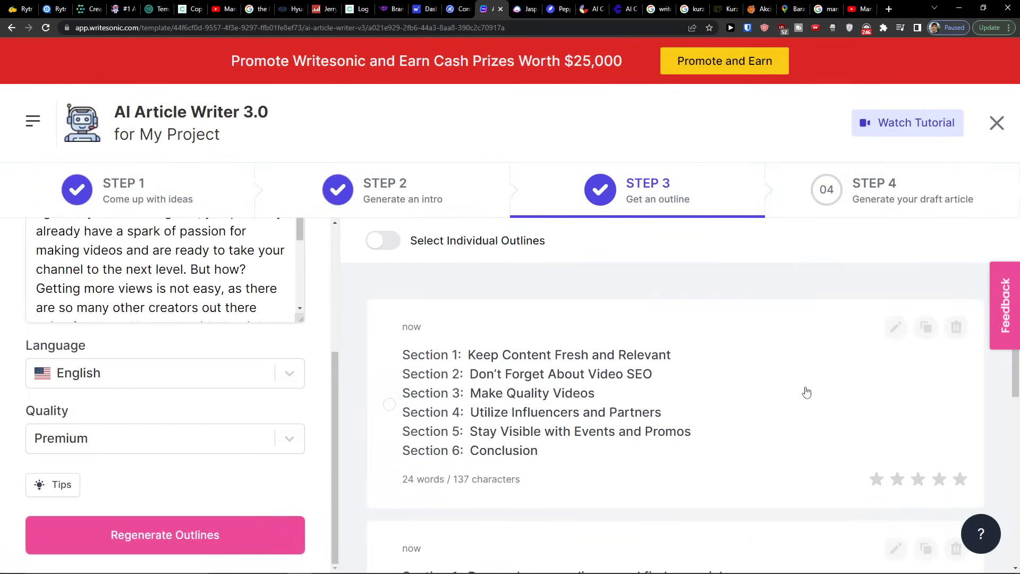
scroll("down", 3)
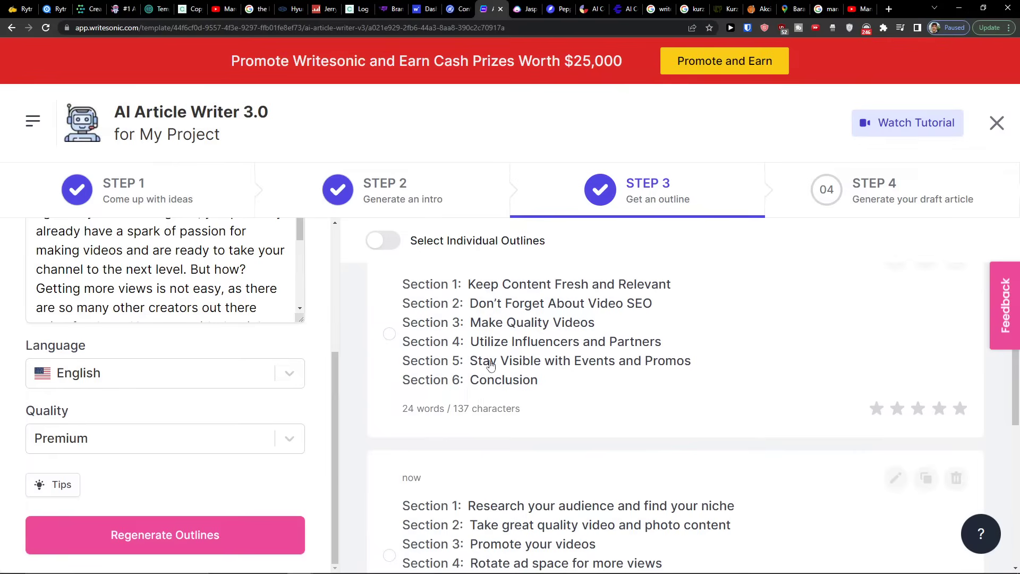
scroll("down", 3)
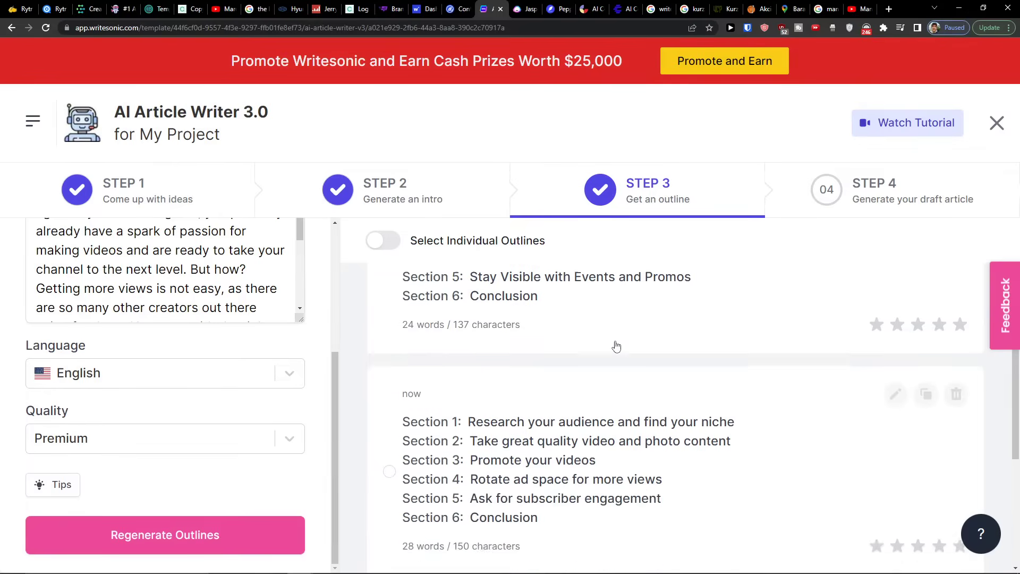
scroll("down", 3)
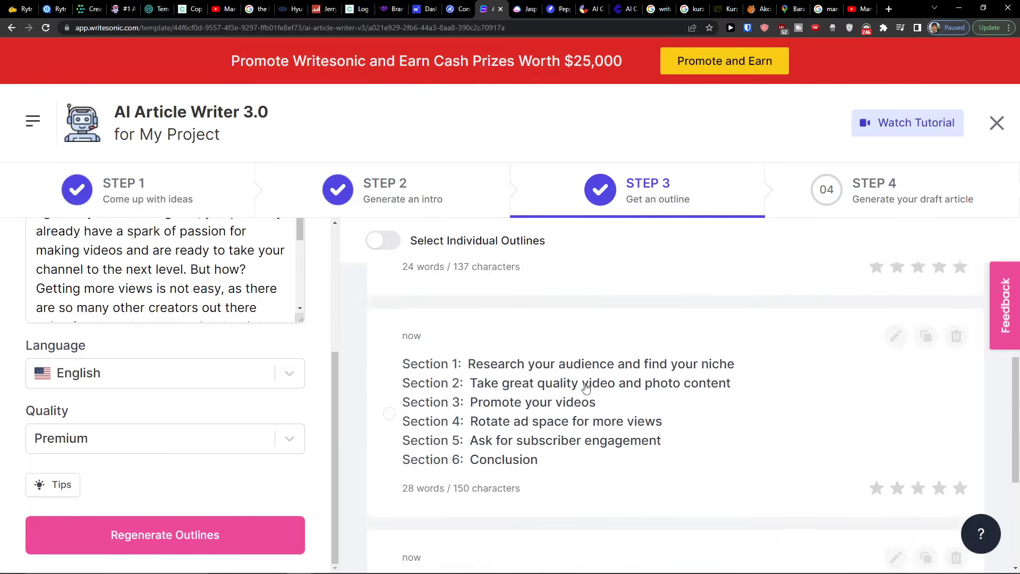
scroll("down", 3)
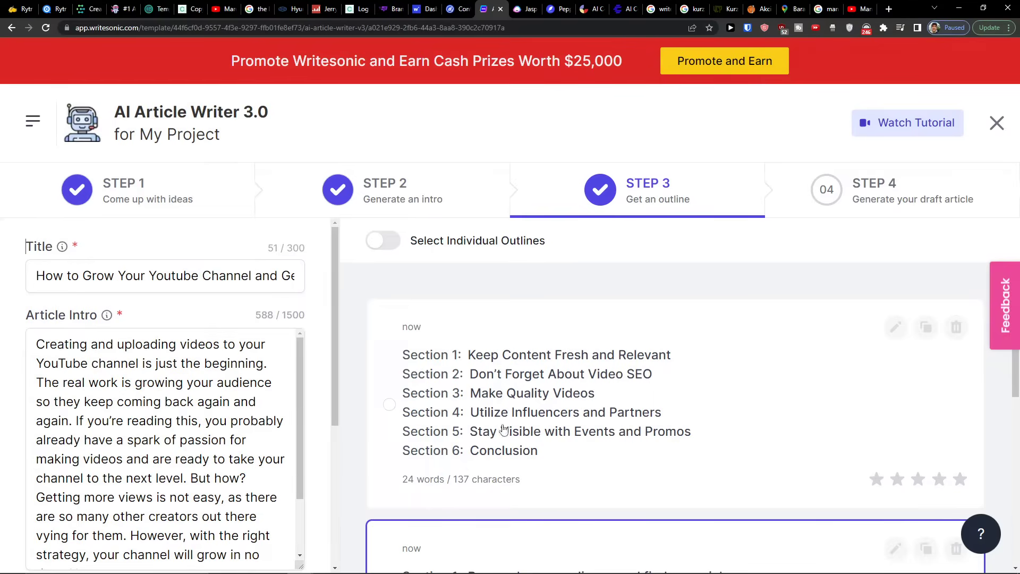
mouse_move(536, 441)
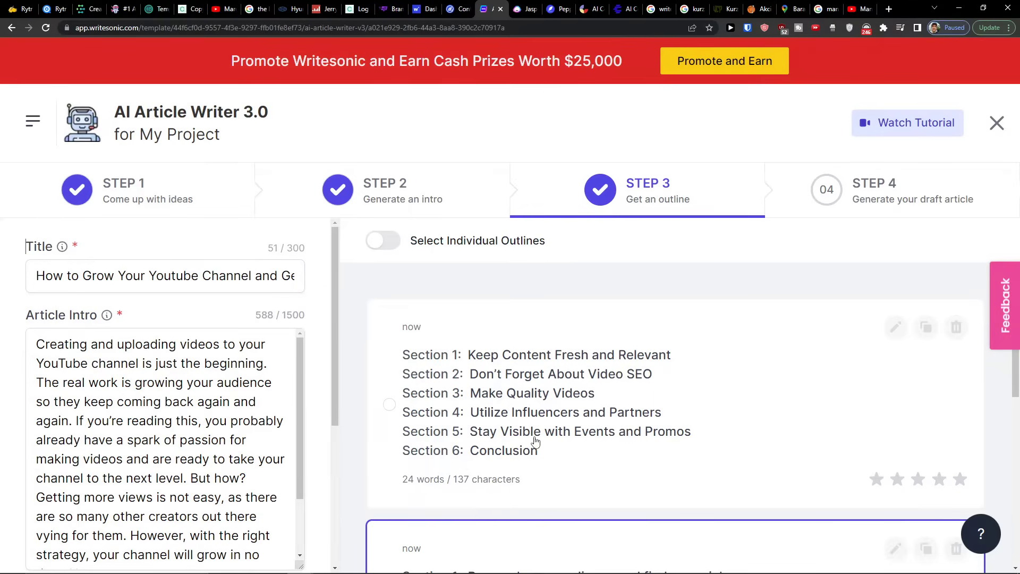
scroll("down", 3)
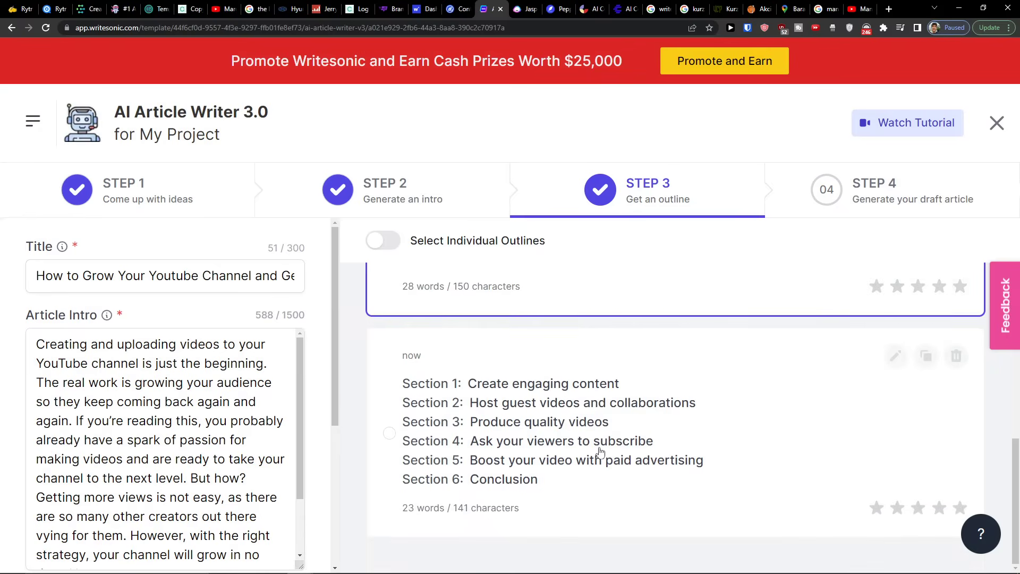
mouse_move(761, 448)
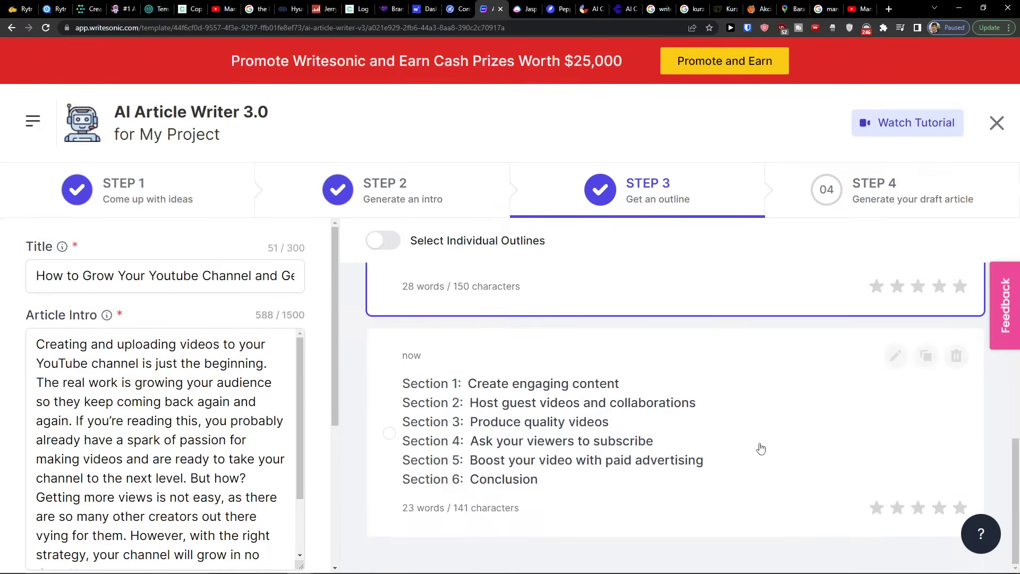
mouse_move(718, 442)
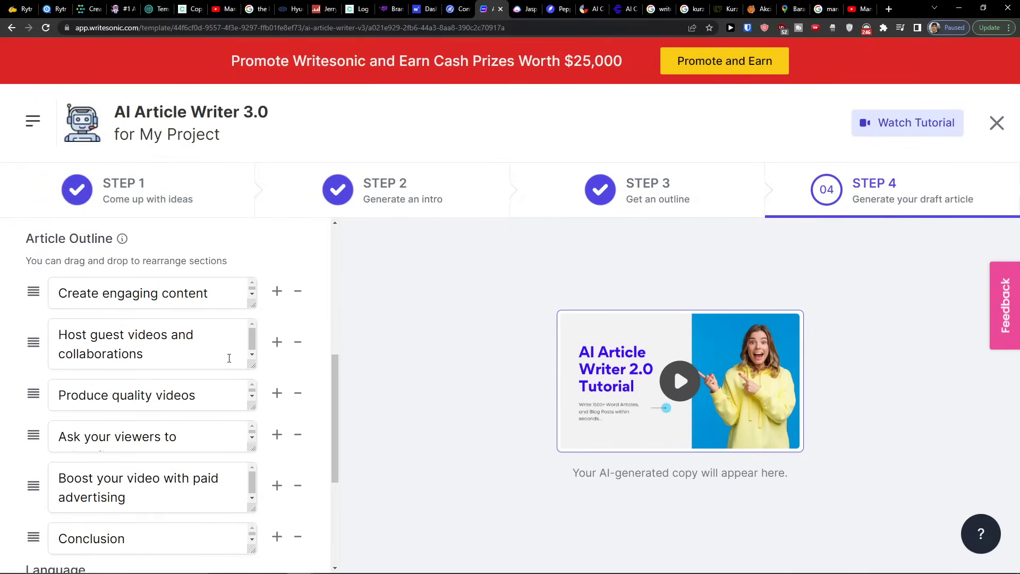
scroll("down", 3)
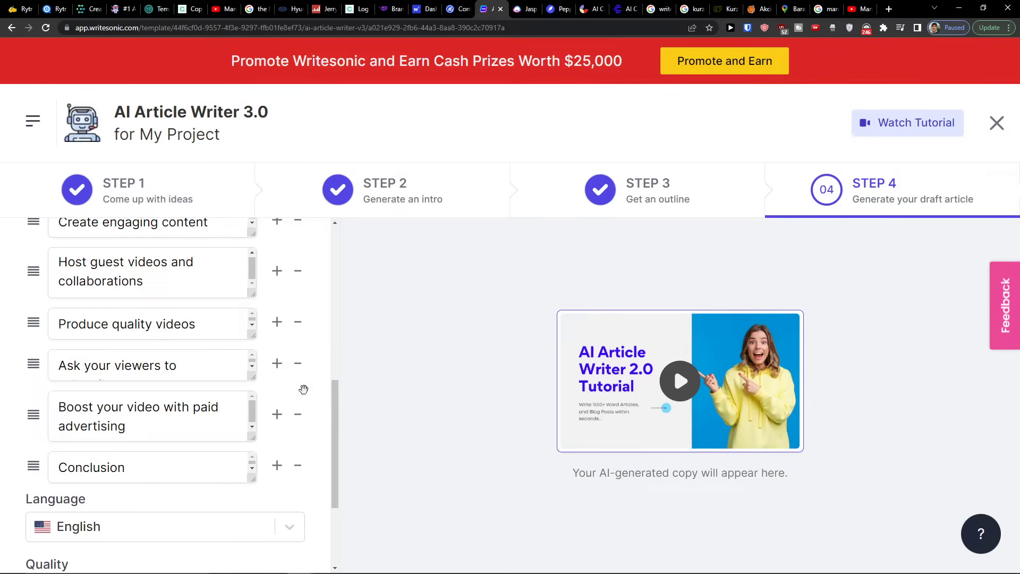
scroll("down", 3)
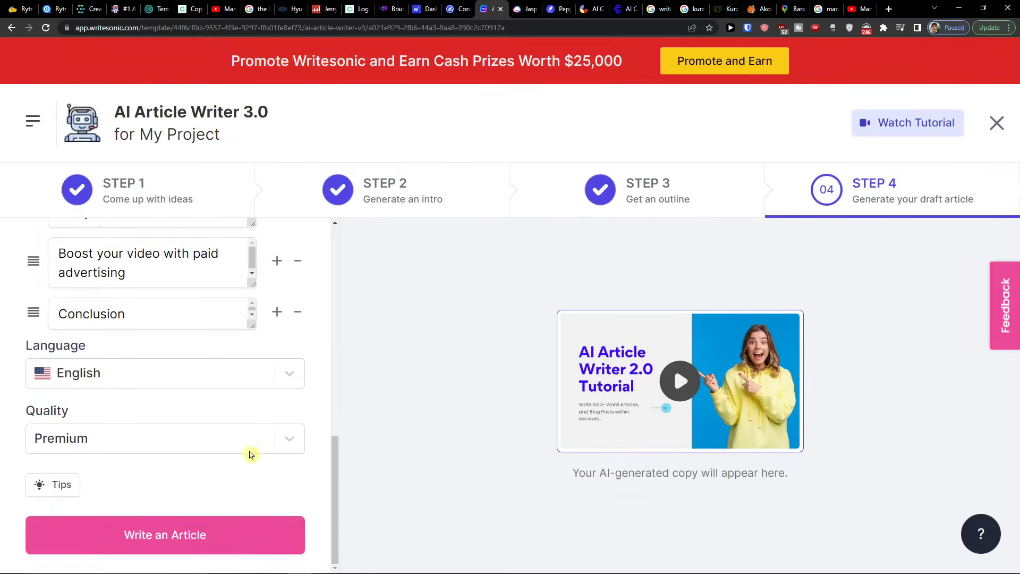
Write the full article from the chosen outline and wait for the draft.
left_click(165, 534)
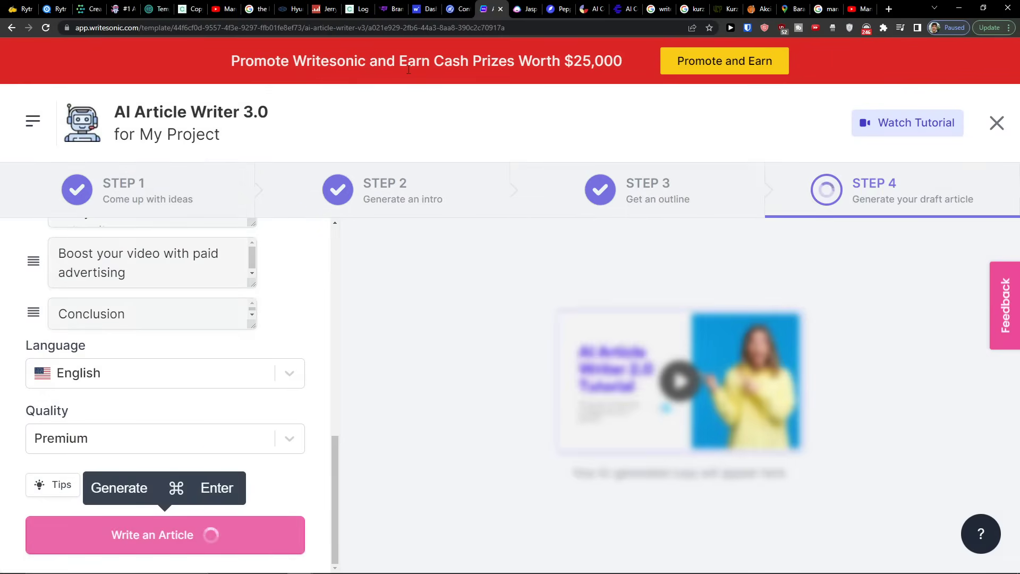
mouse_move(431, 92)
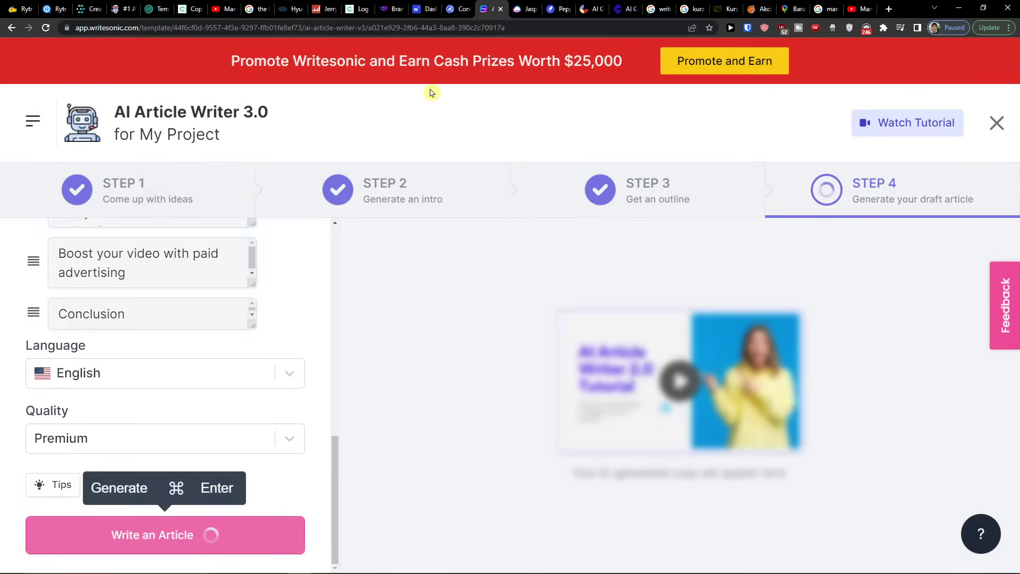
mouse_move(445, 100)
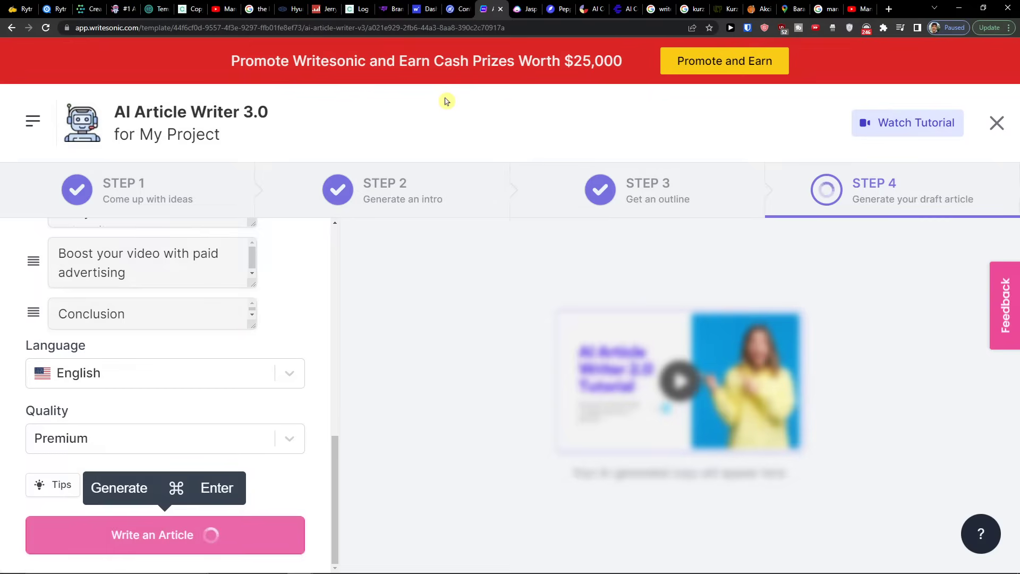
mouse_move(474, 105)
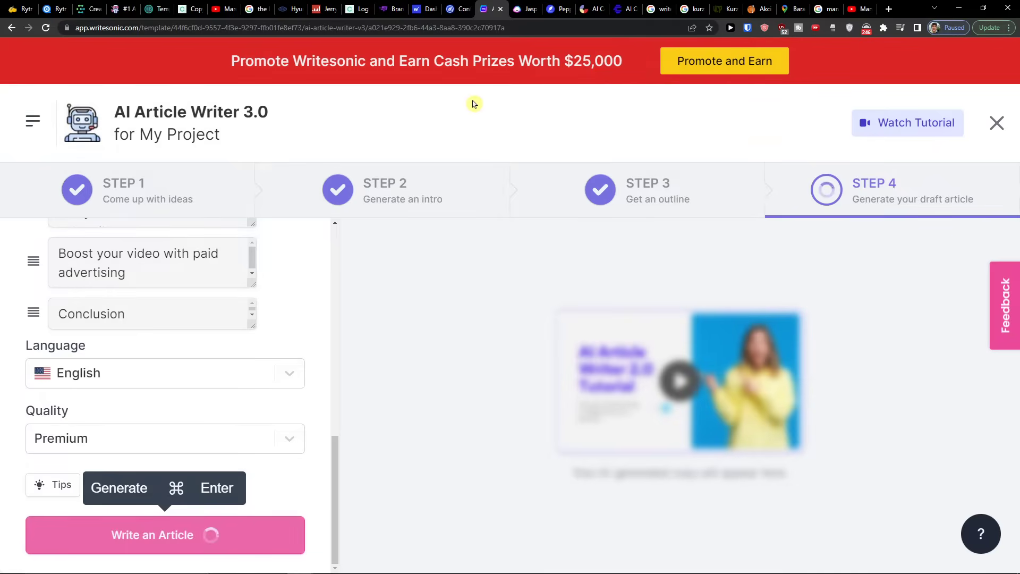
mouse_move(307, 273)
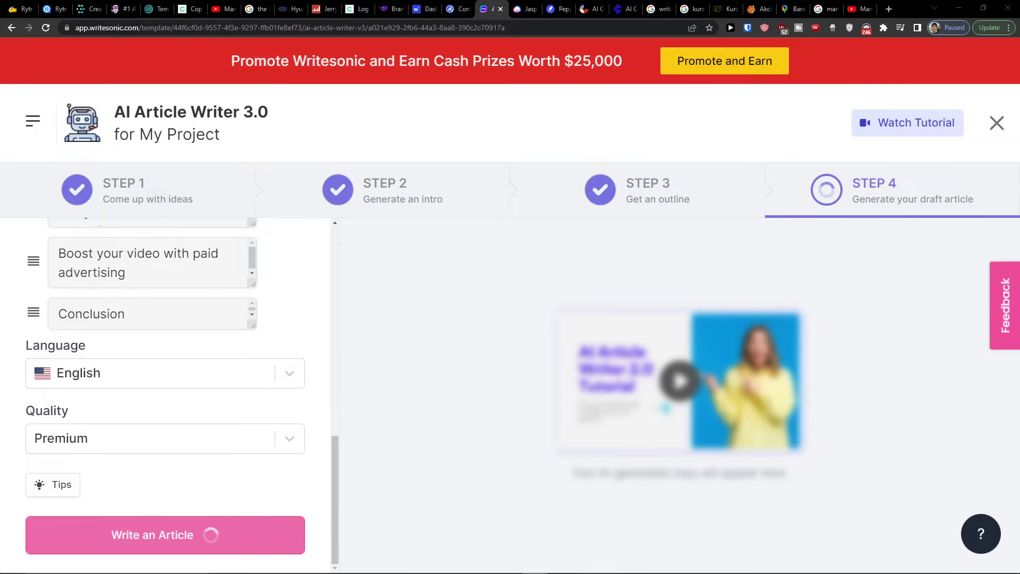
left_click(164, 535)
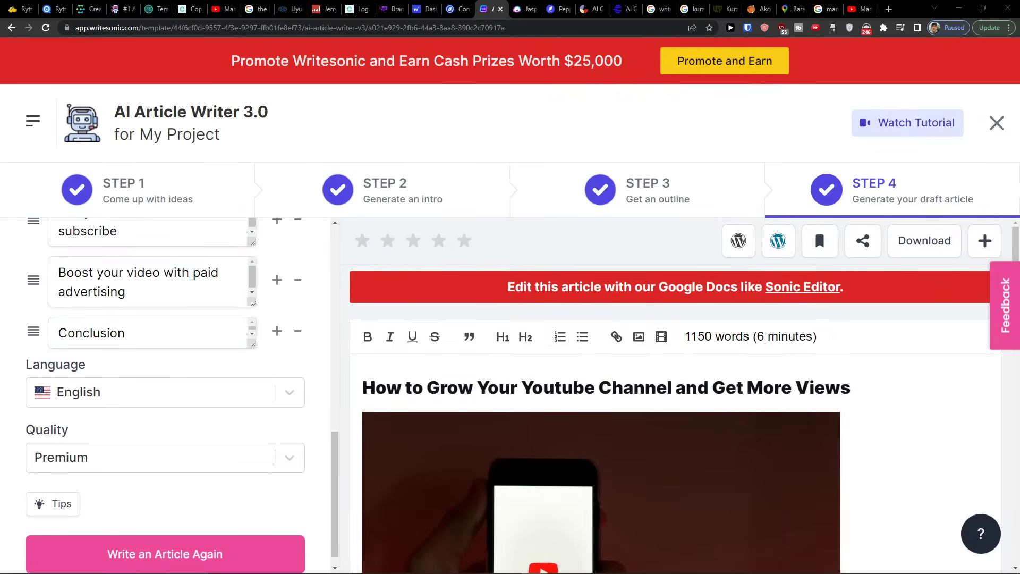
Review the drafted 1150-word article, briefly searching 'sonicedit' in another tab.
scroll("down", 3)
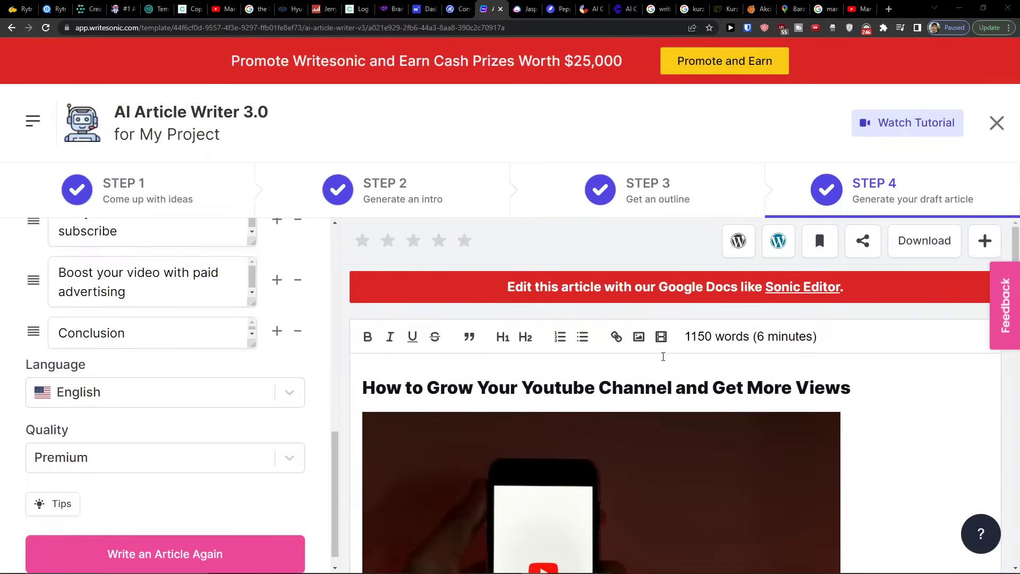
mouse_move(642, 378)
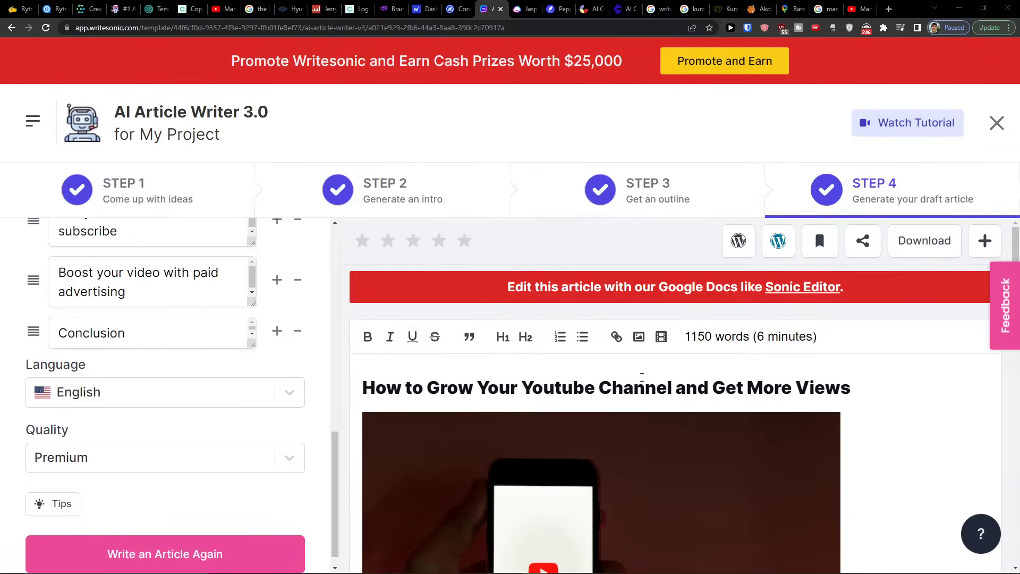
mouse_move(808, 261)
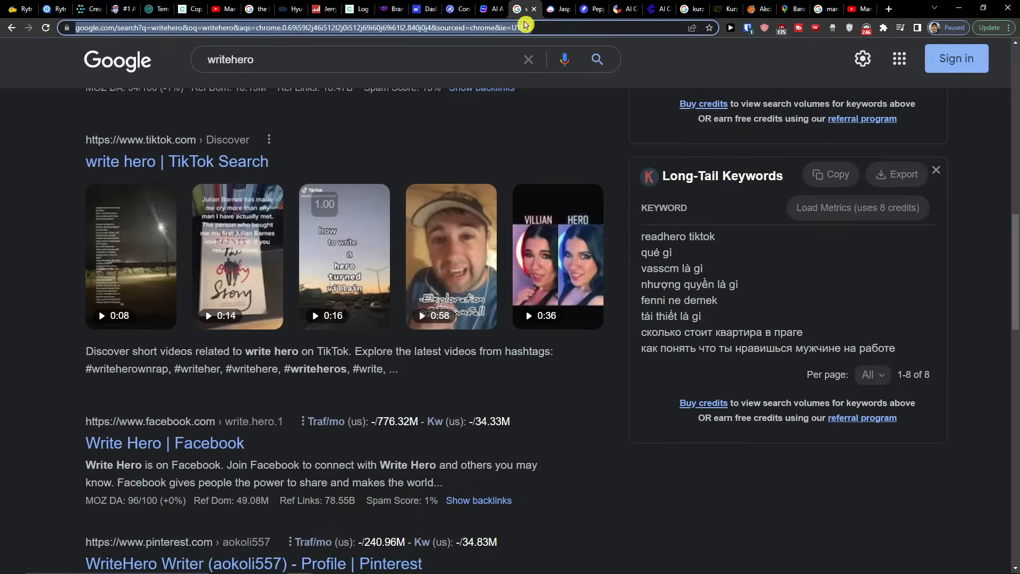
type("sonicedit")
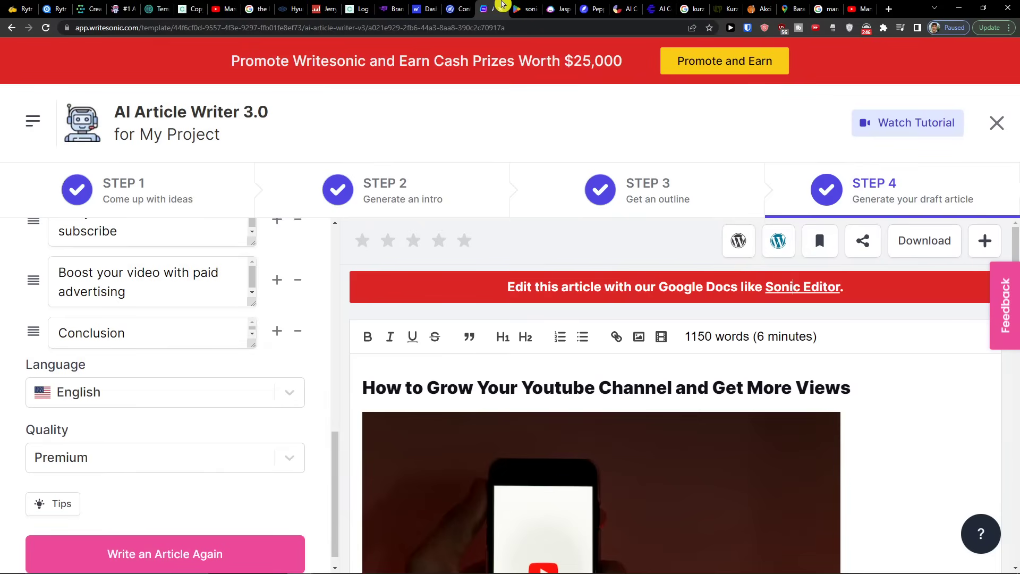
mouse_move(695, 356)
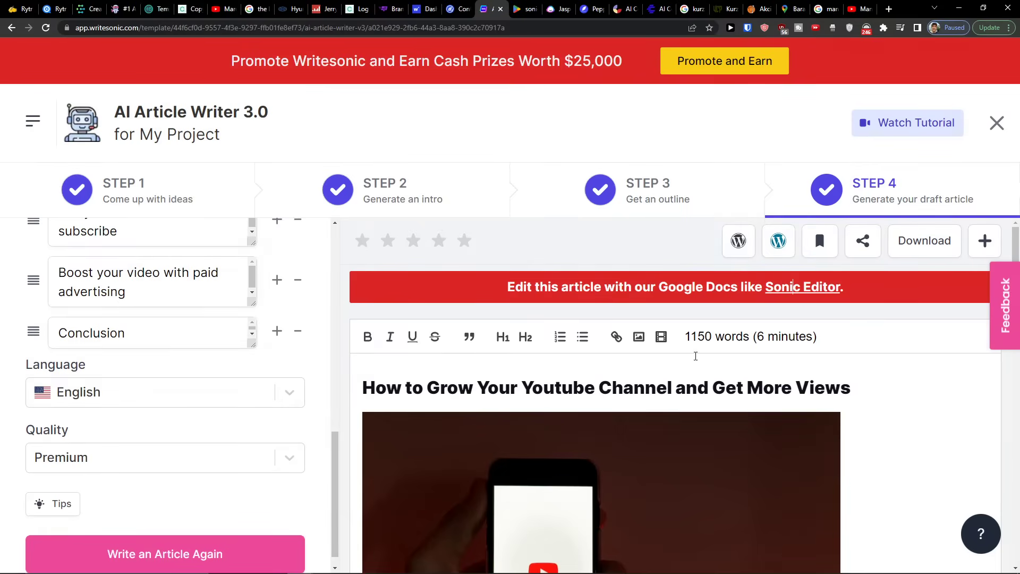
scroll("down", 3)
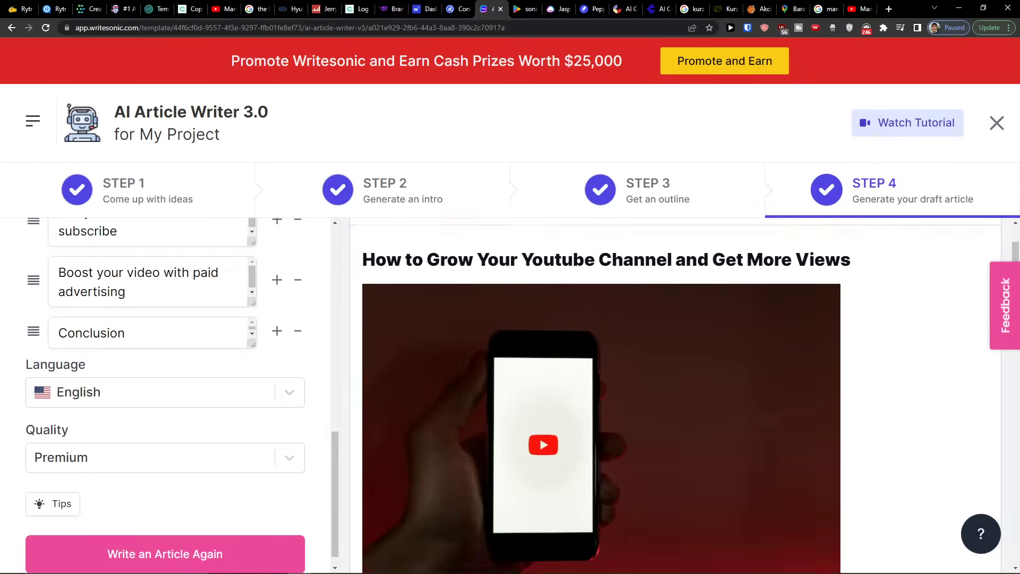
scroll("down", 3)
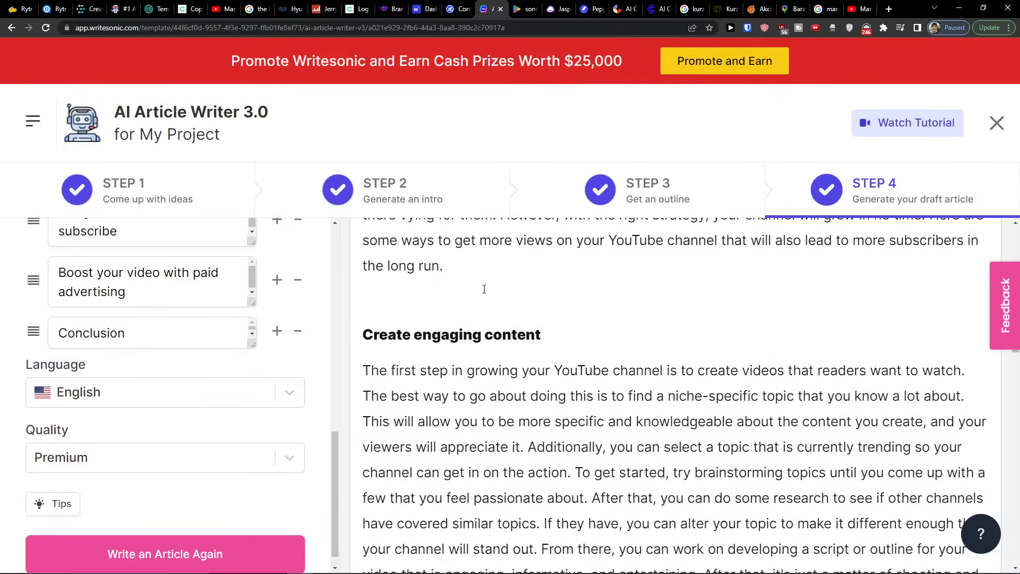
scroll("down", 3)
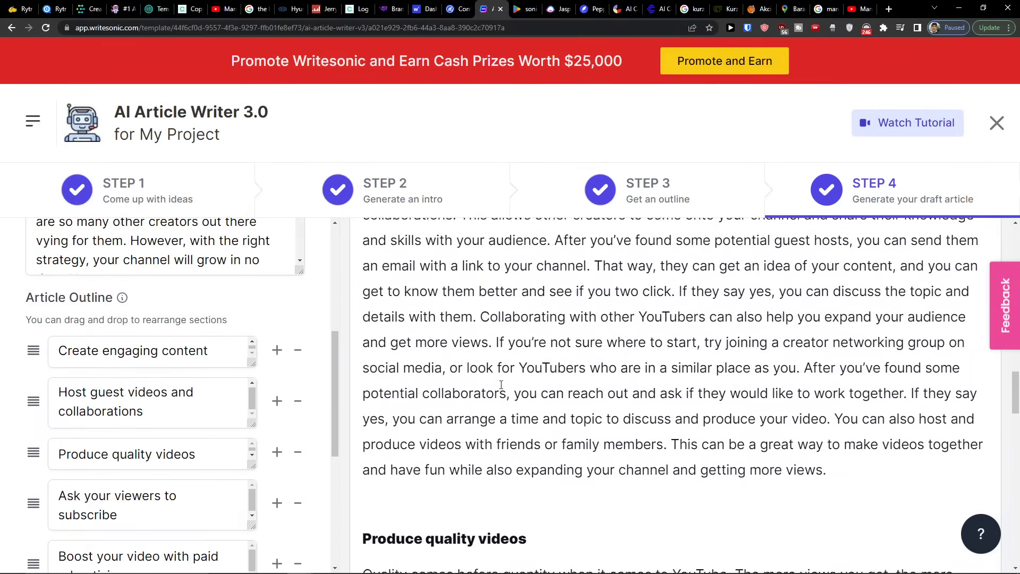
scroll("down", 3)
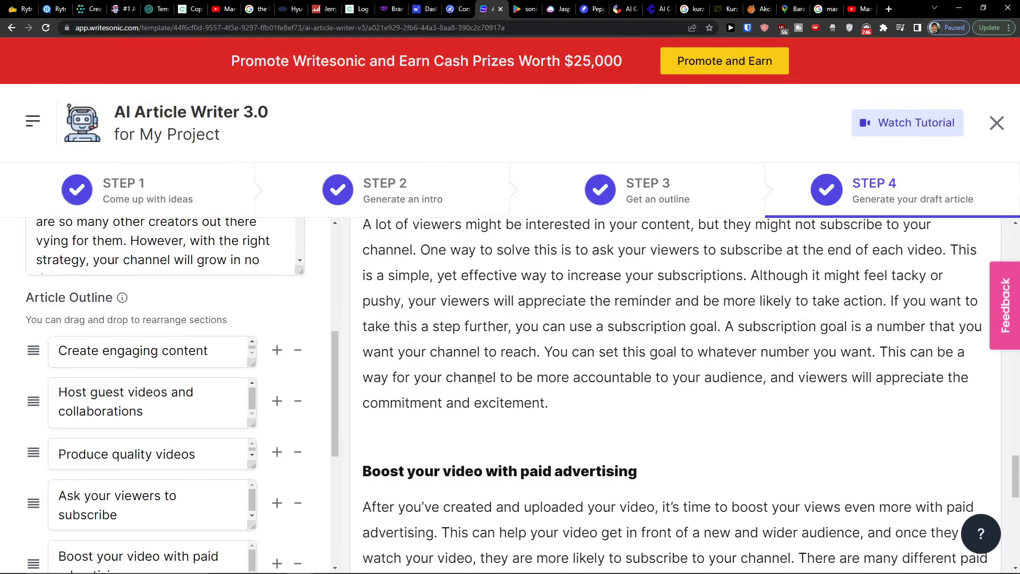
scroll("down", 3)
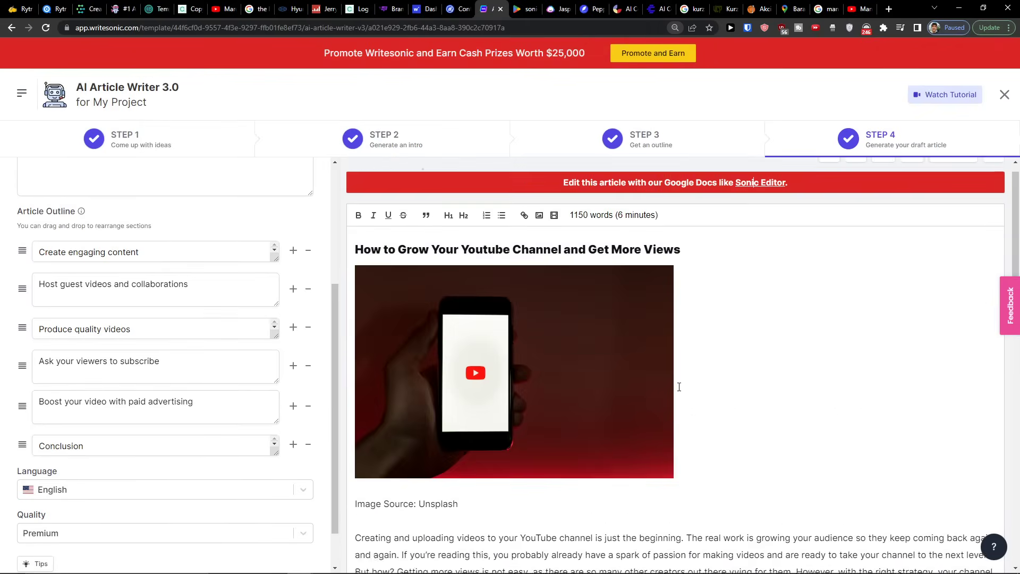
scroll("down", 3)
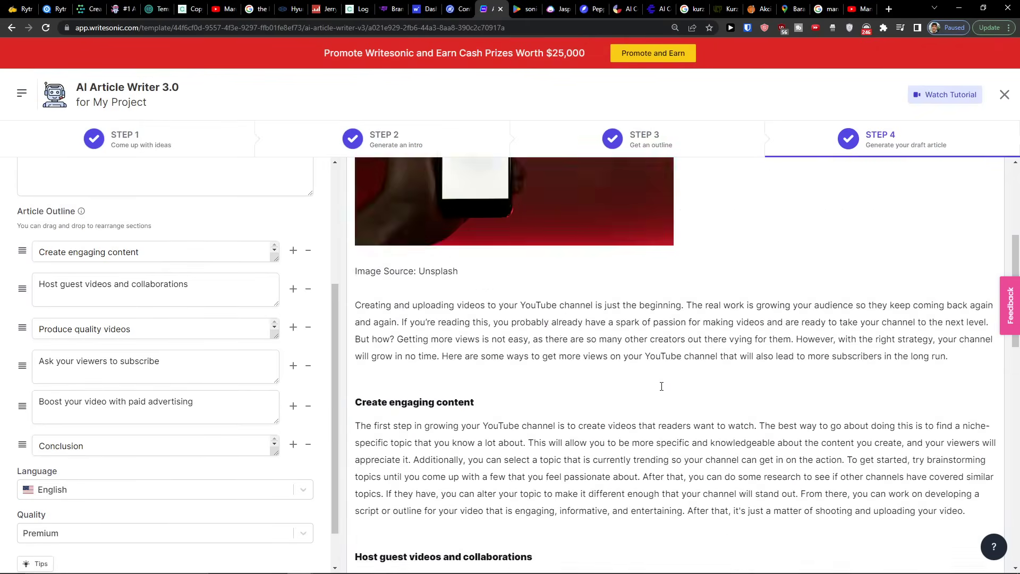
scroll("down", 3)
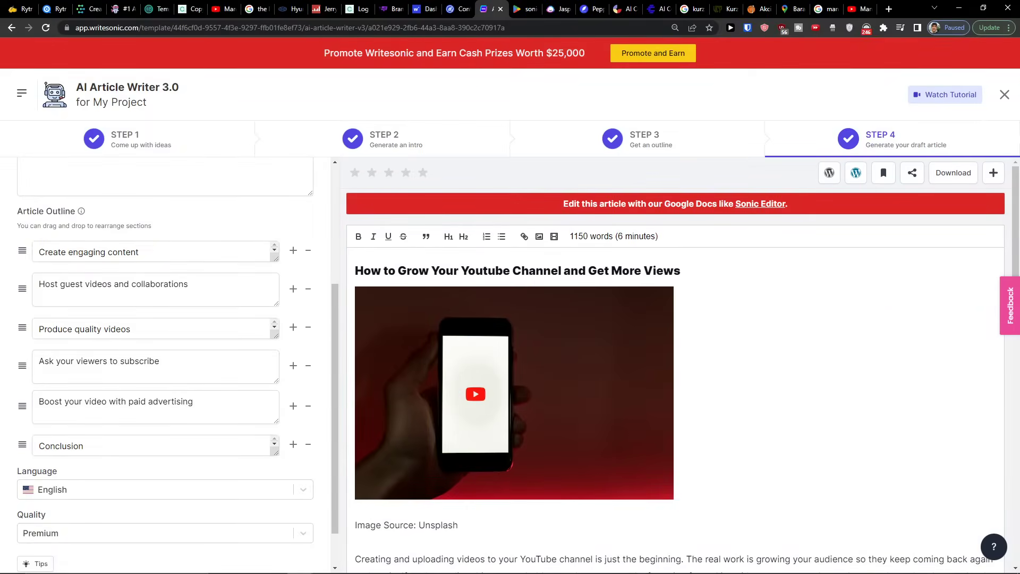
triple_click(406, 525)
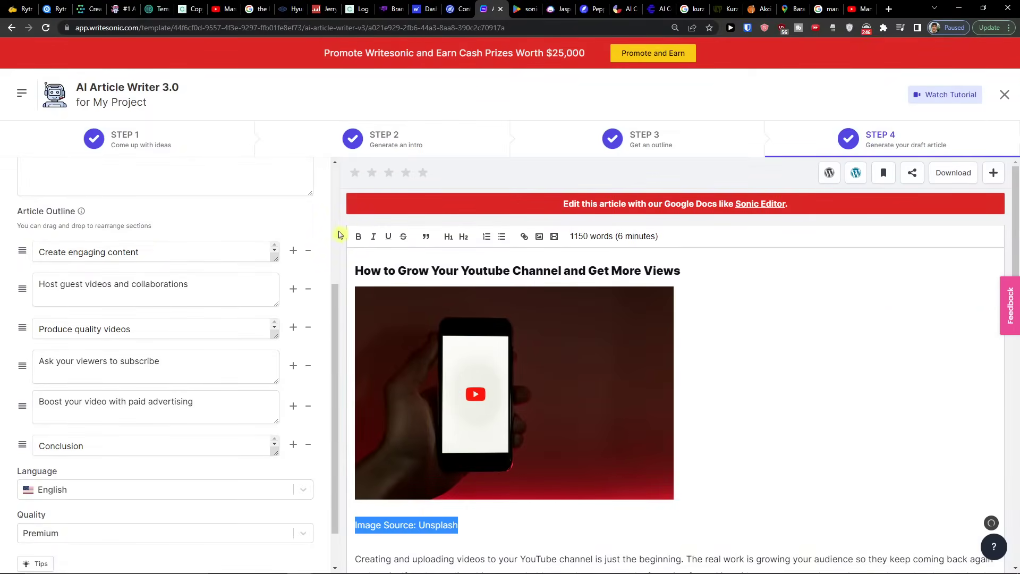
left_click(358, 236)
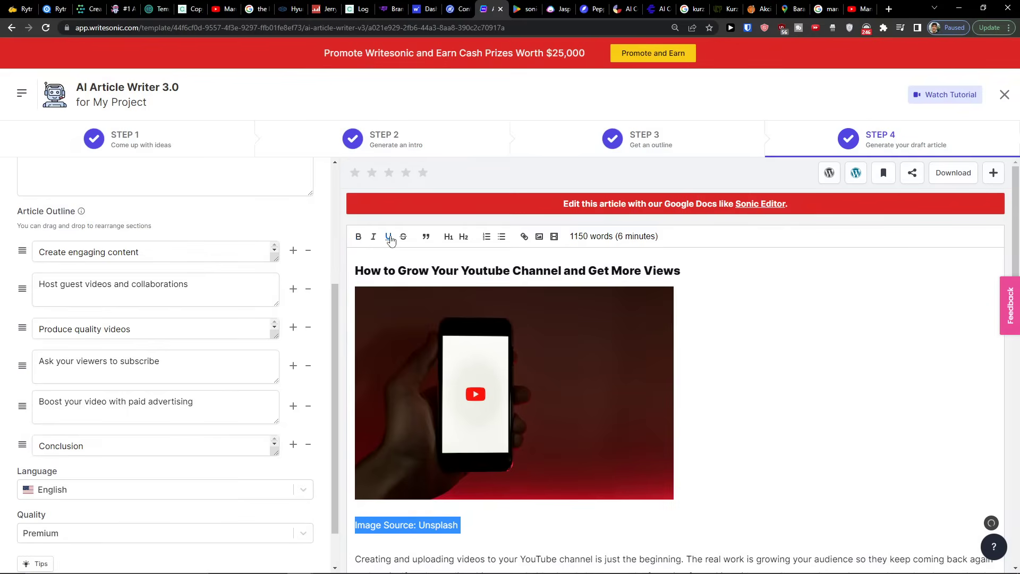
mouse_move(447, 240)
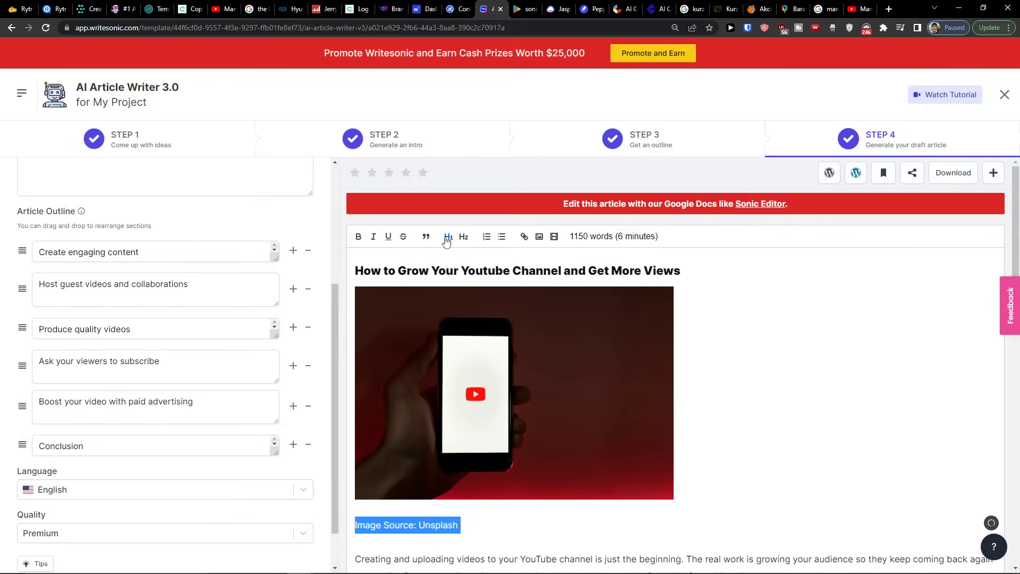
left_click(449, 236)
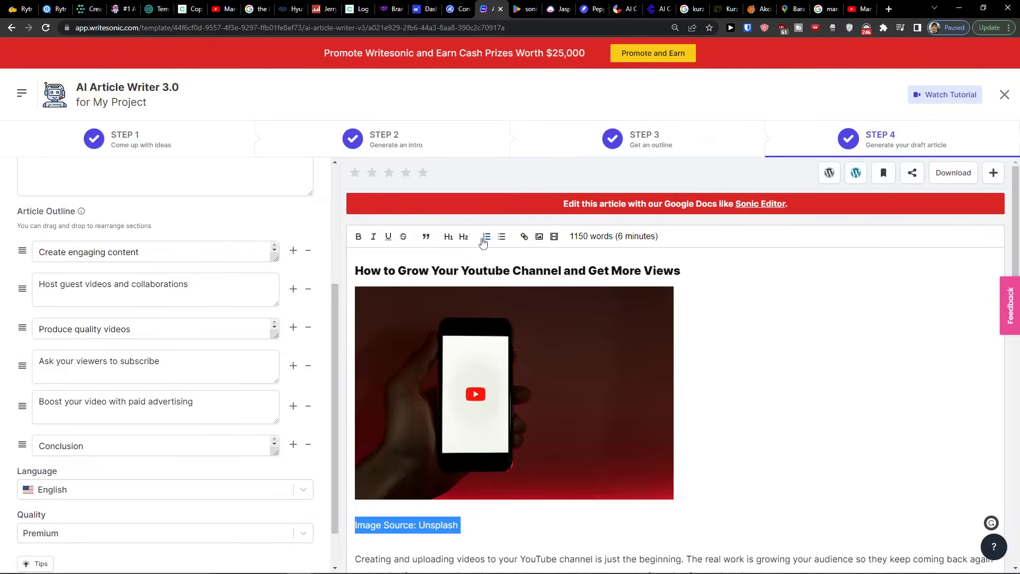
mouse_move(539, 236)
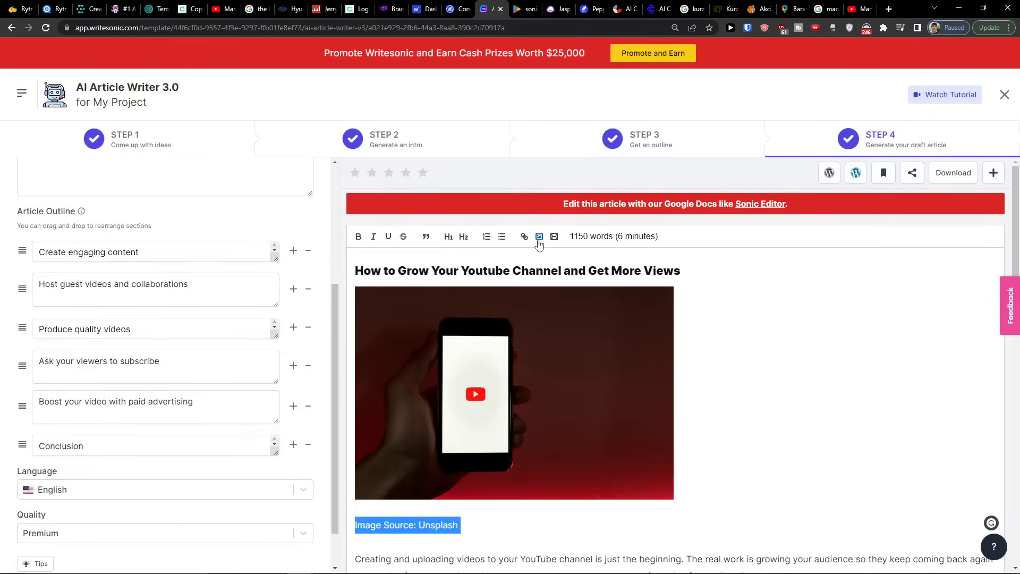
mouse_move(553, 236)
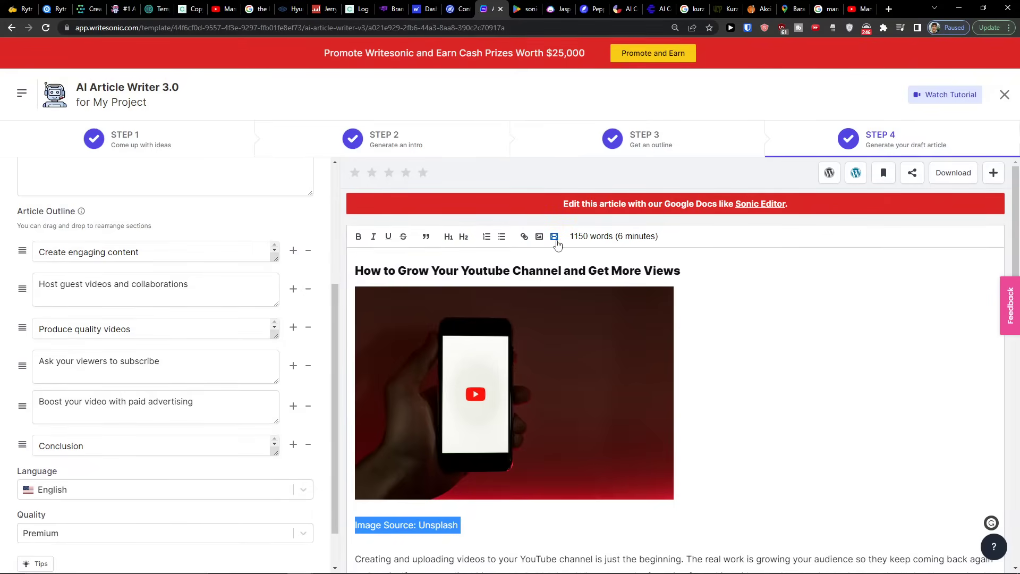
left_click(553, 236)
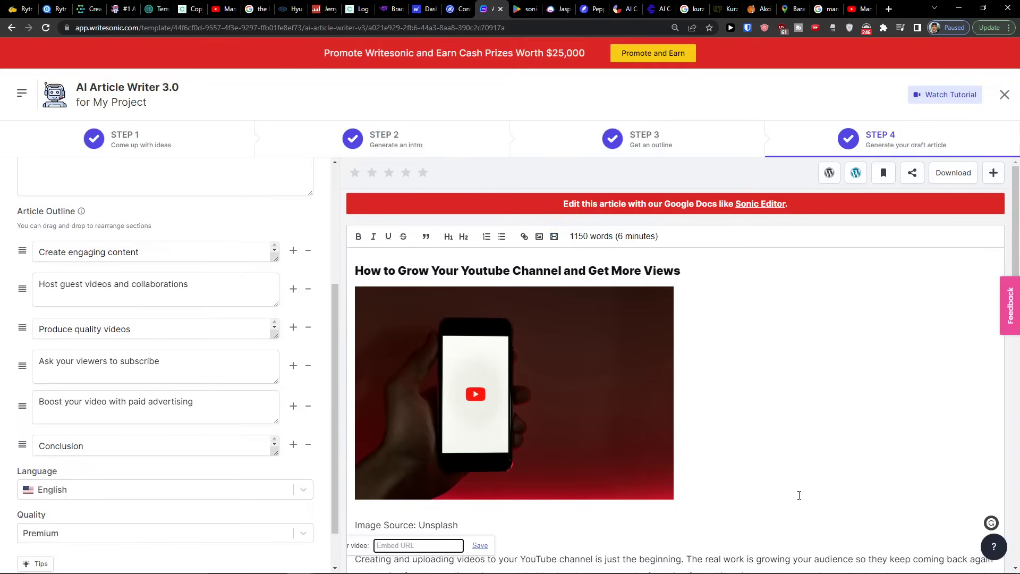
scroll("down", 3)
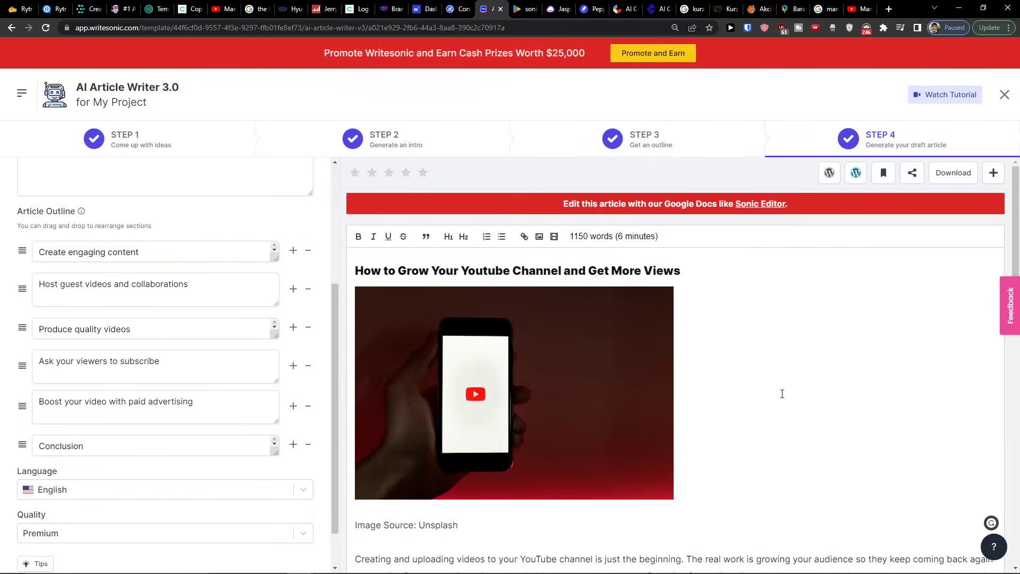
scroll("down", 3)
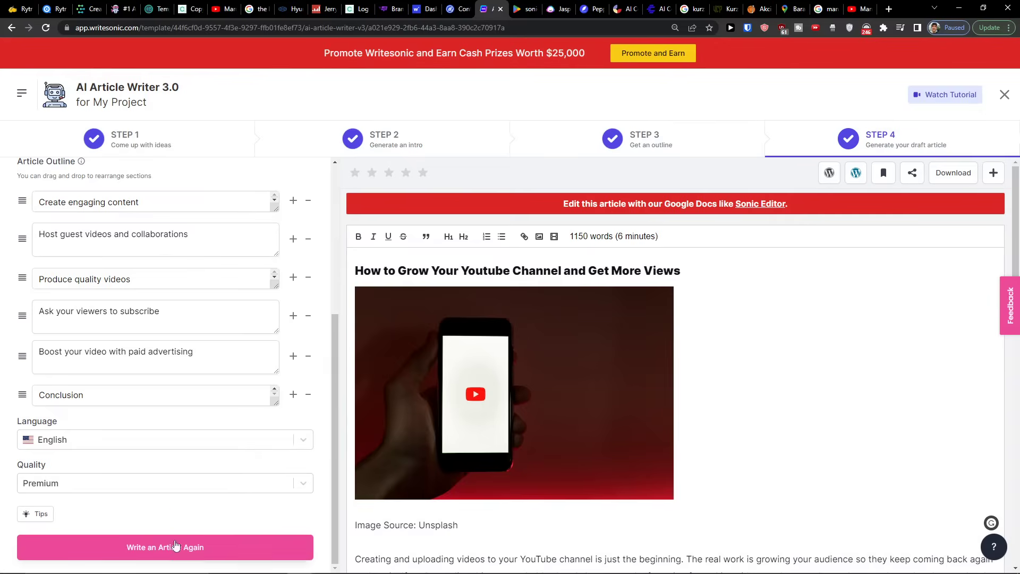
Download the finished YouTube growth article as a Word document.
scroll("down", 3)
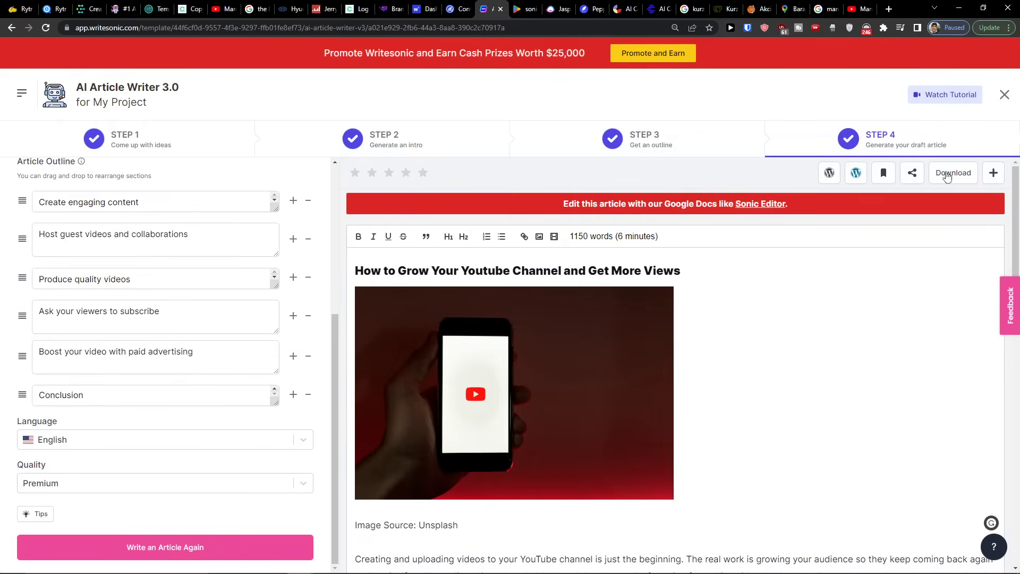
left_click(953, 172)
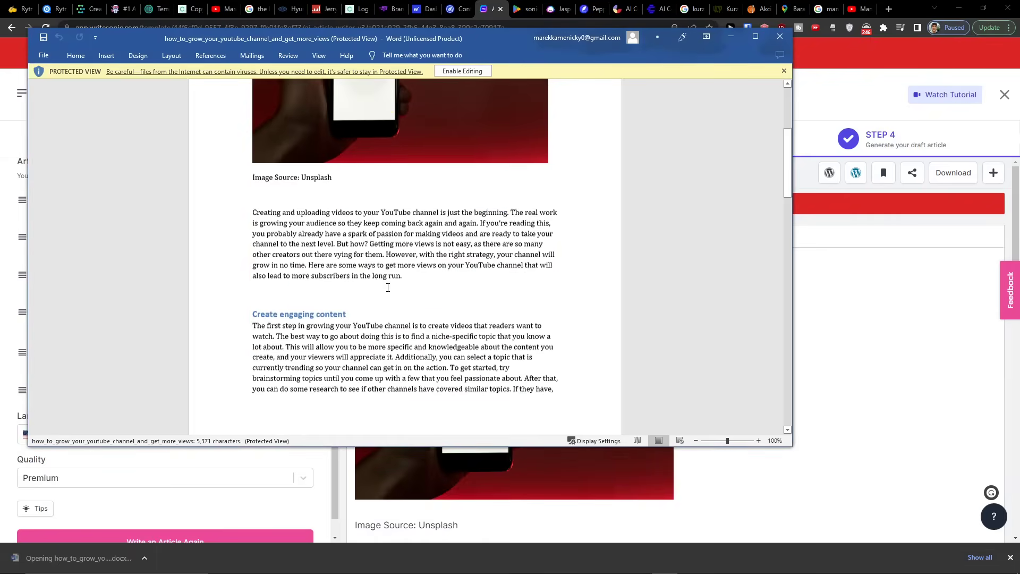
scroll("down", 3)
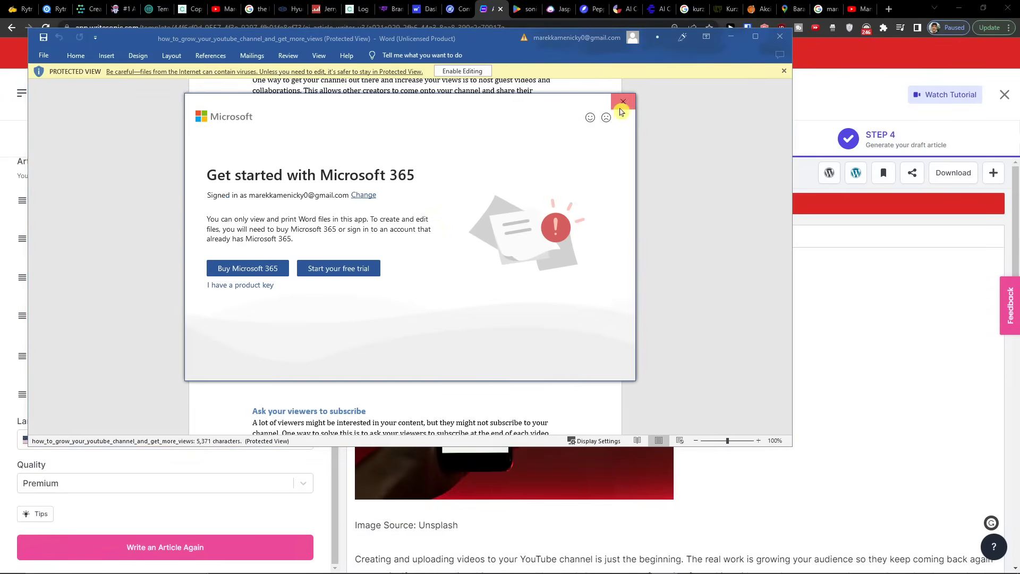
left_click(623, 101)
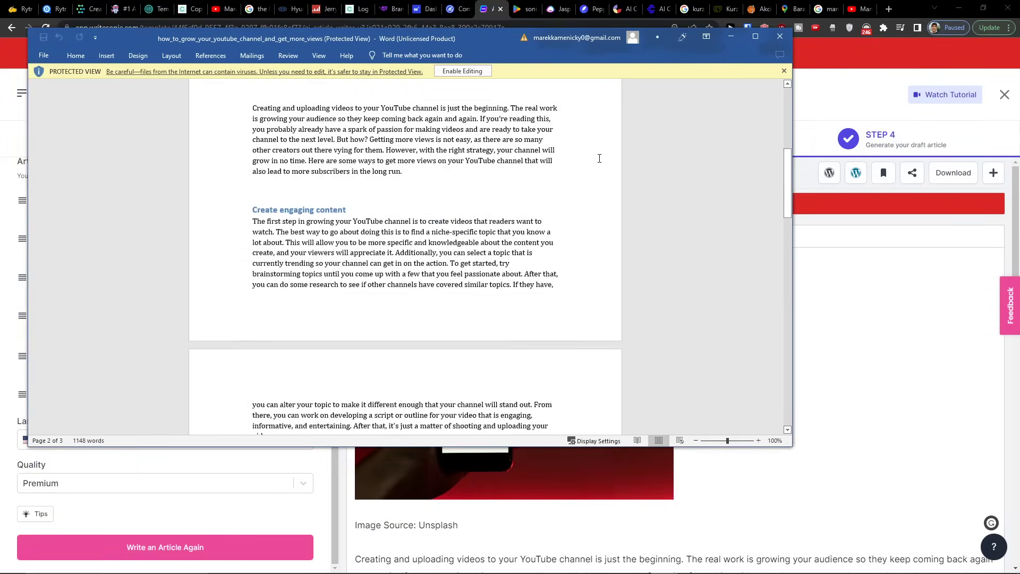
left_click(780, 36)
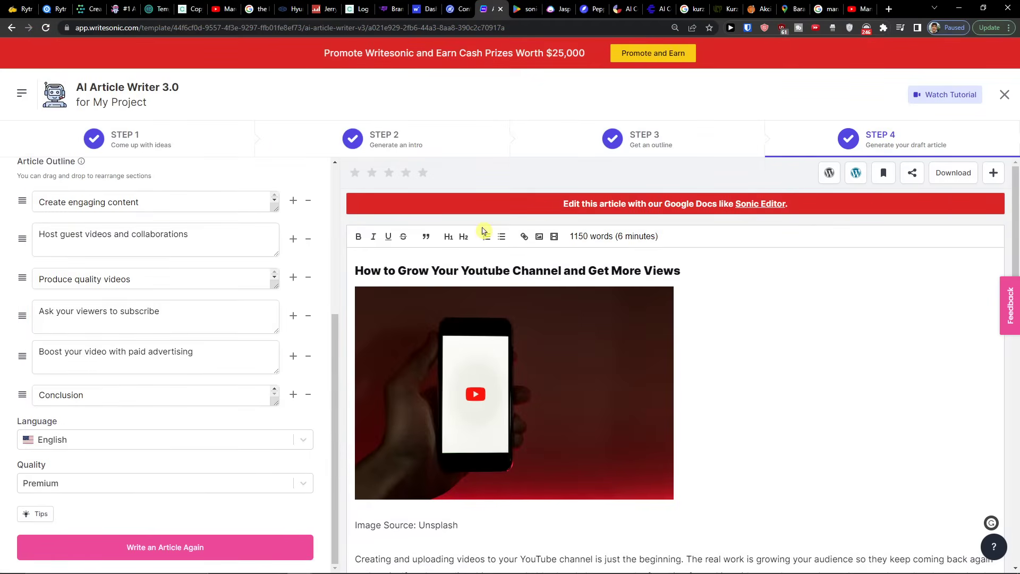
mouse_move(479, 230)
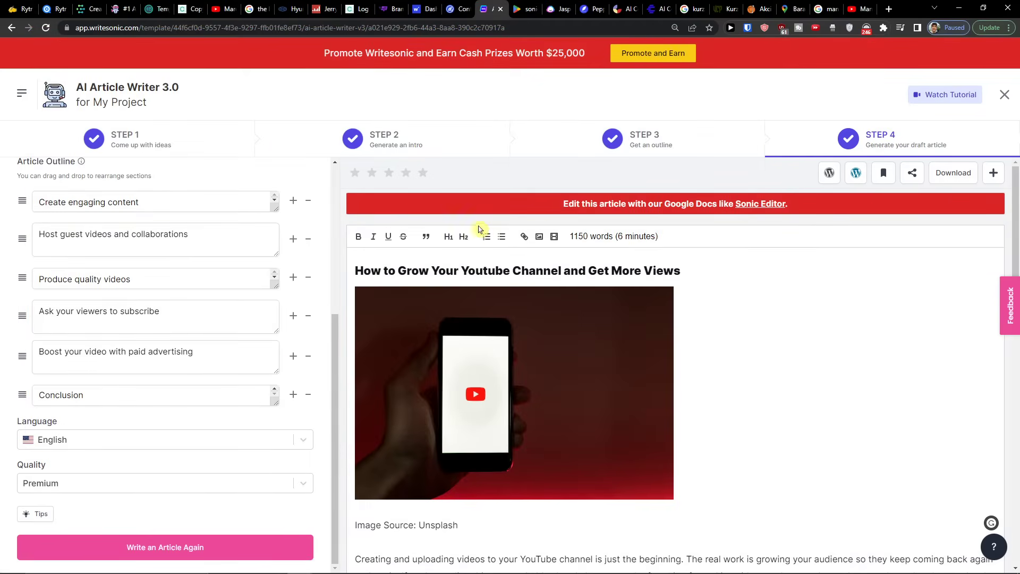
left_click(21, 91)
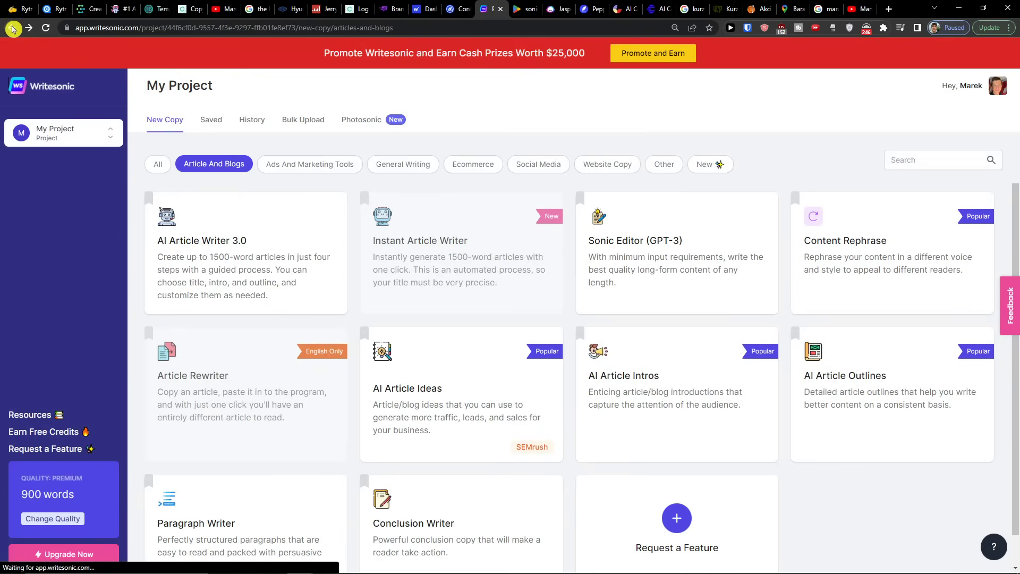
mouse_move(277, 304)
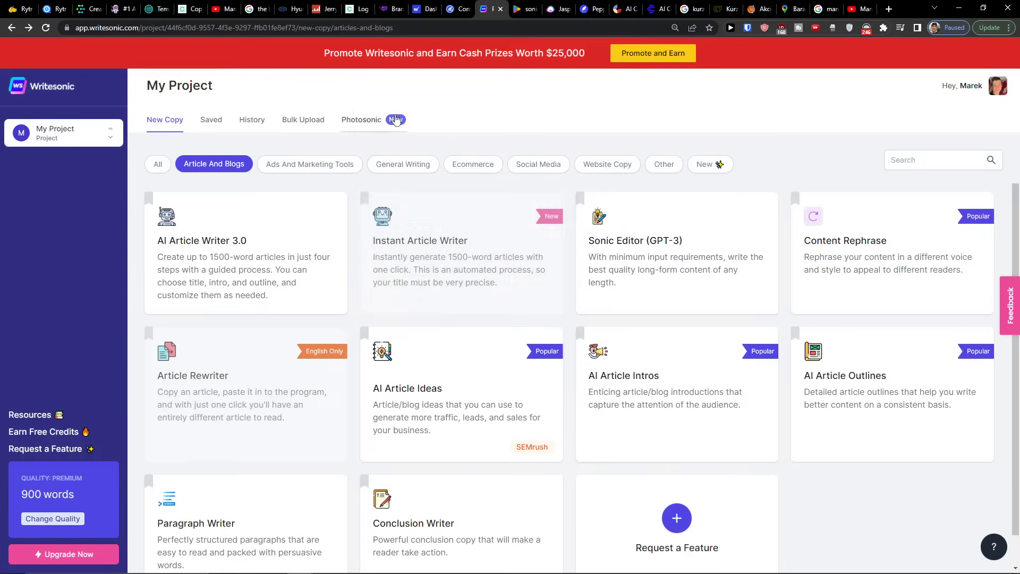
Filter the template library to the Social Media category.
left_click(539, 164)
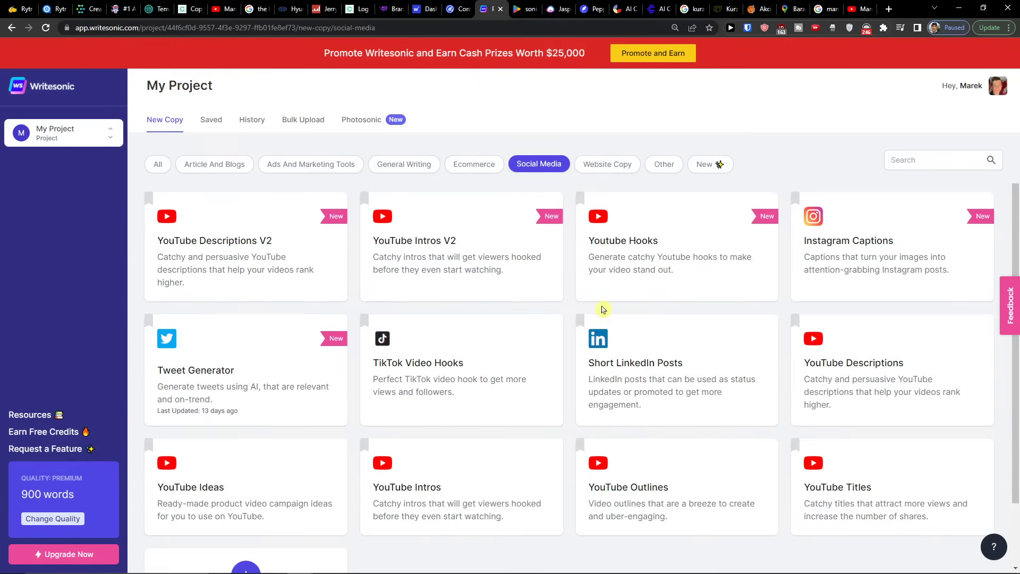
mouse_move(323, 450)
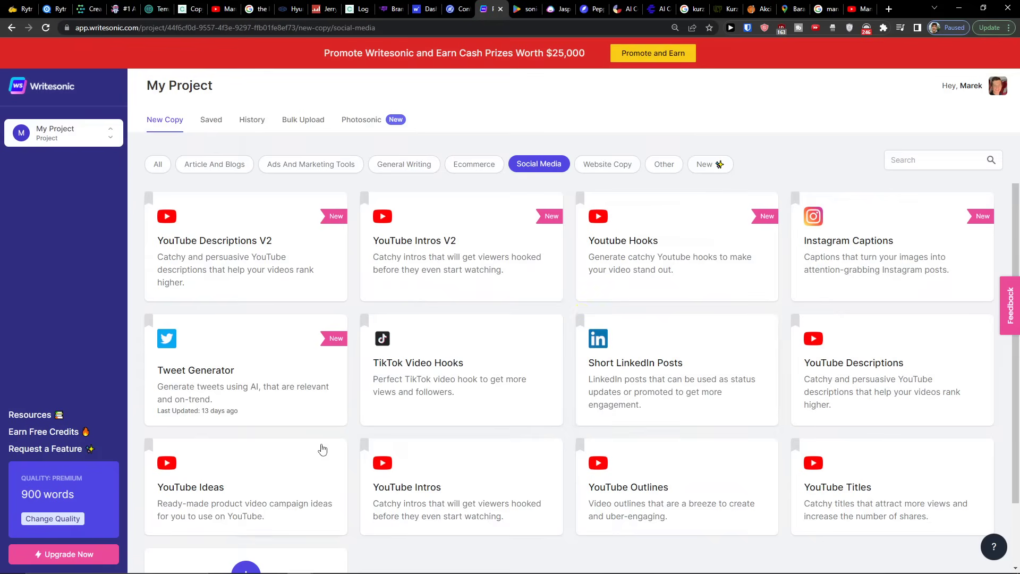
mouse_move(266, 466)
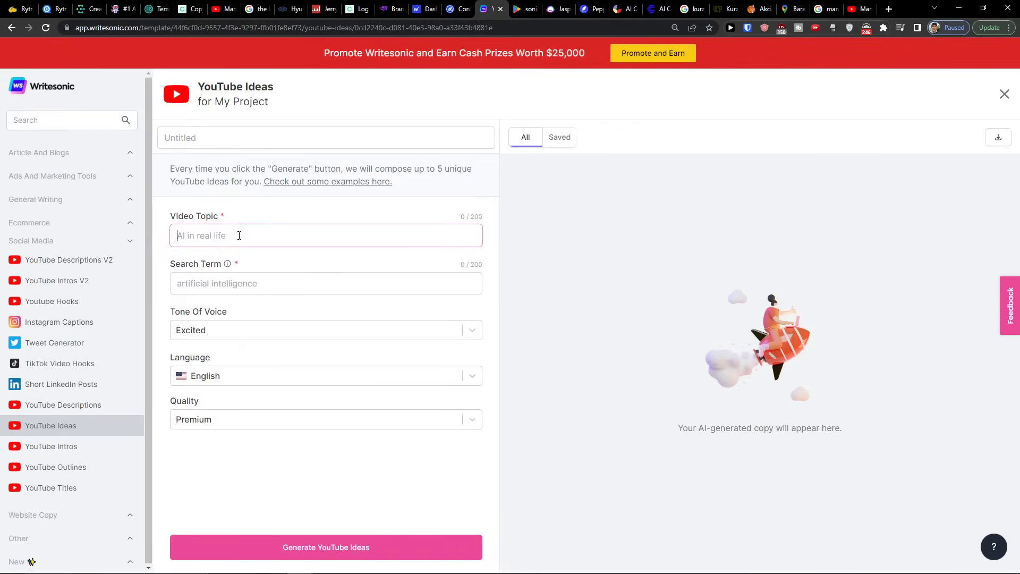
Replace the half-typed topic with 'Etoro Review' and generate YouTube video ideas.
type("How T")
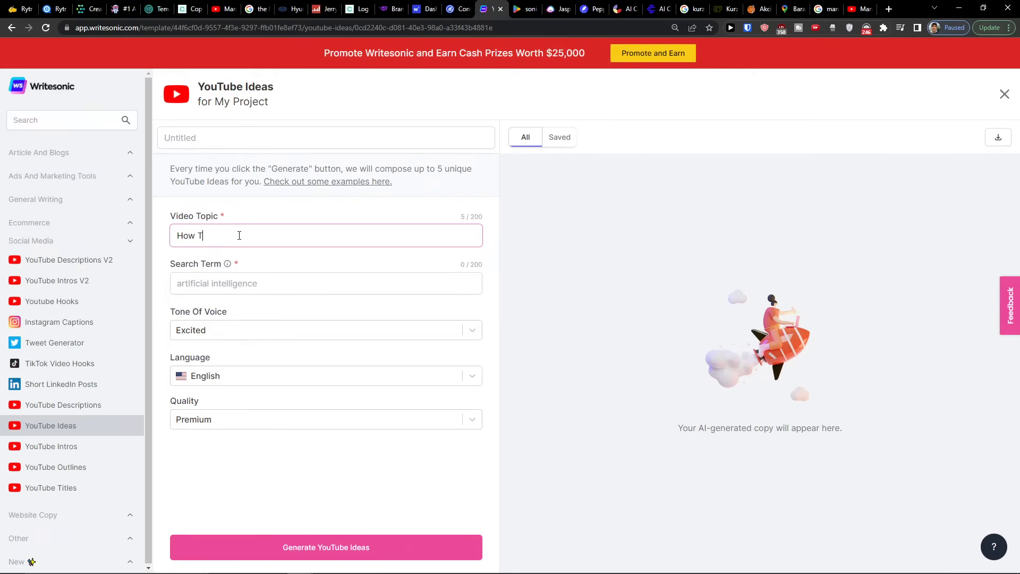
double_click(189, 235)
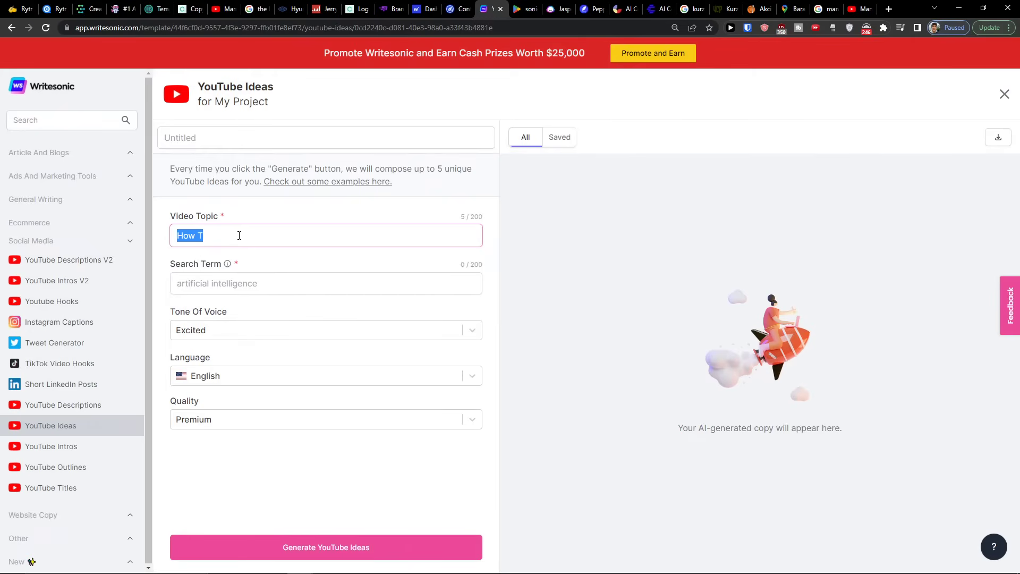
type("Etoro Revi")
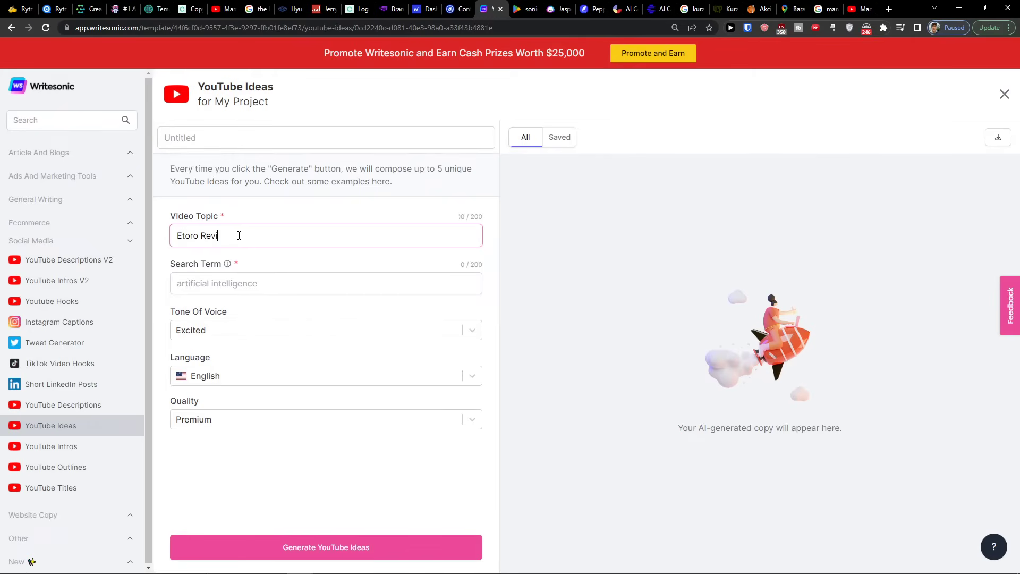
type("Etoro Revie")
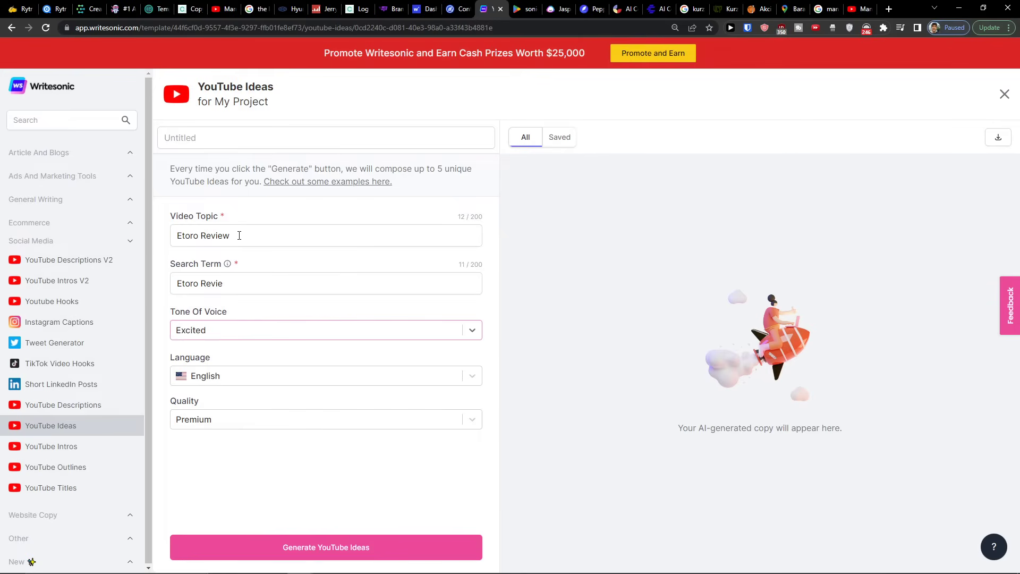
mouse_move(233, 423)
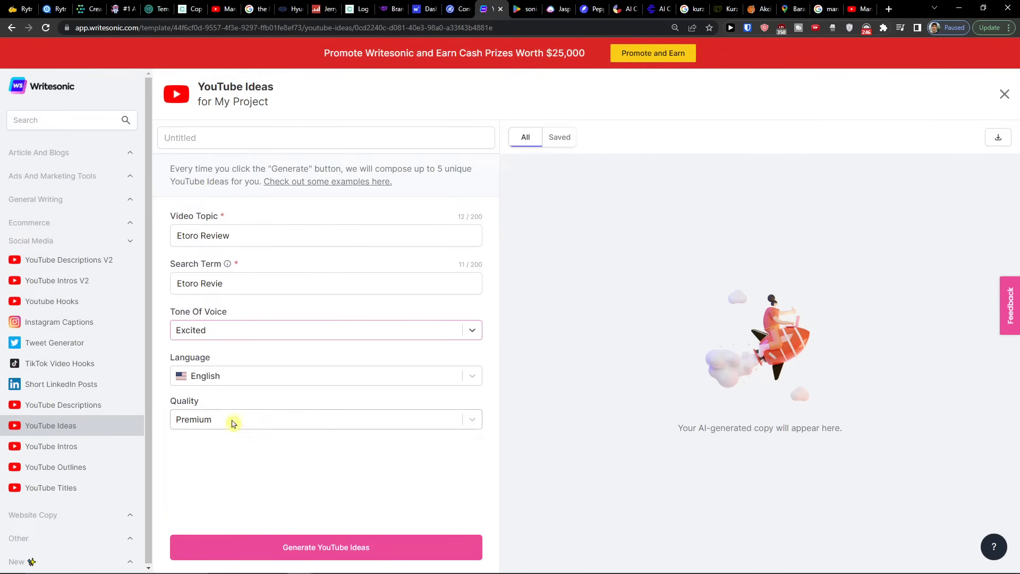
left_click(326, 547)
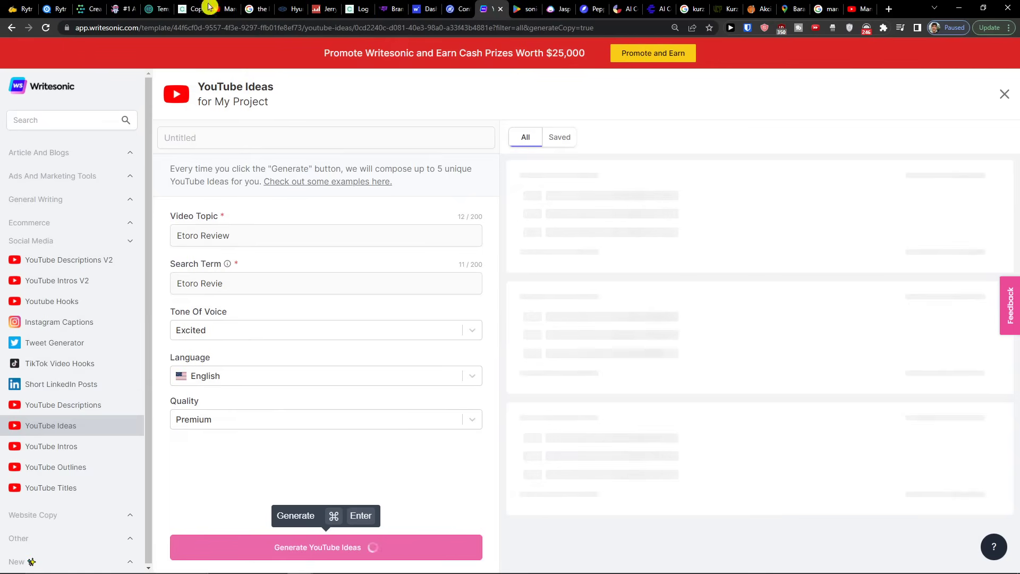
mouse_move(467, 73)
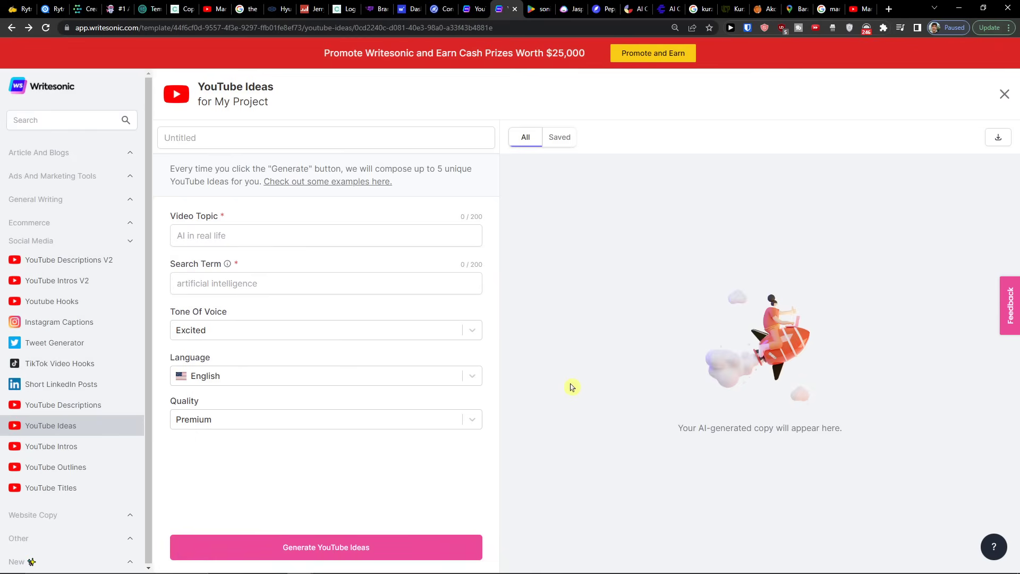
mouse_move(79, 234)
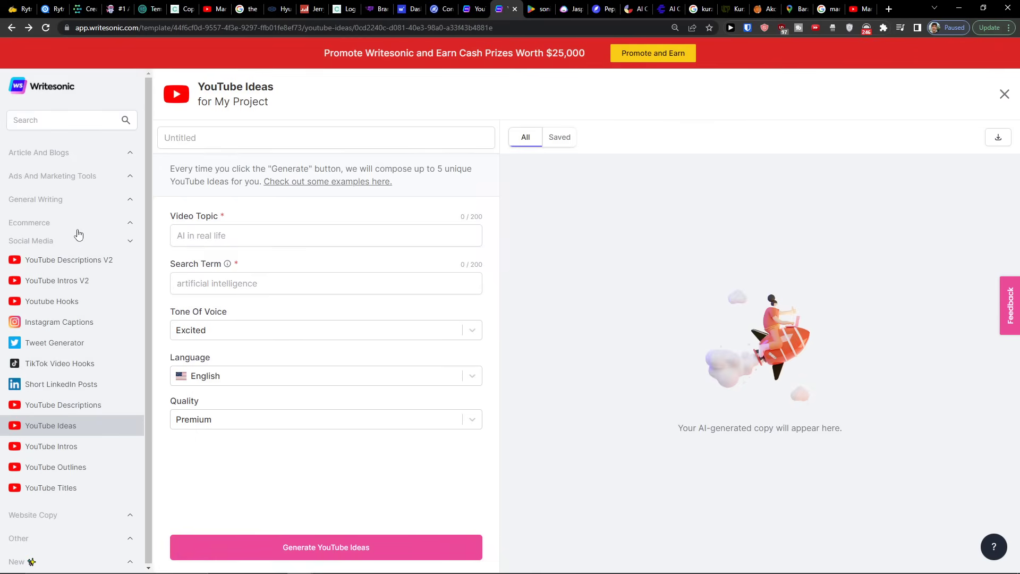
mouse_move(72, 462)
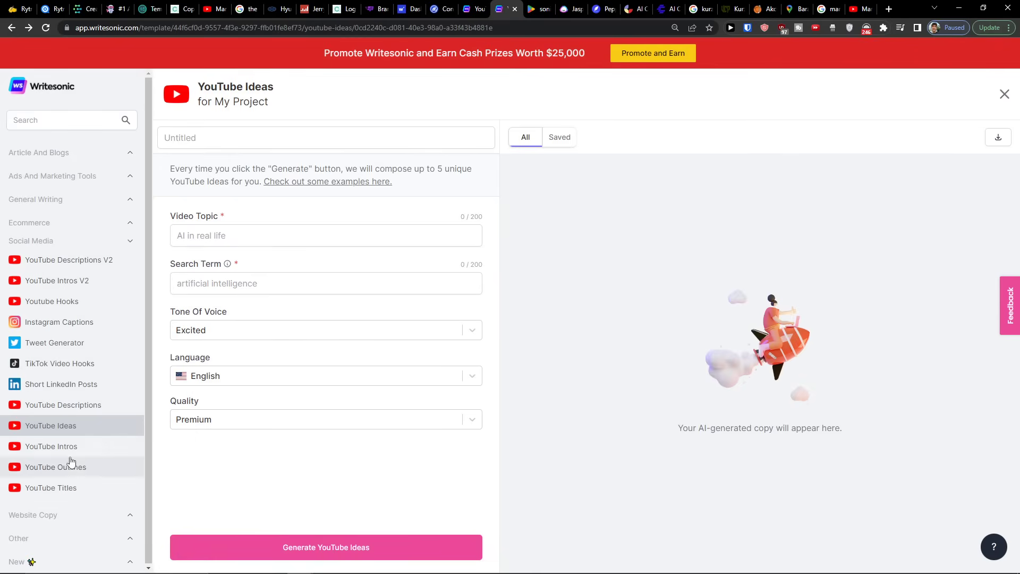
mouse_move(80, 281)
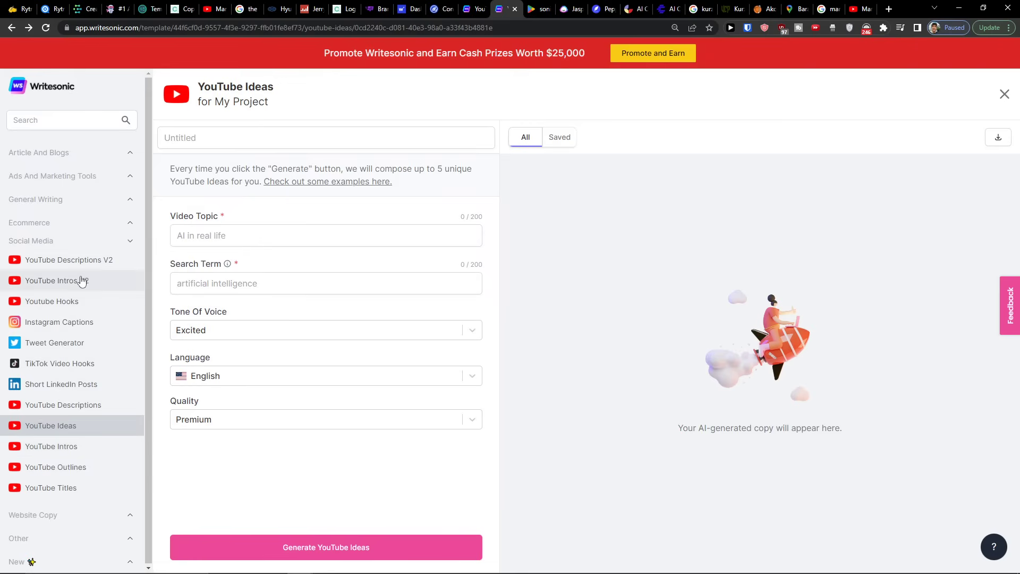
Open the YouTube Titles generator in another tab, then return to the eToro ideas.
left_click(51, 488)
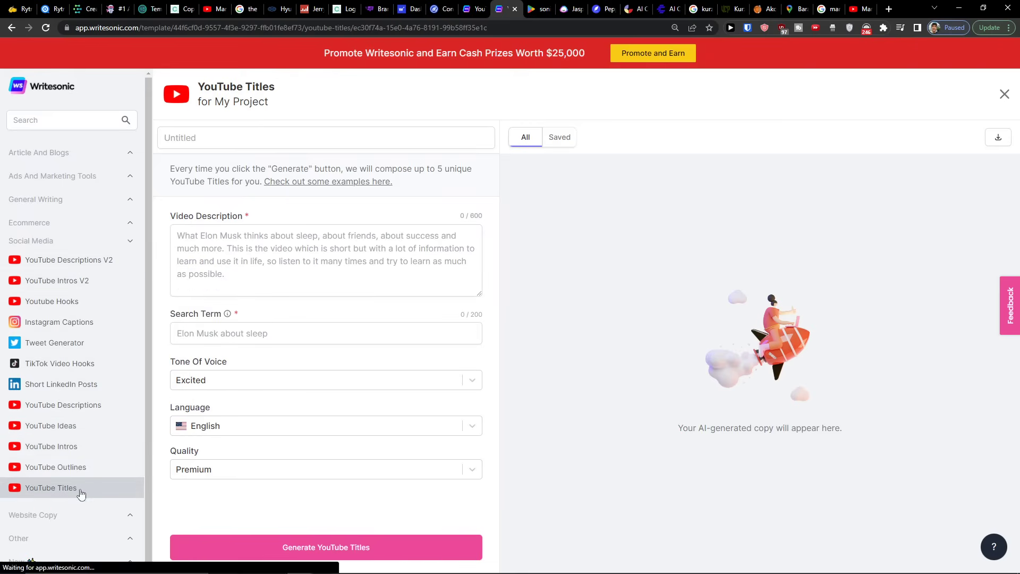
left_click(325, 259)
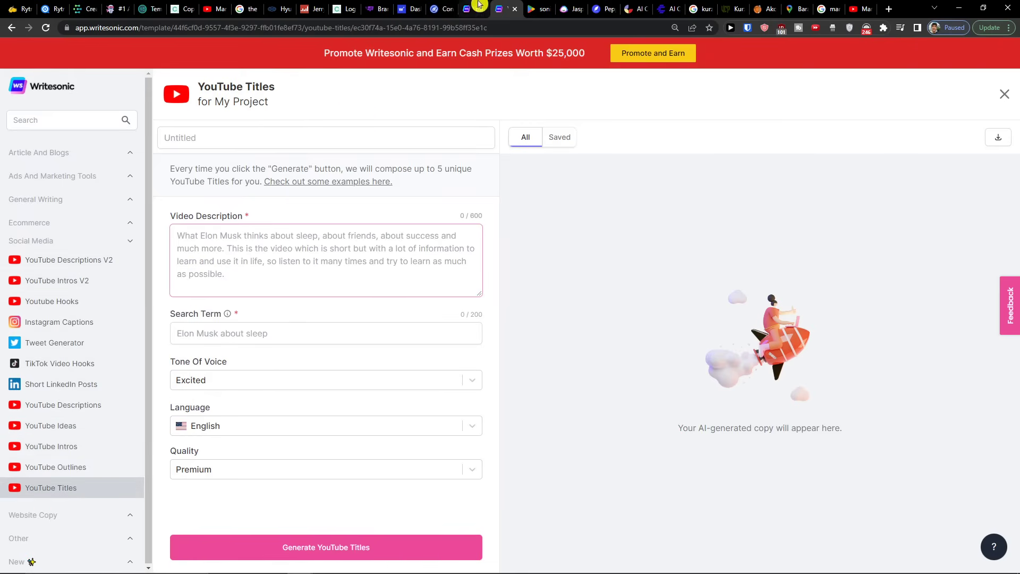
left_click(51, 425)
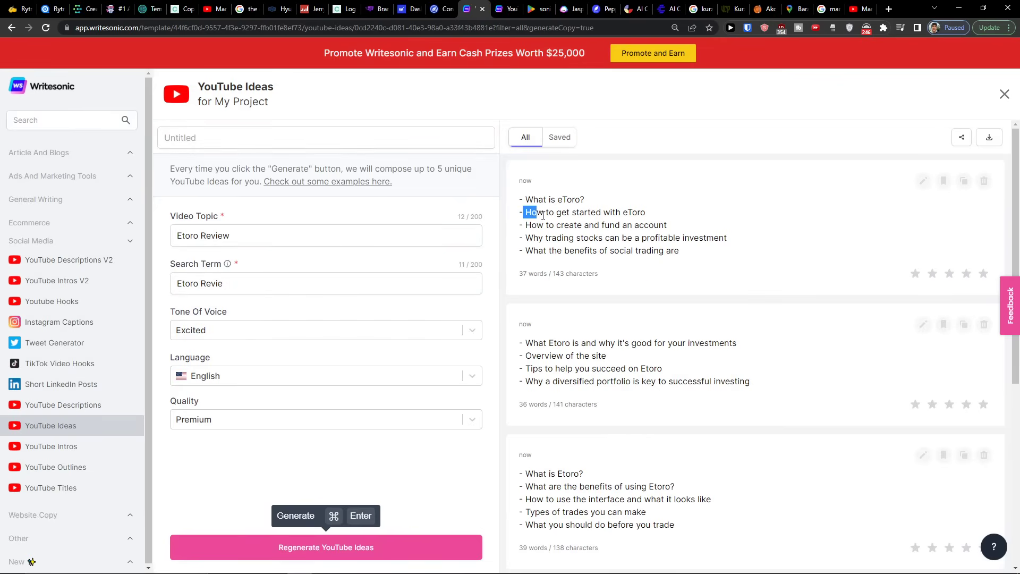
Review the generated eToro idea cards and start entering 'Best Project Management Tools' as the video topic.
triple_click(612, 238)
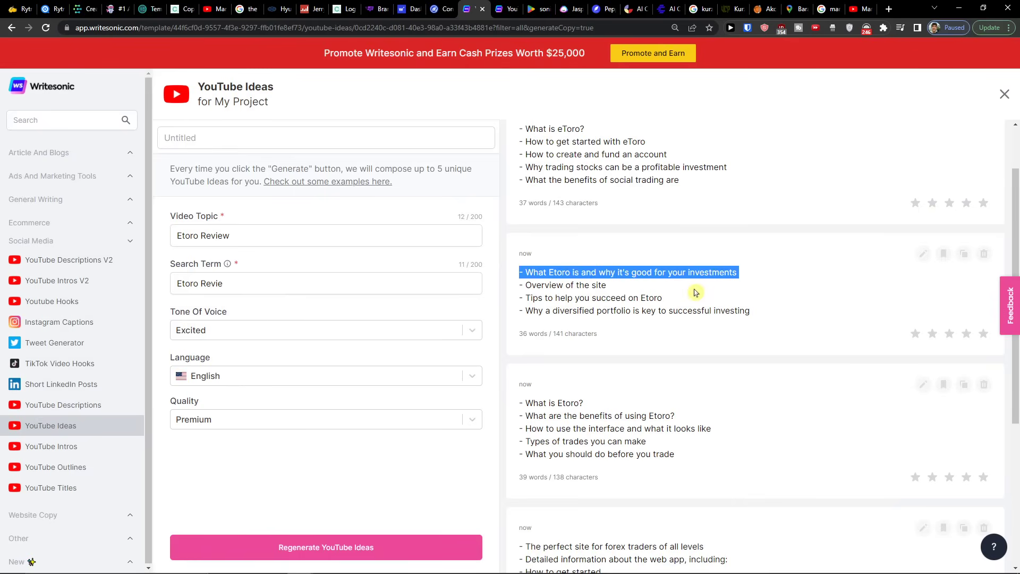
scroll("down", 3)
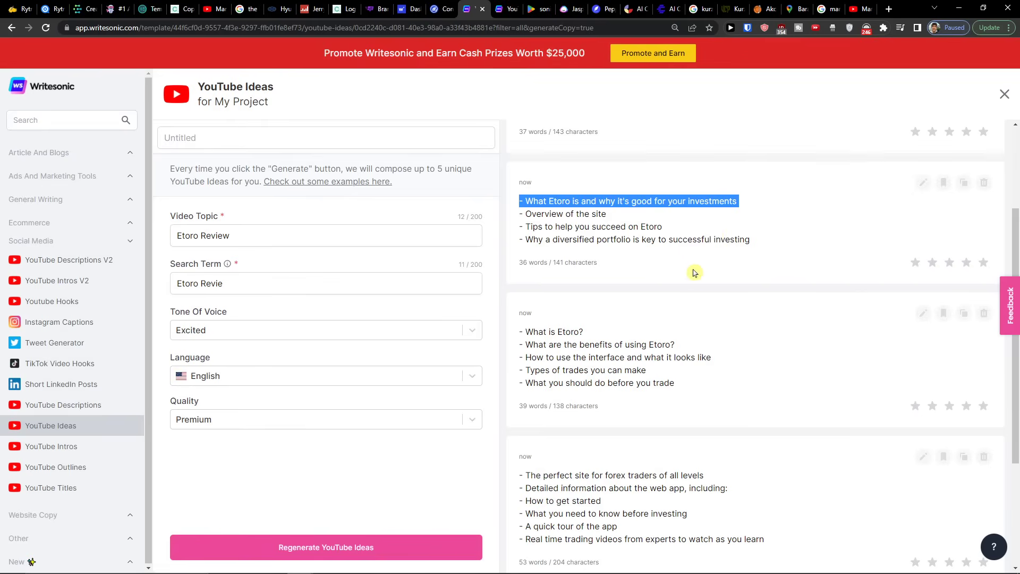
mouse_move(616, 447)
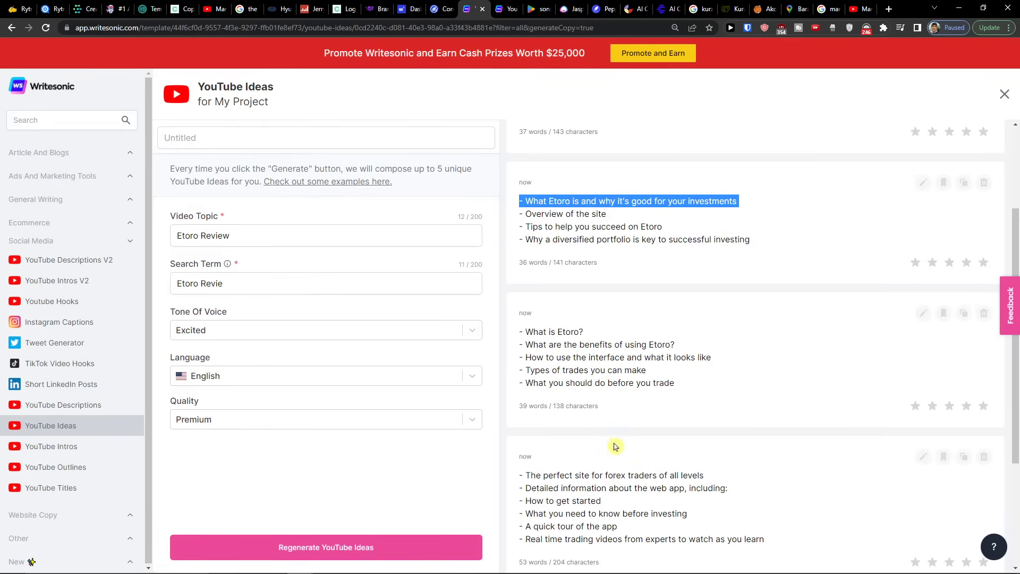
scroll("down", 3)
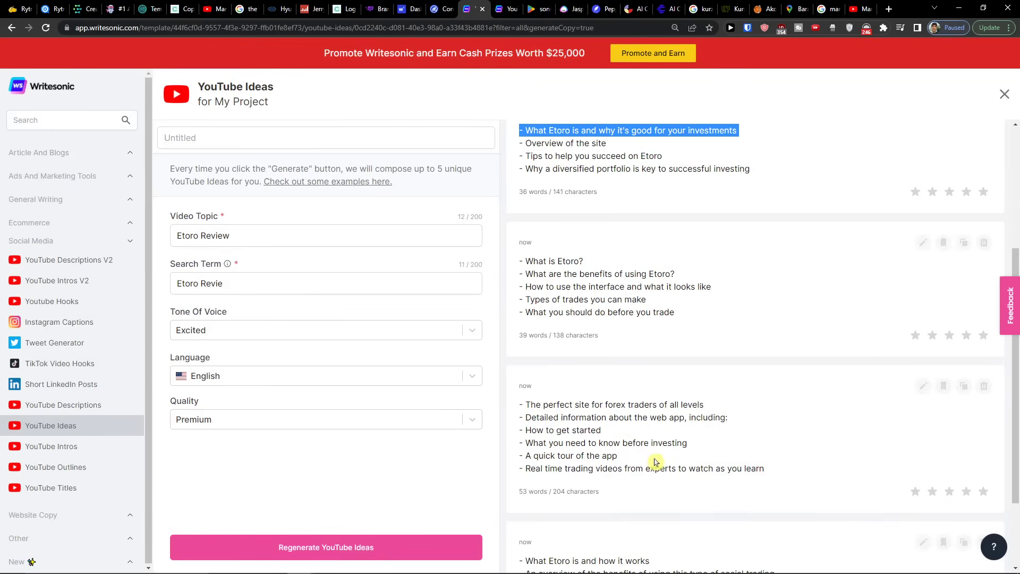
scroll("down", 3)
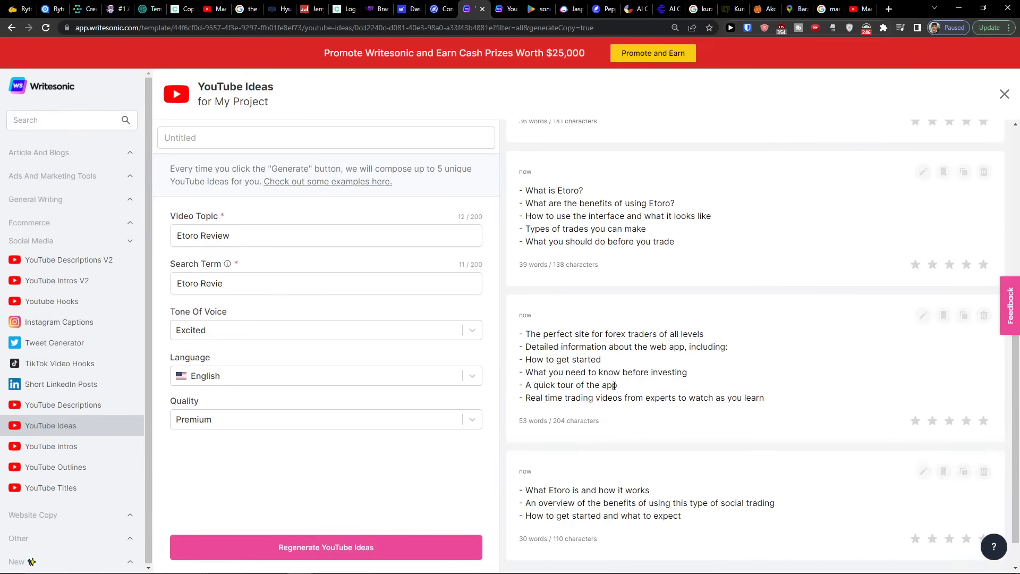
mouse_move(568, 408)
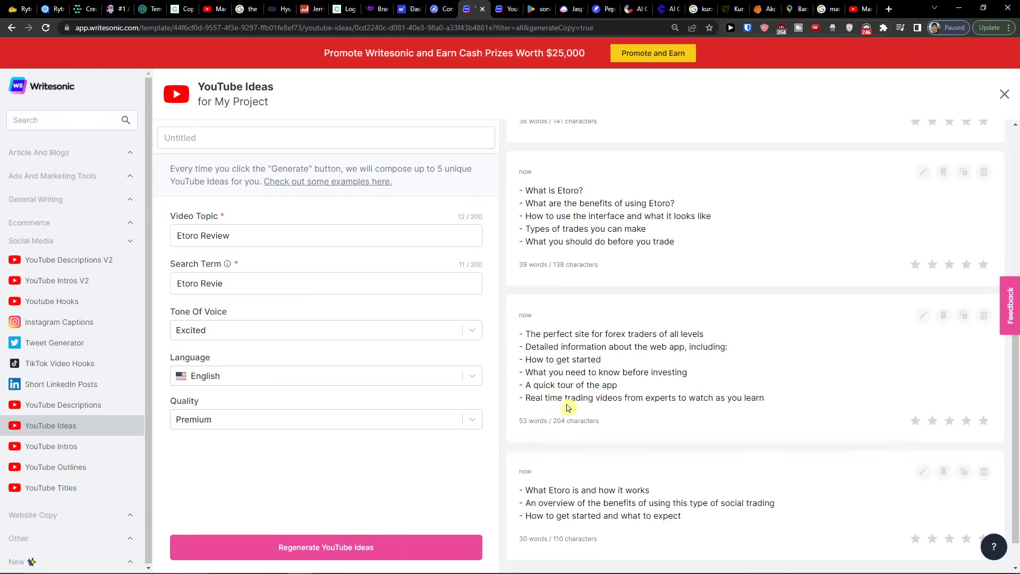
scroll("down", 3)
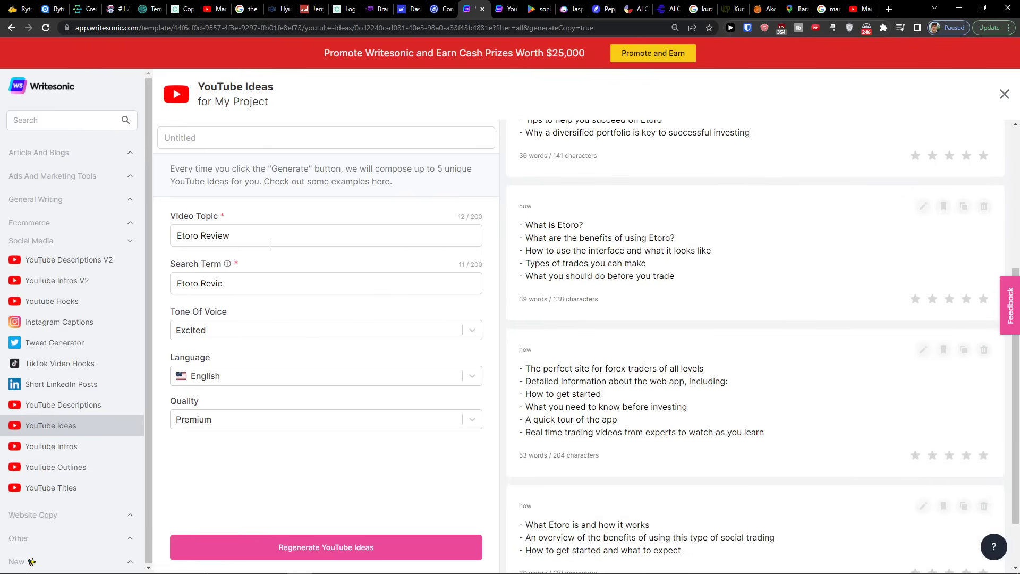
type("Best Project")
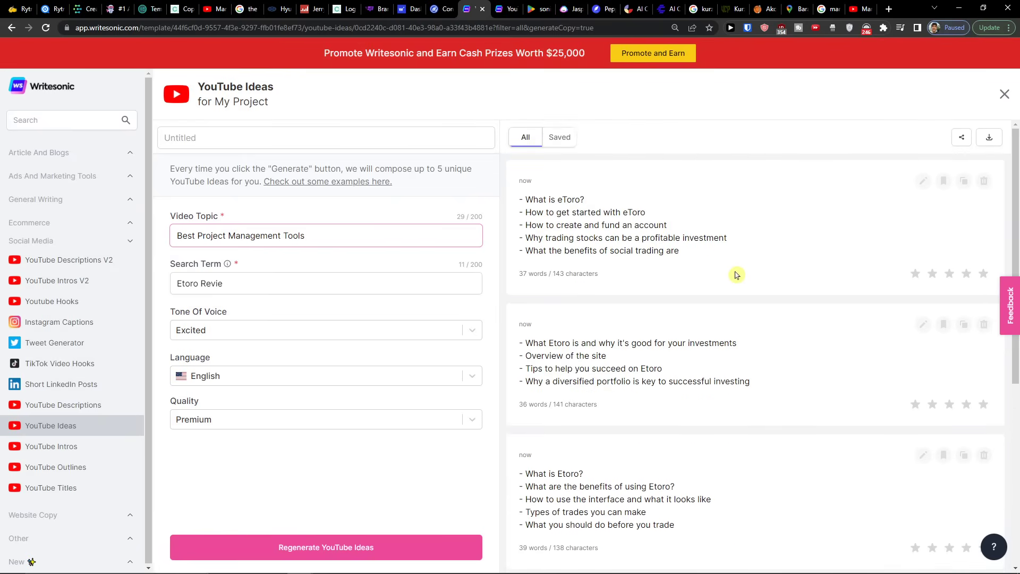
Describe 'Best Project Management Tools like monday.com, clickup', set that search term, and generate YouTube titles.
triple_click(240, 235)
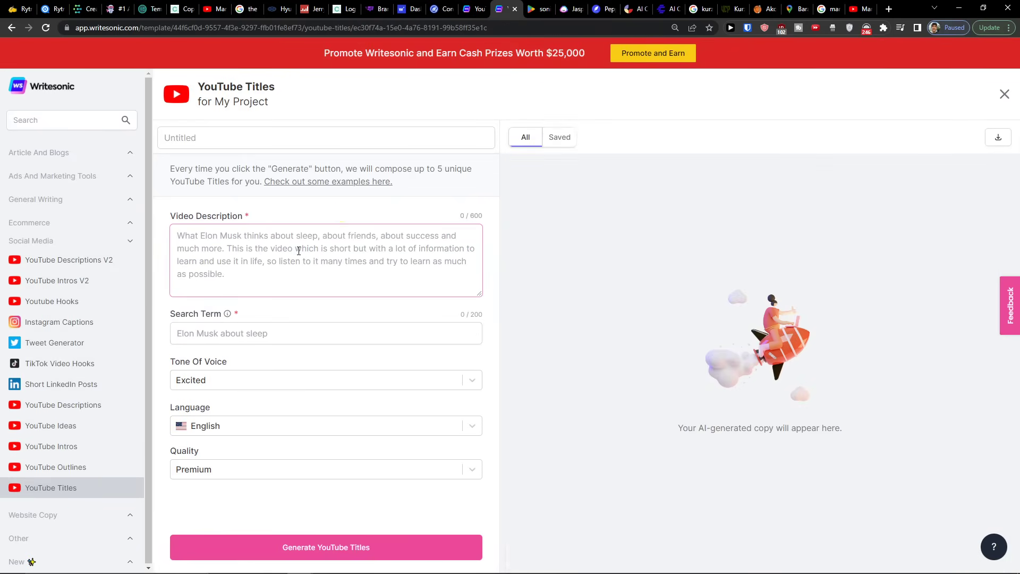
type("Best Project Management Tools")
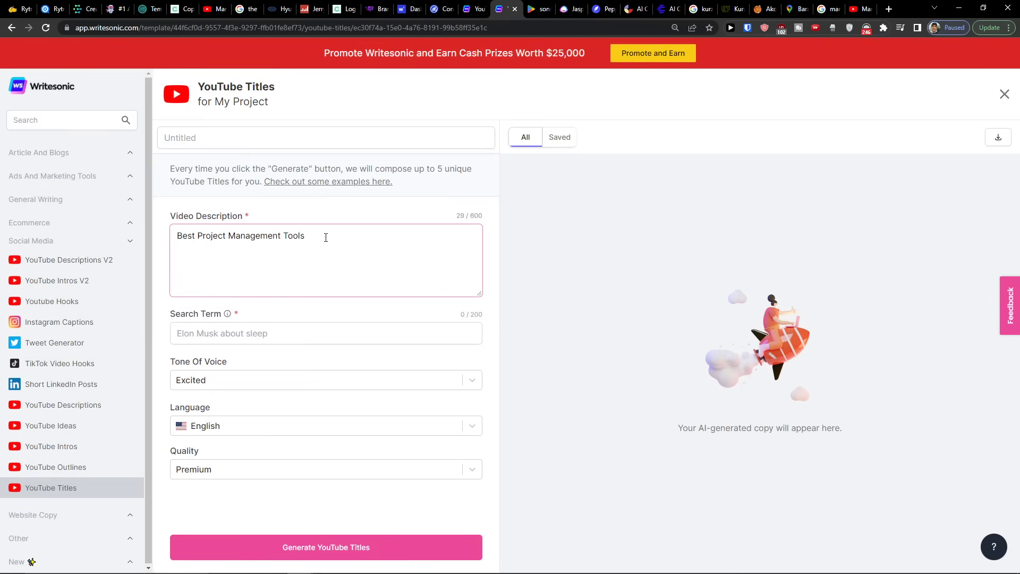
type("like")
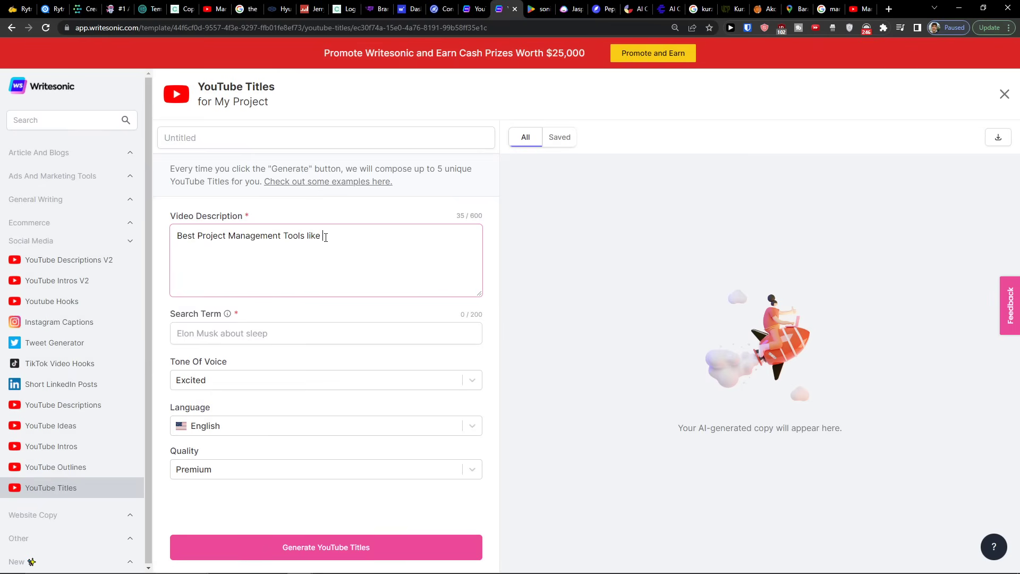
type("monday.com")
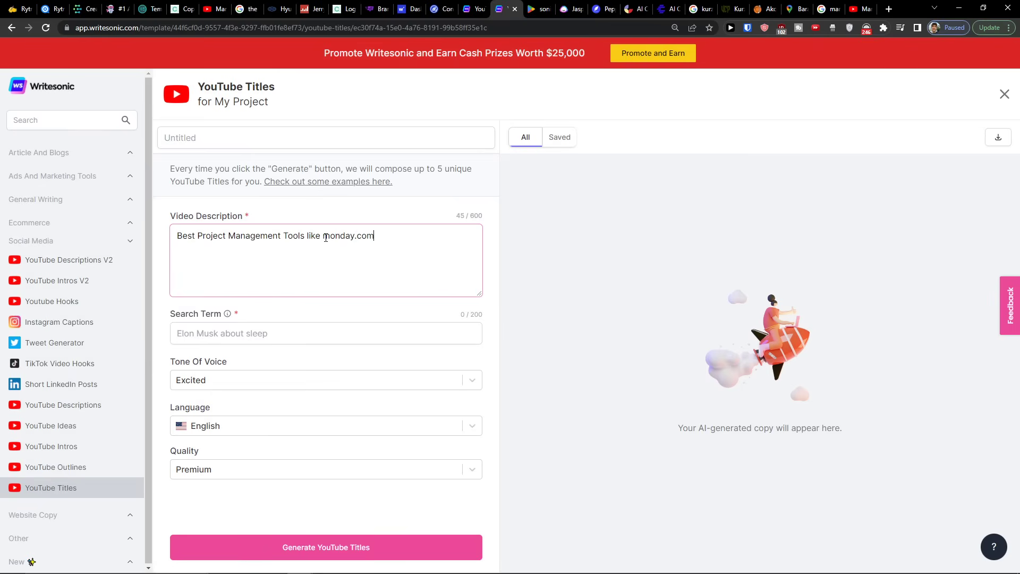
type(", clickup")
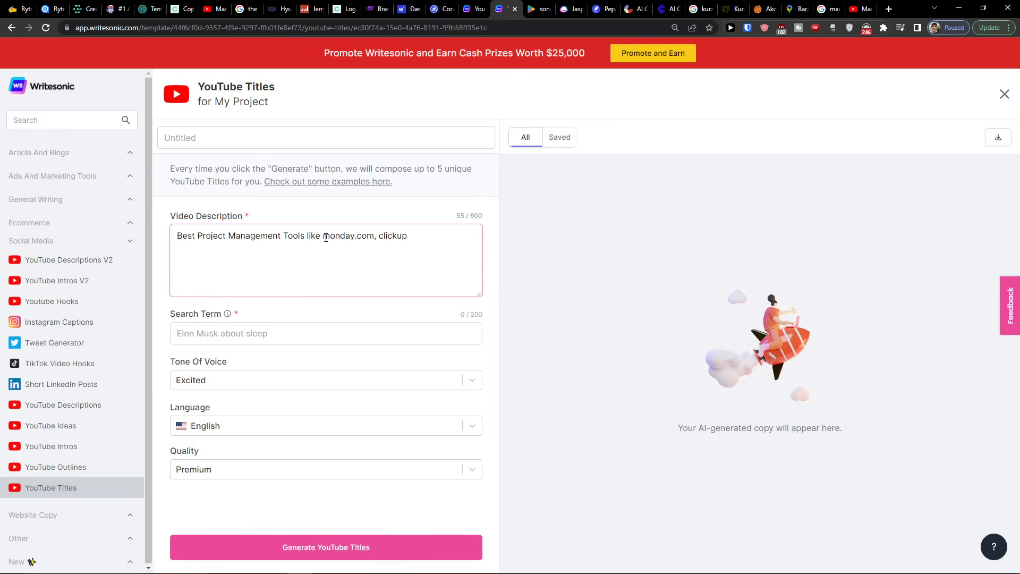
type("Best Project Management Tools")
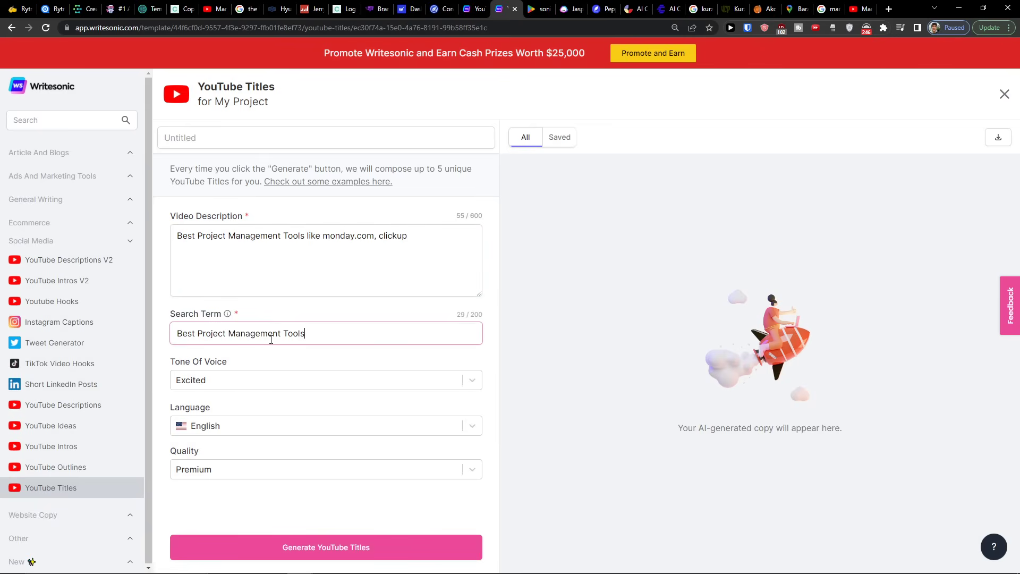
left_click(325, 548)
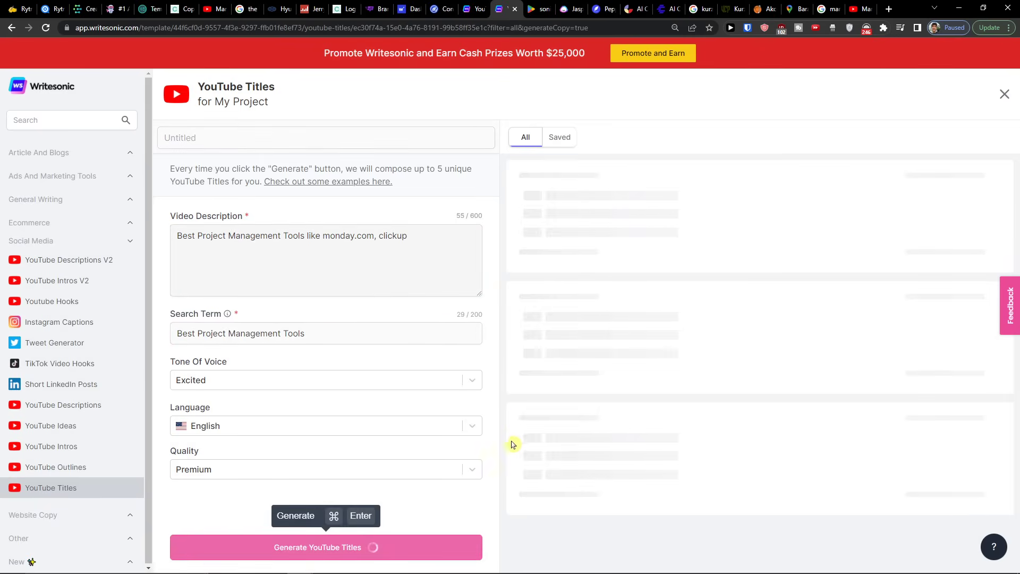
mouse_move(517, 442)
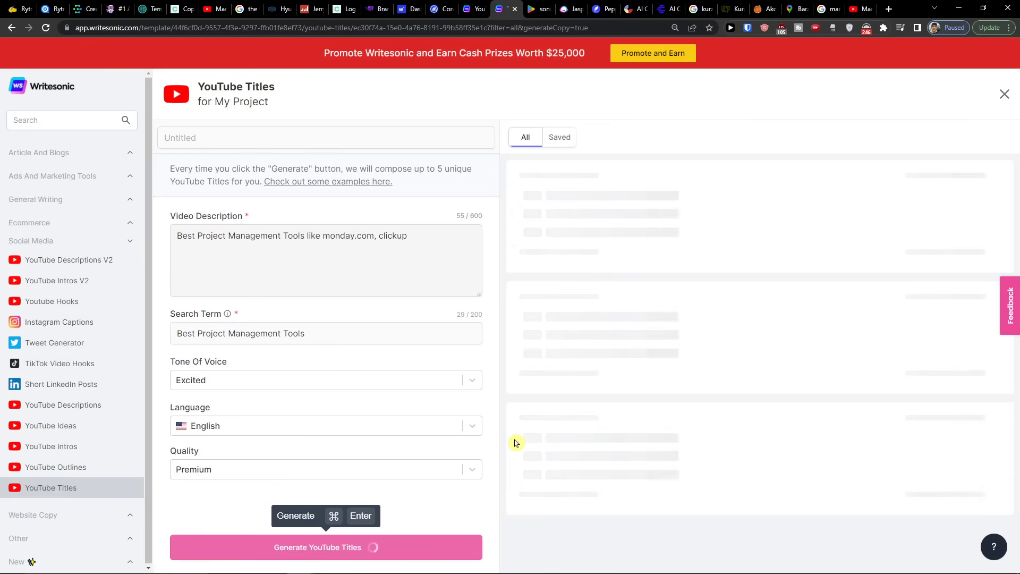
Review the generated project-management title lists and expand the Article And Blogs tool group.
left_click(325, 547)
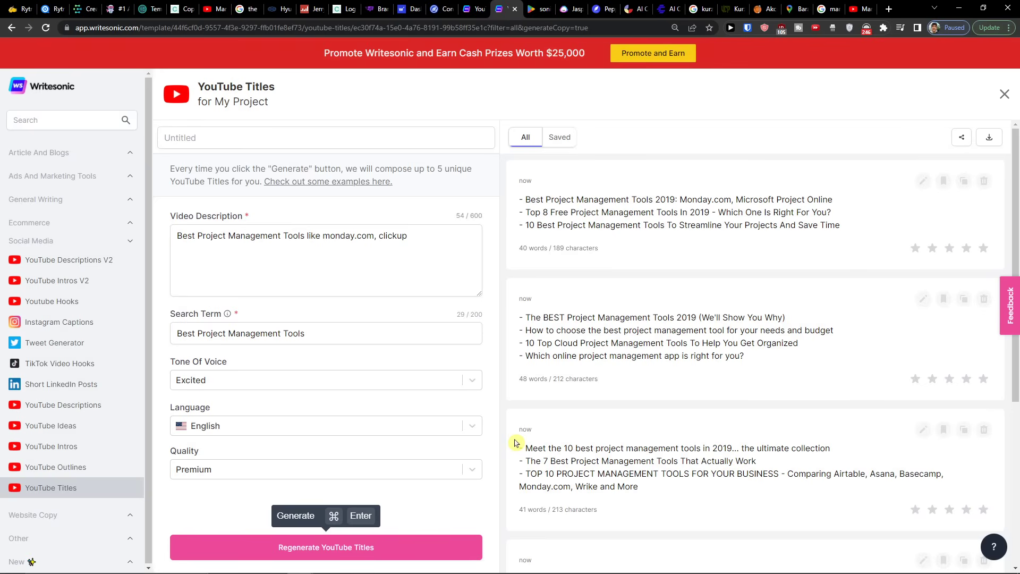
scroll("down", 3)
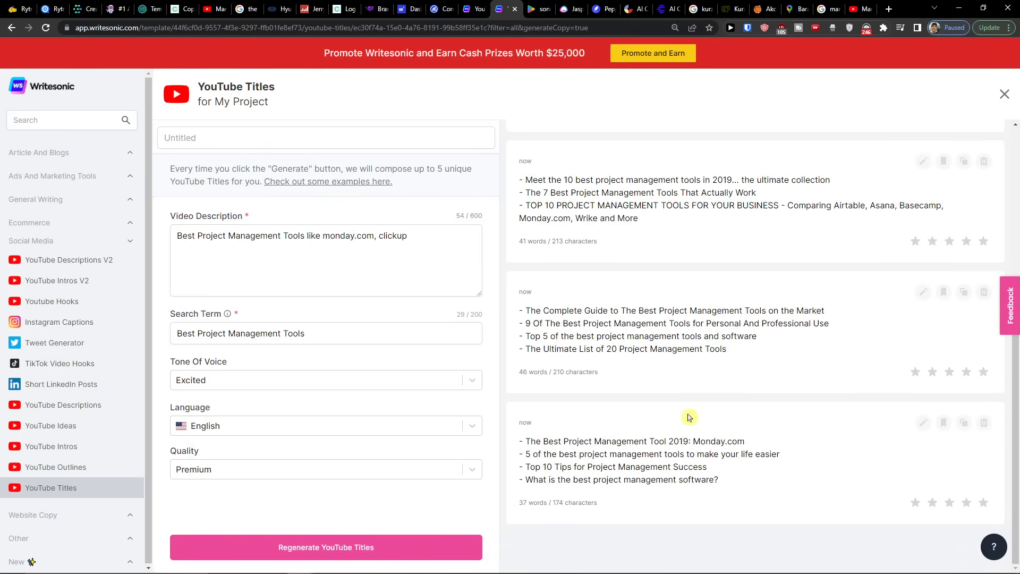
left_click(325, 548)
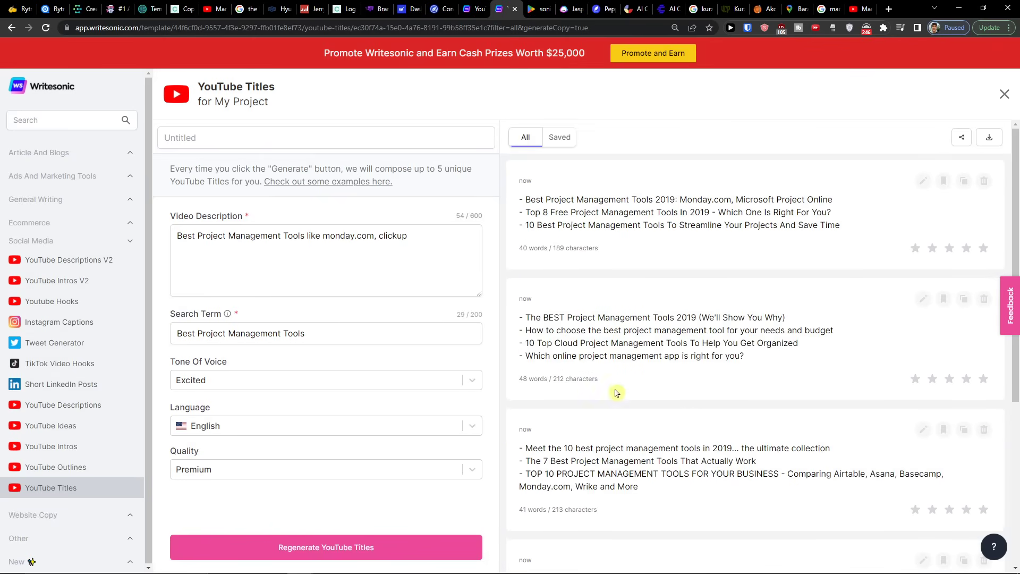
mouse_move(943, 299)
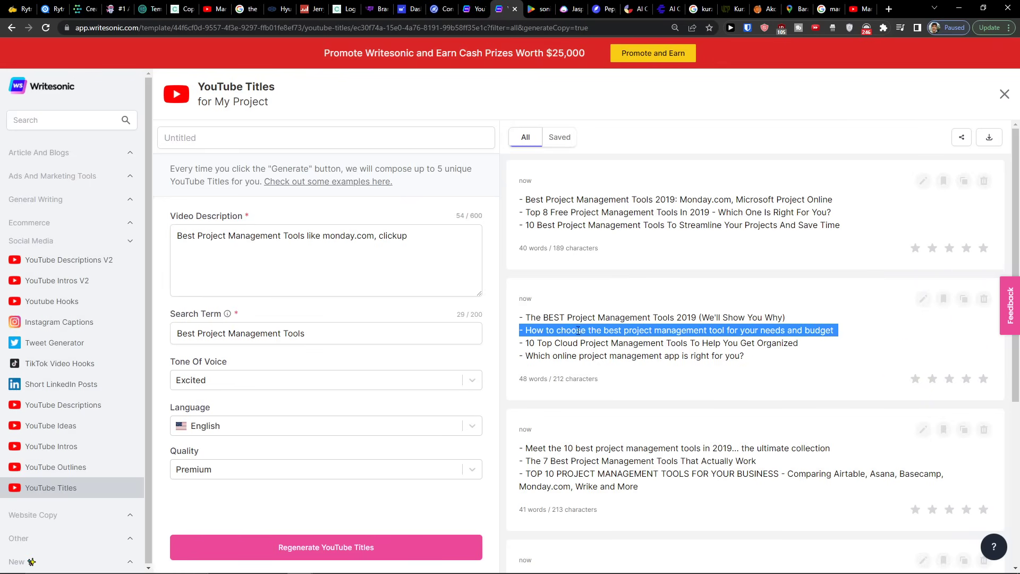
mouse_move(605, 329)
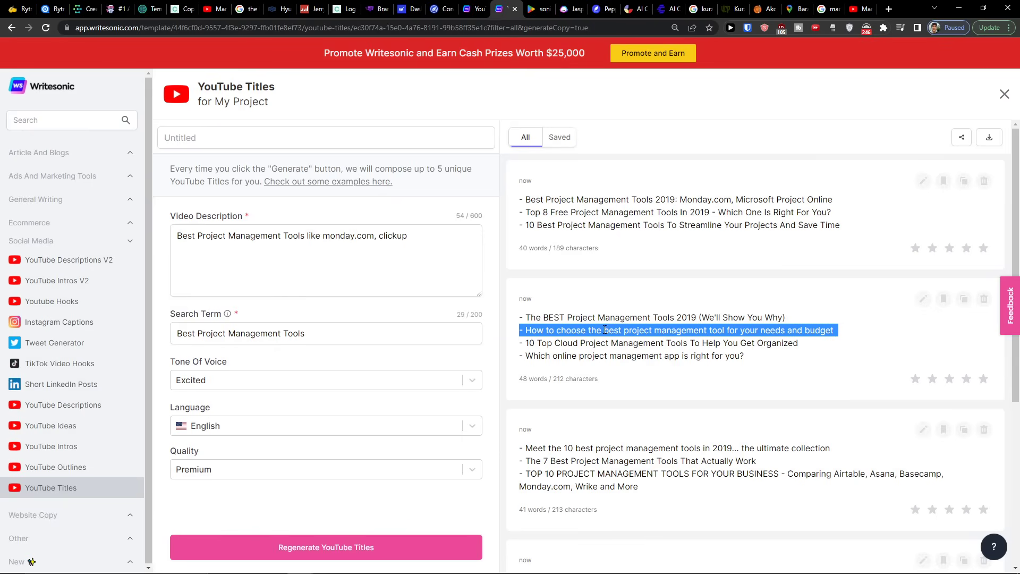
mouse_move(71, 160)
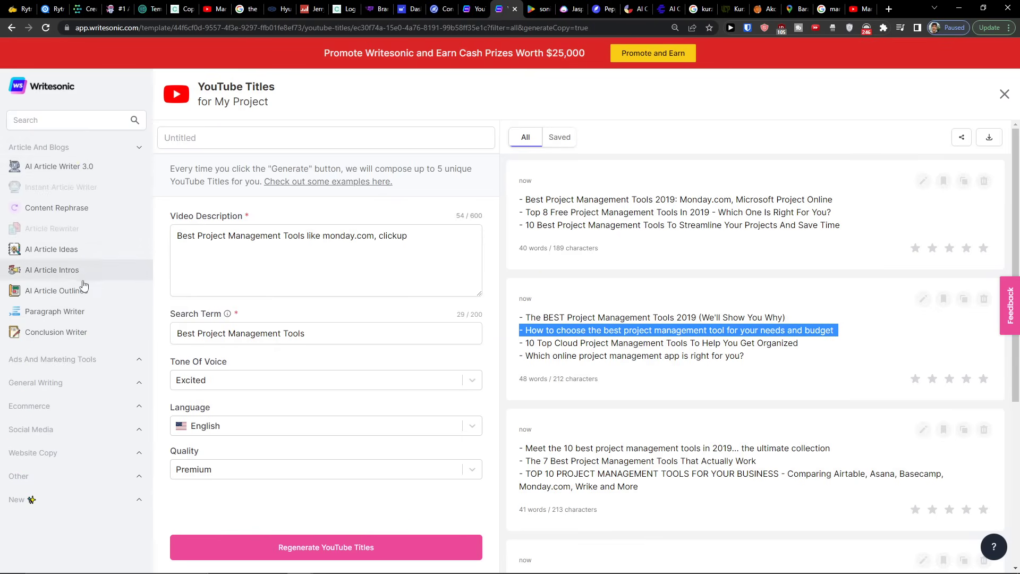
mouse_move(251, 446)
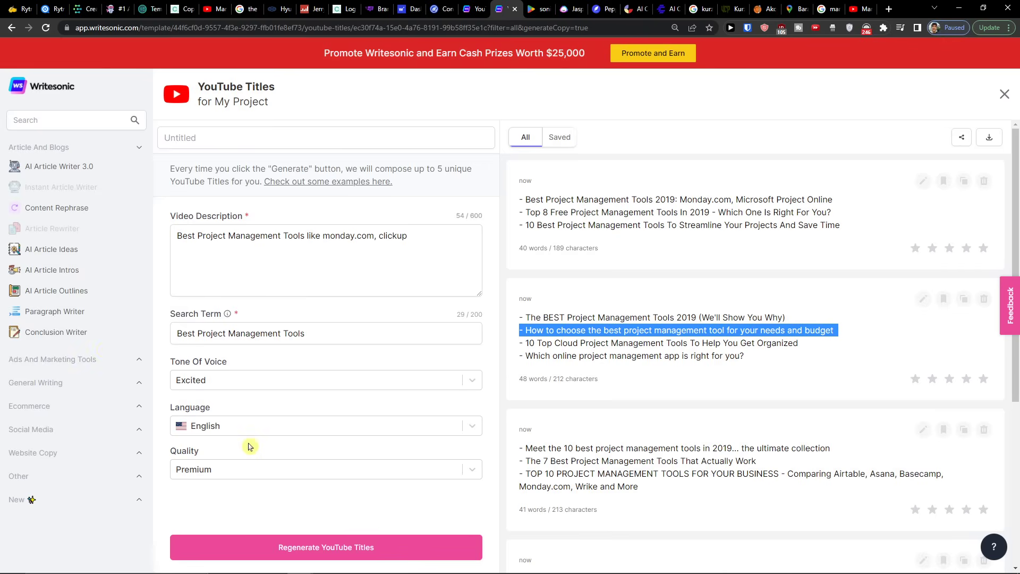